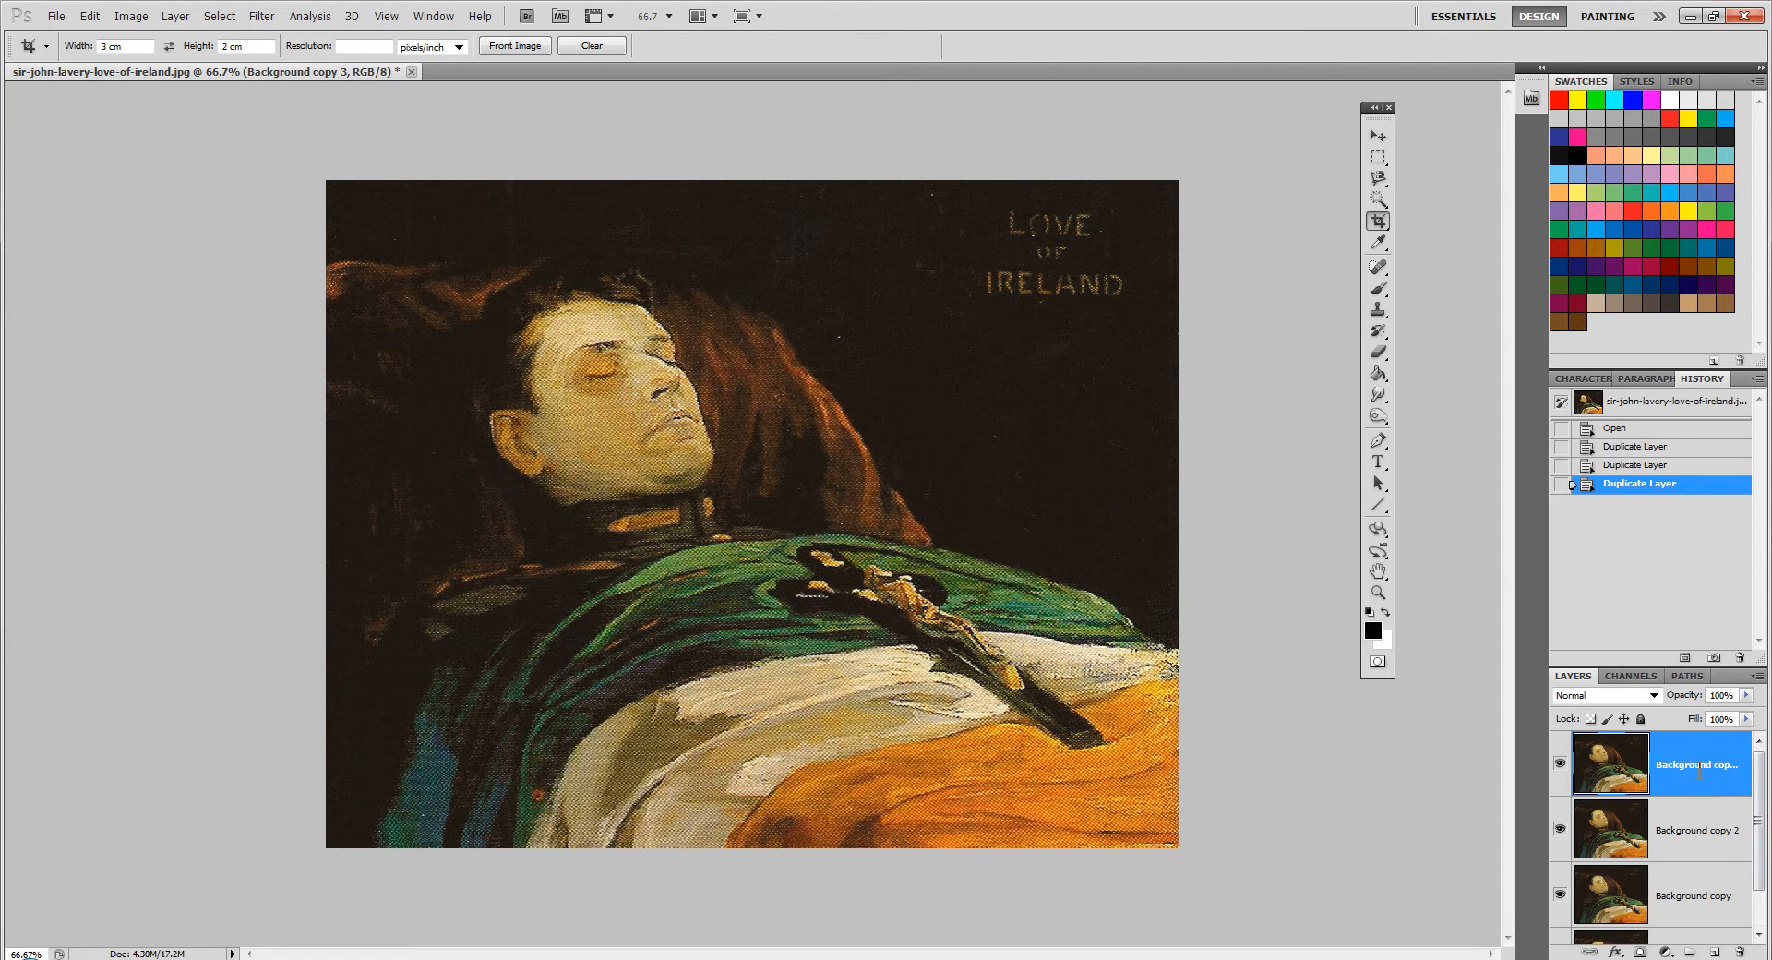
Rename the Background copy layers to 'crusi'/crucifix and 'flag' in the Layers panel.
text(crusifix)
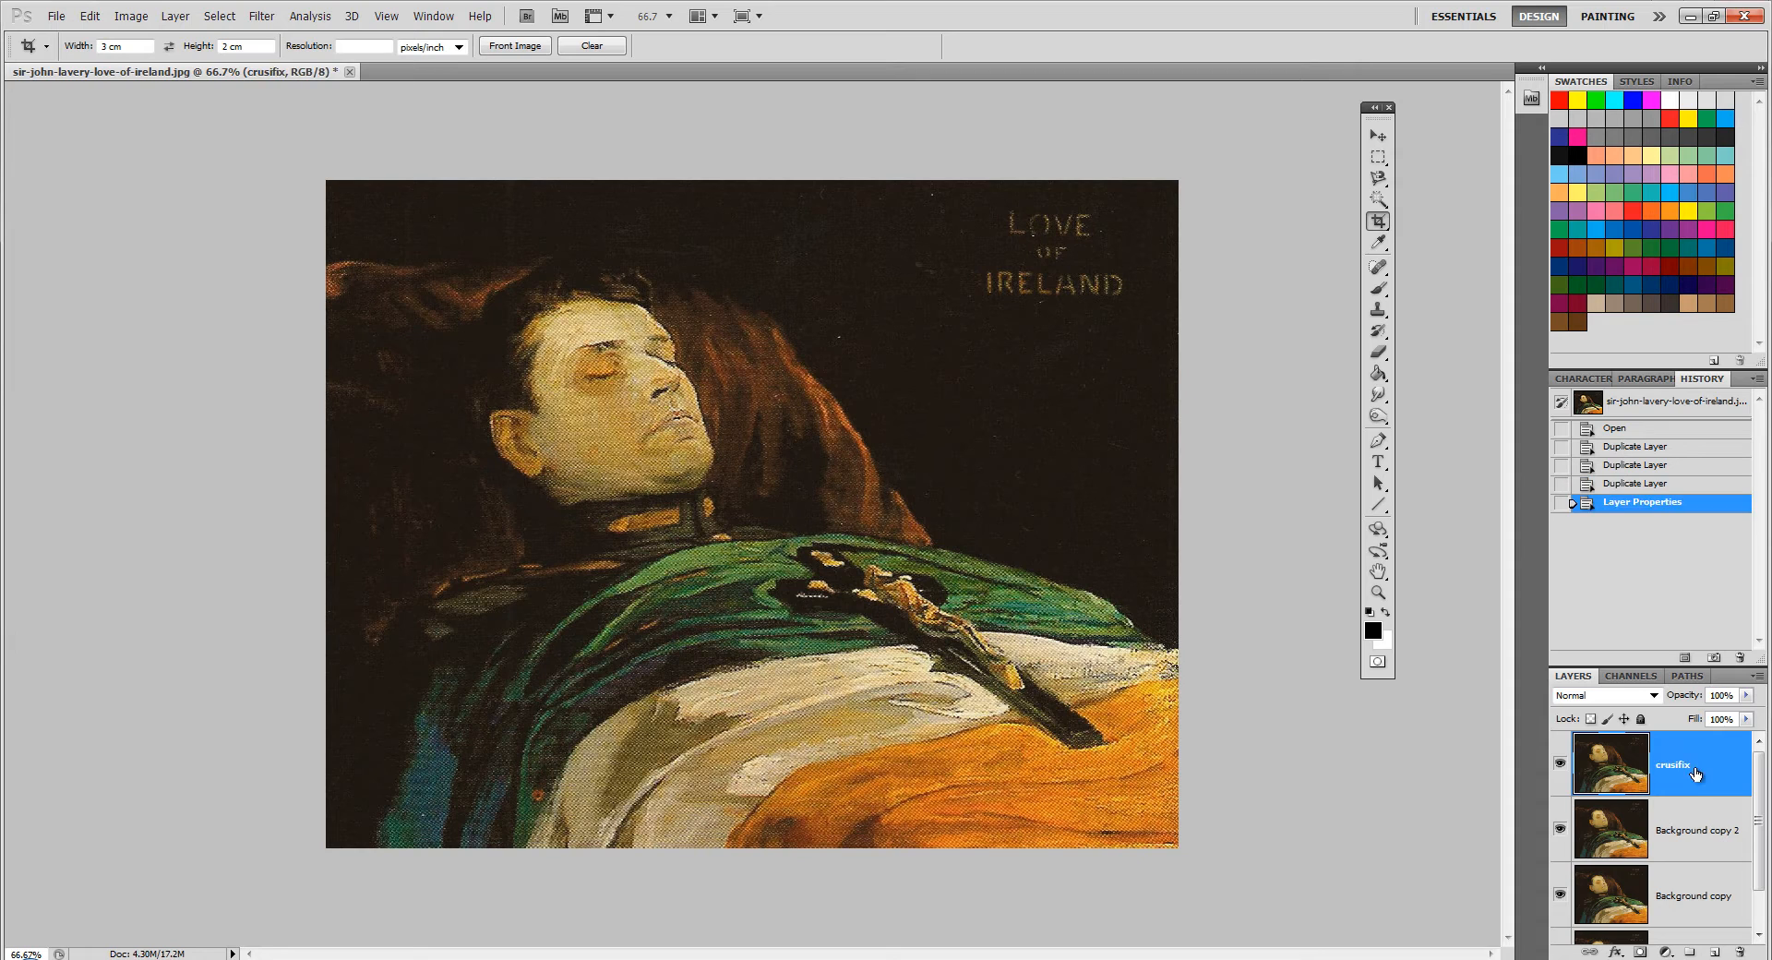
double_click(1673, 764)
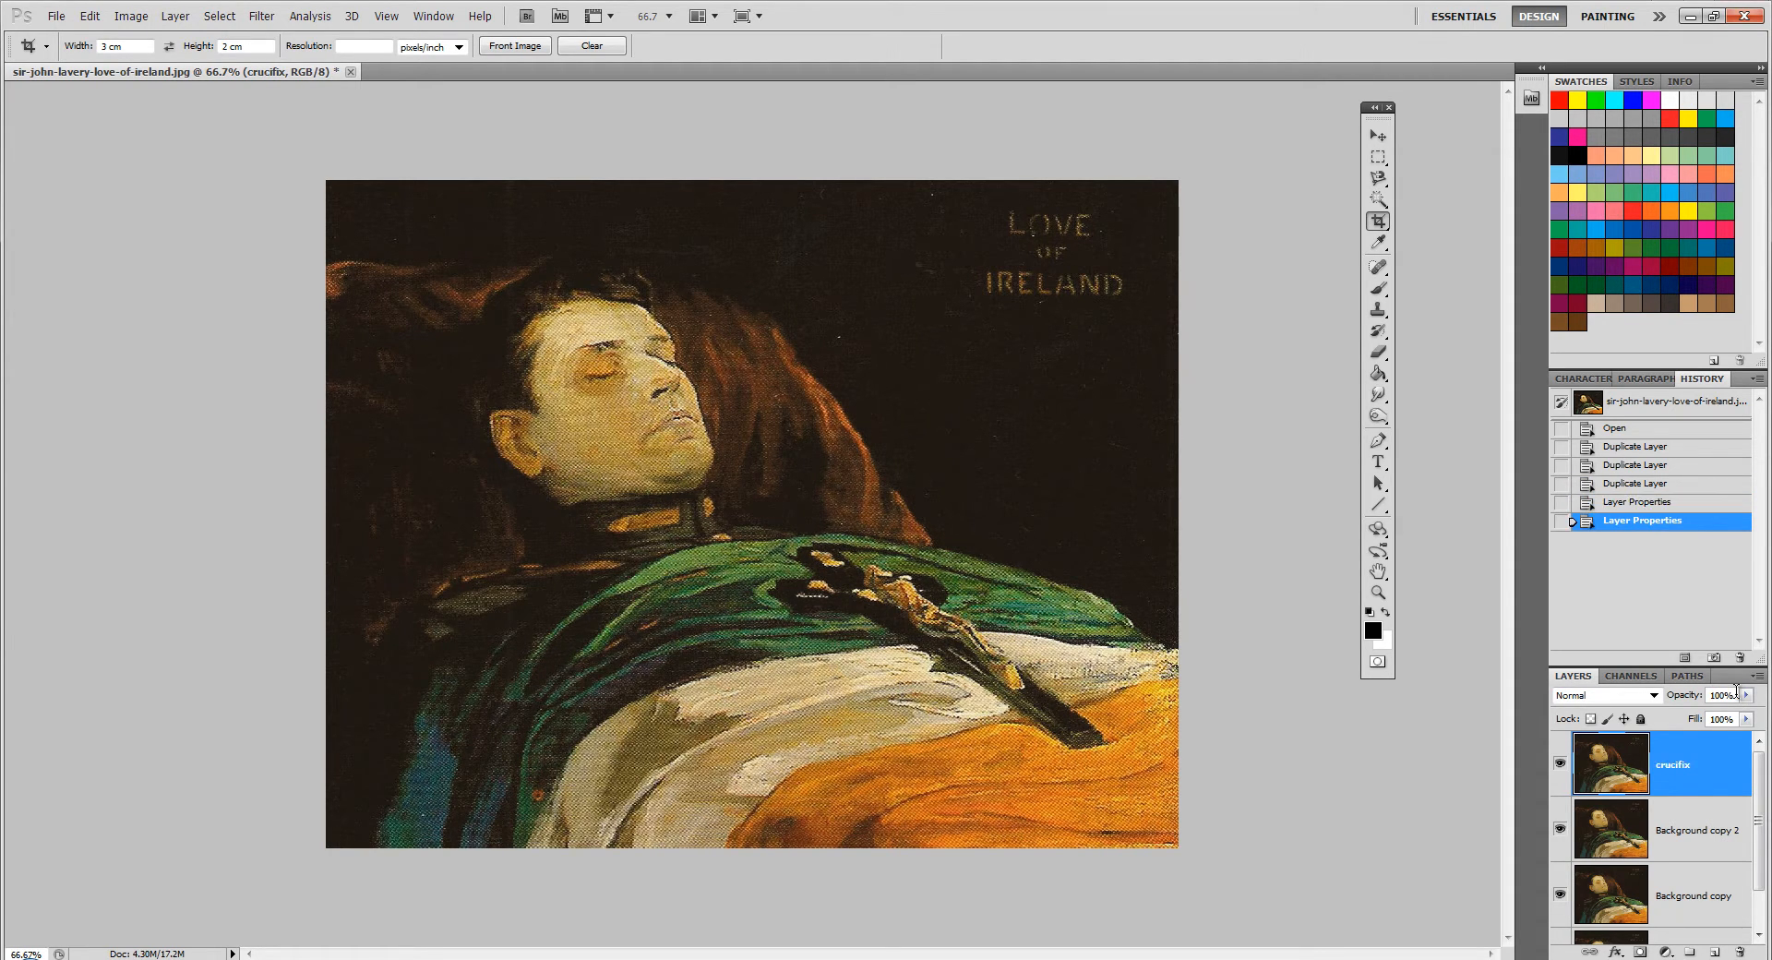
click(1695, 829)
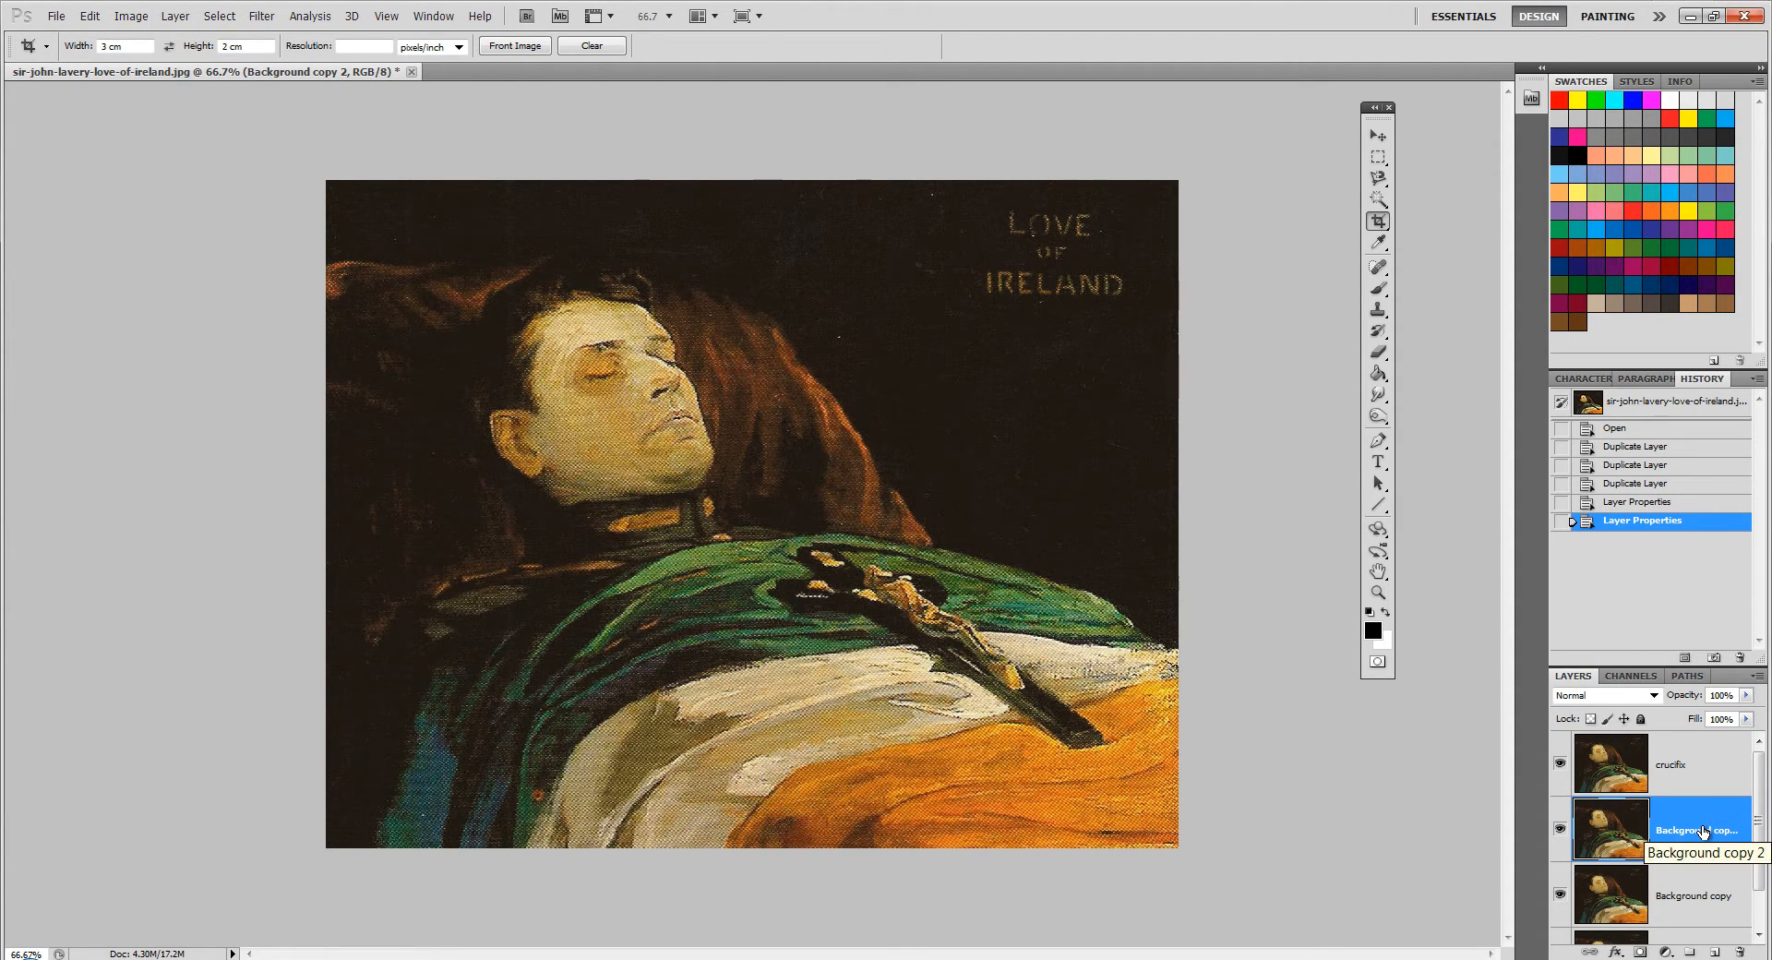
double_click(1695, 829)
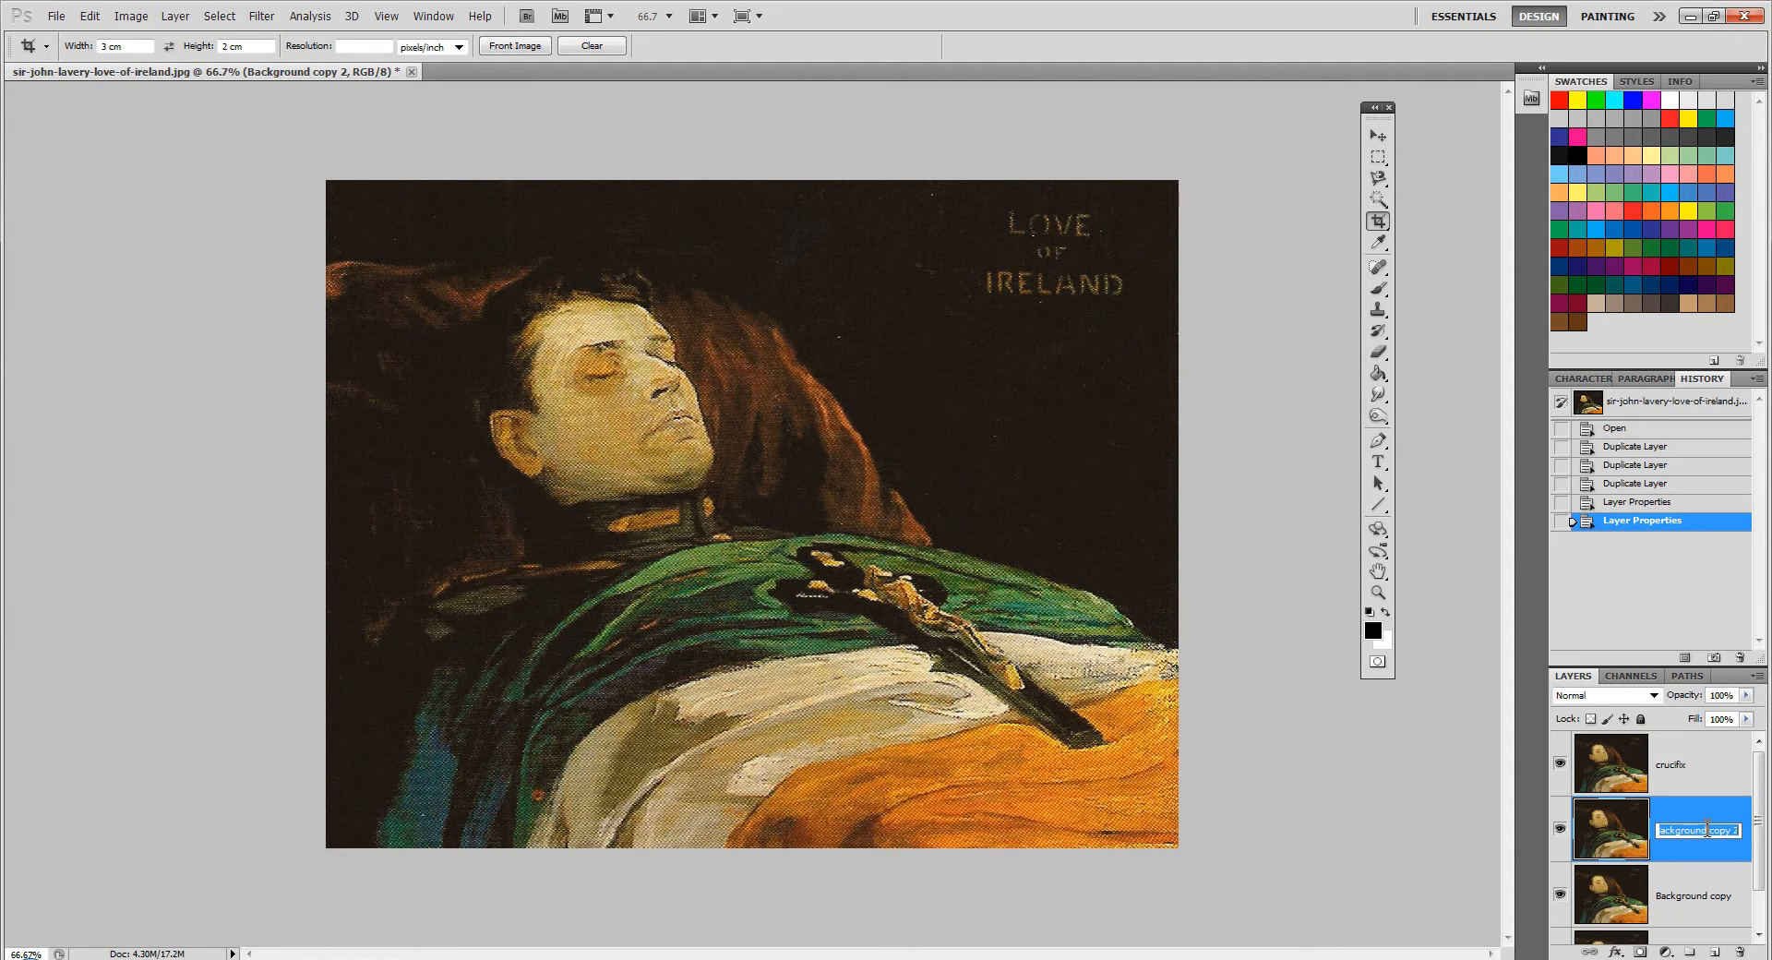
text(flag)
click(1696, 894)
text(michael)
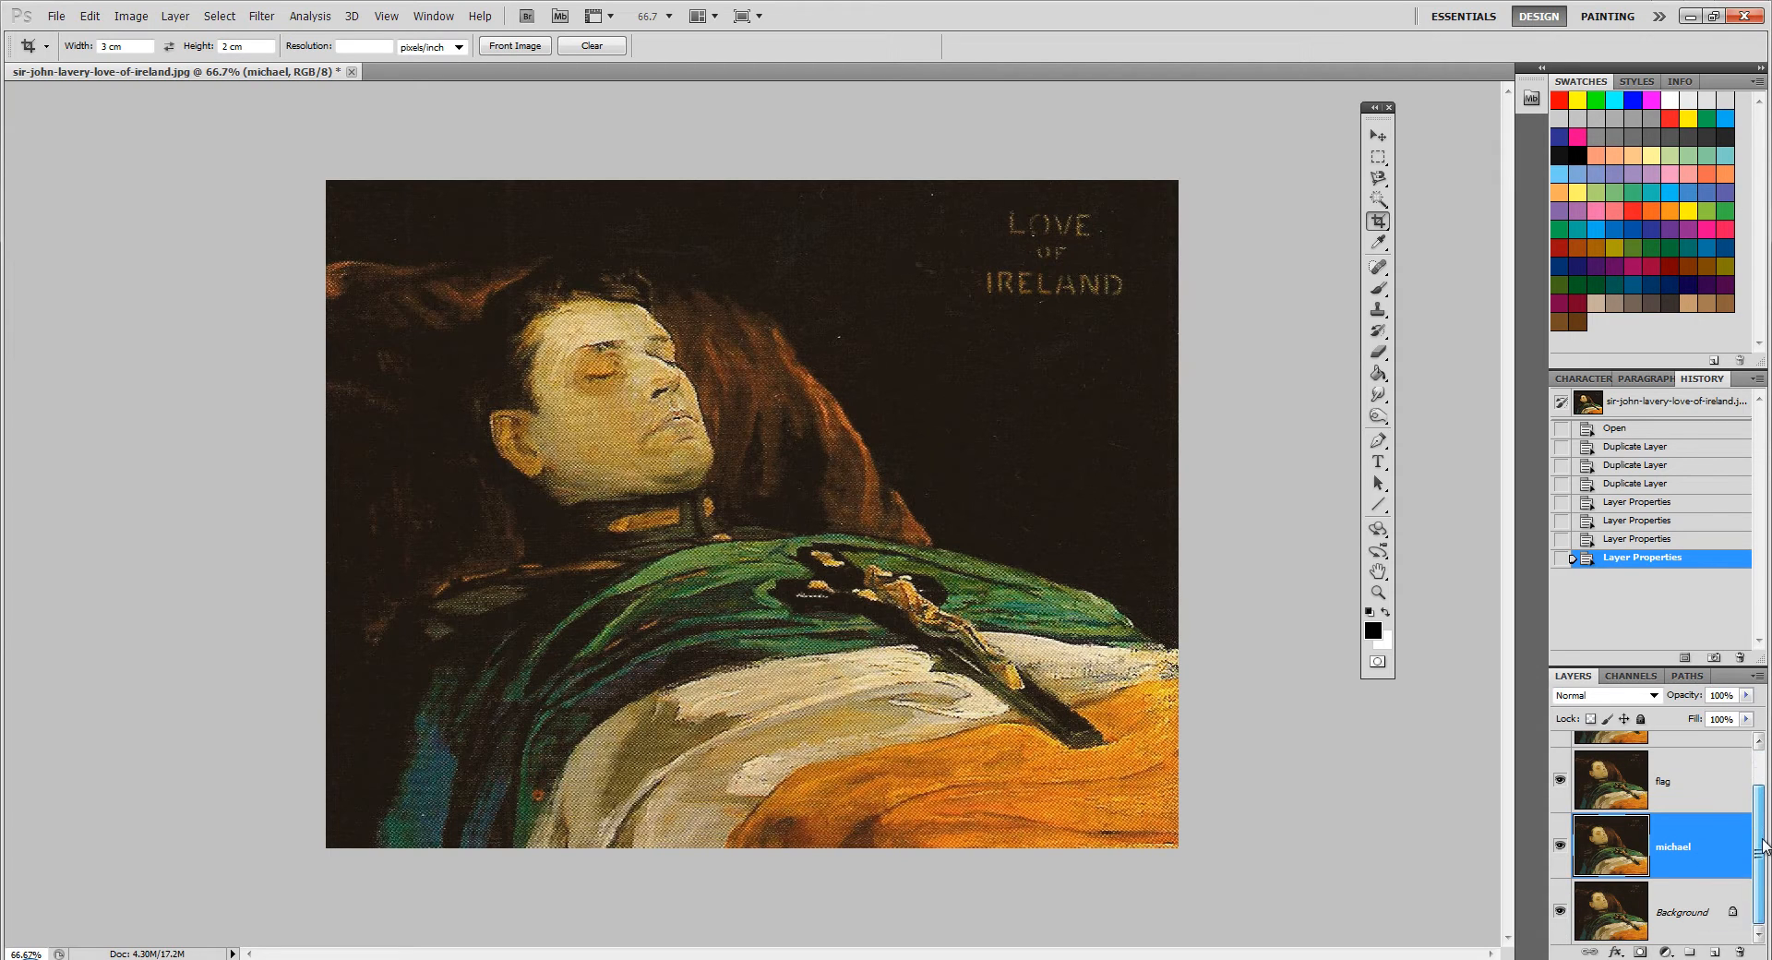
Trace a Magnetic Lasso selection around Michael's head, shoulders and green cloth from the neck.
scroll(down, 3)
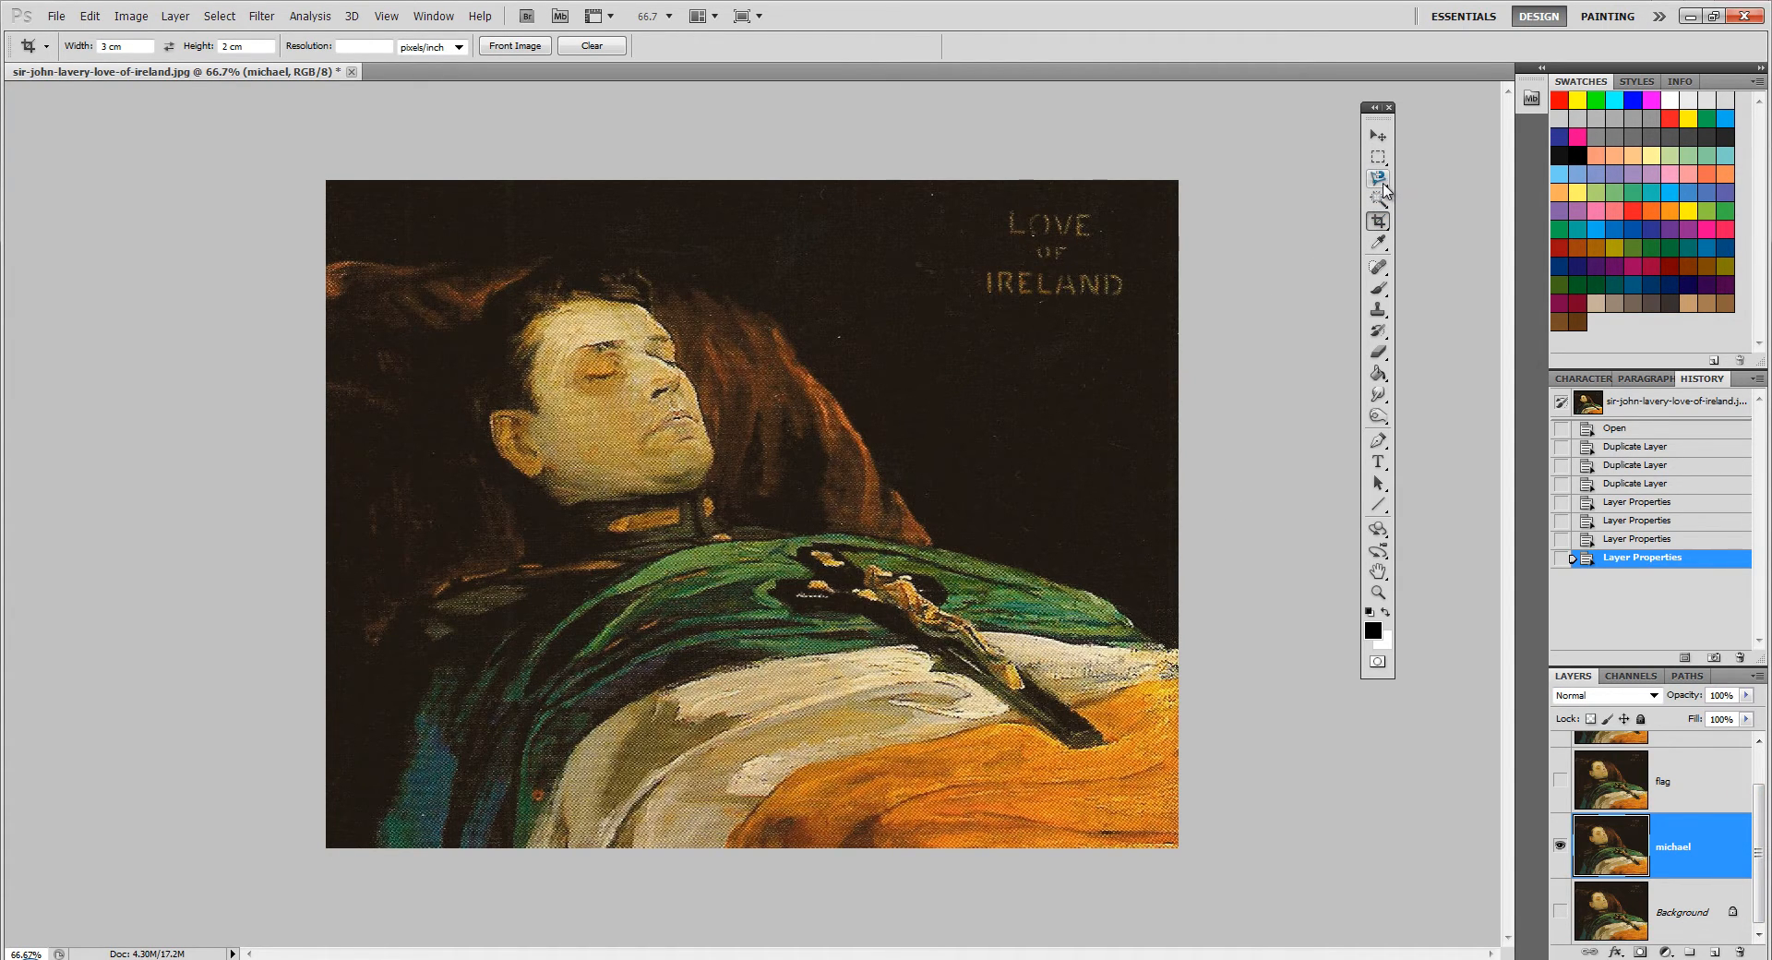
click(1378, 179)
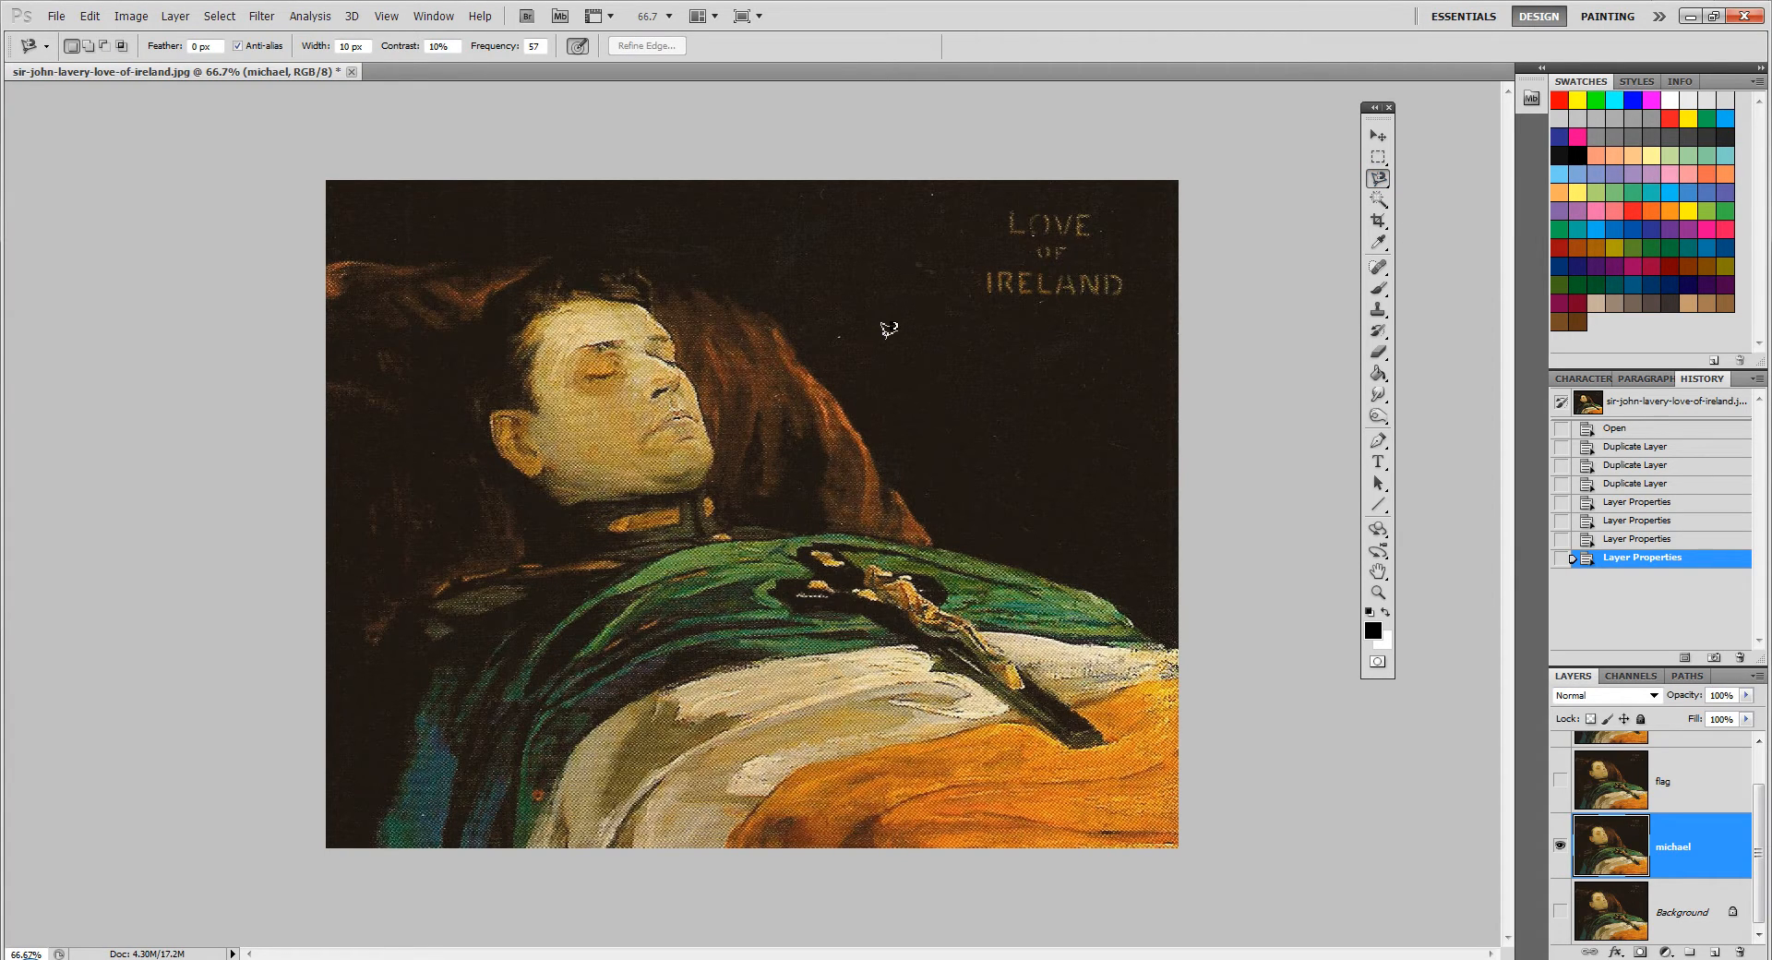
mouse_move(797, 530)
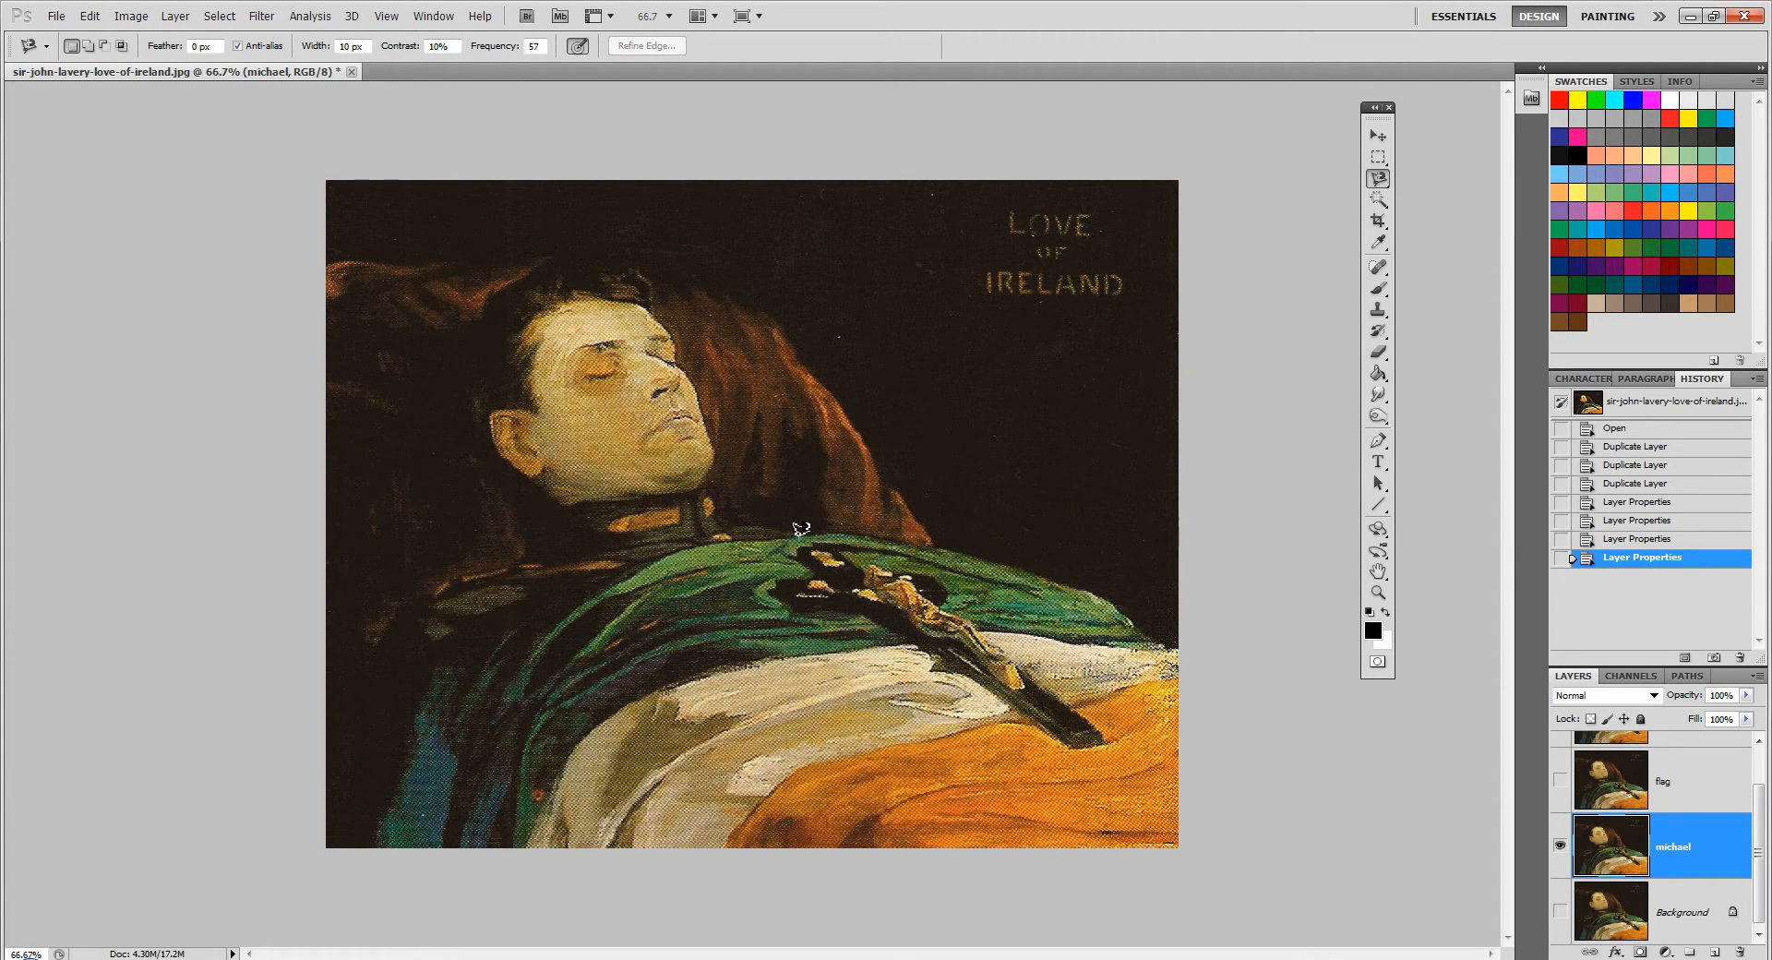
mouse_move(773, 530)
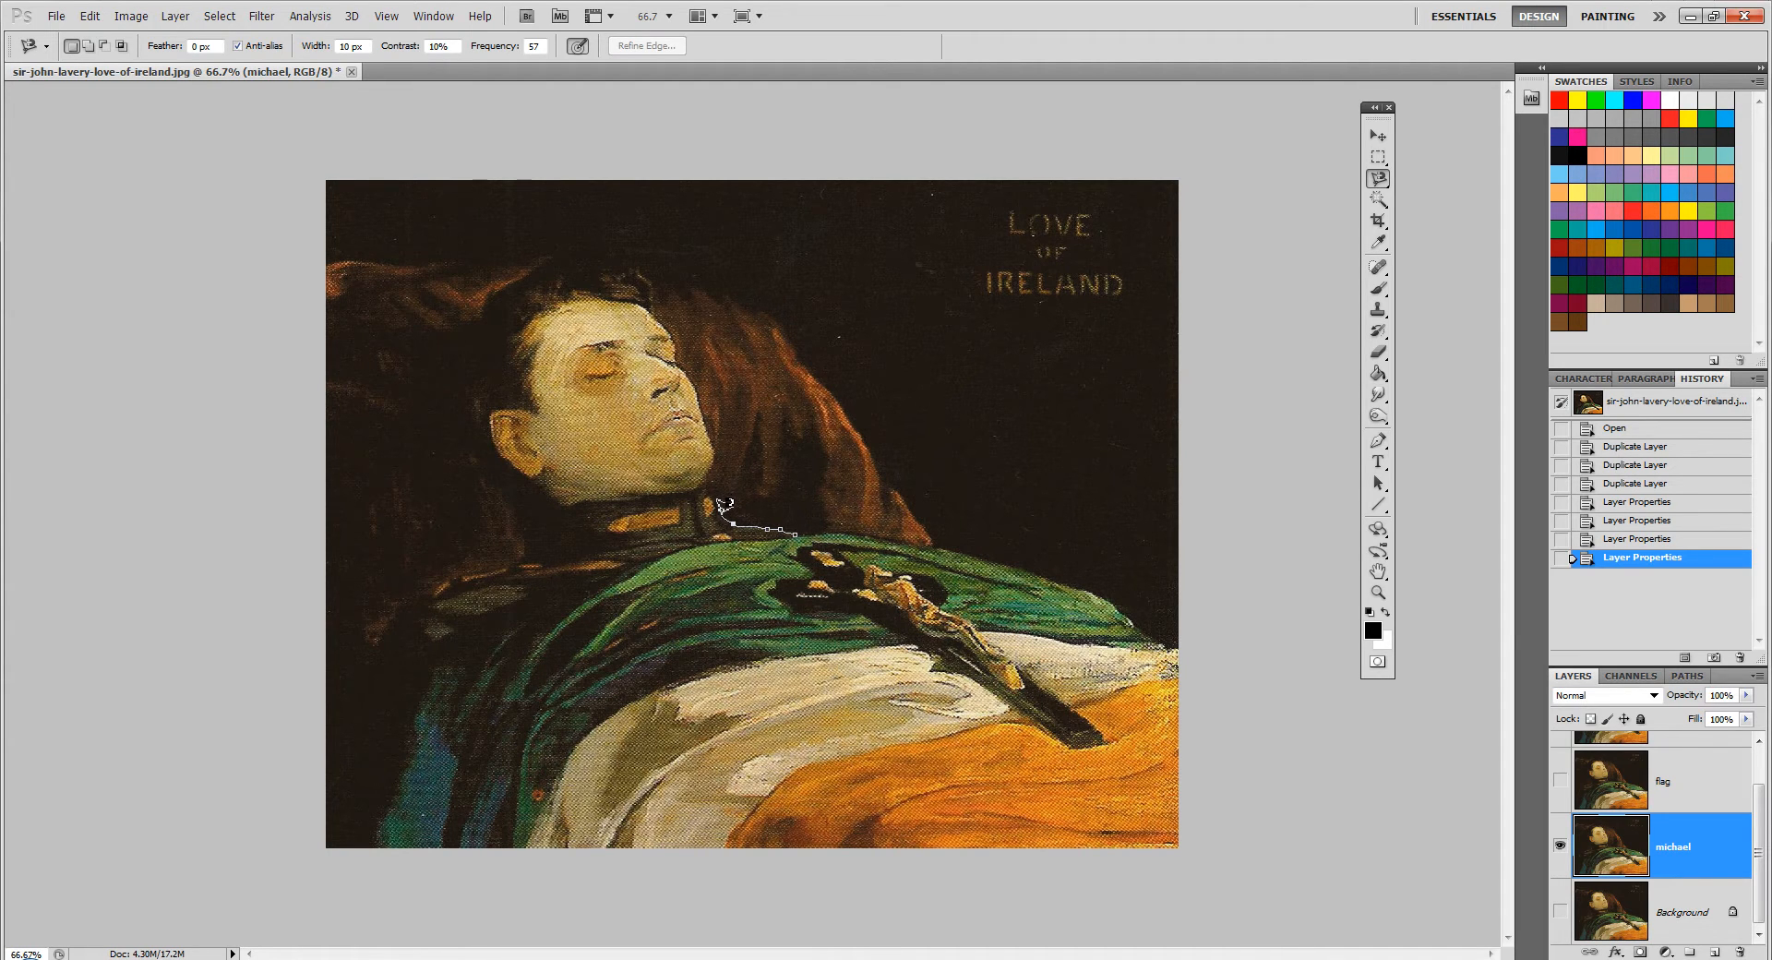
click(729, 504)
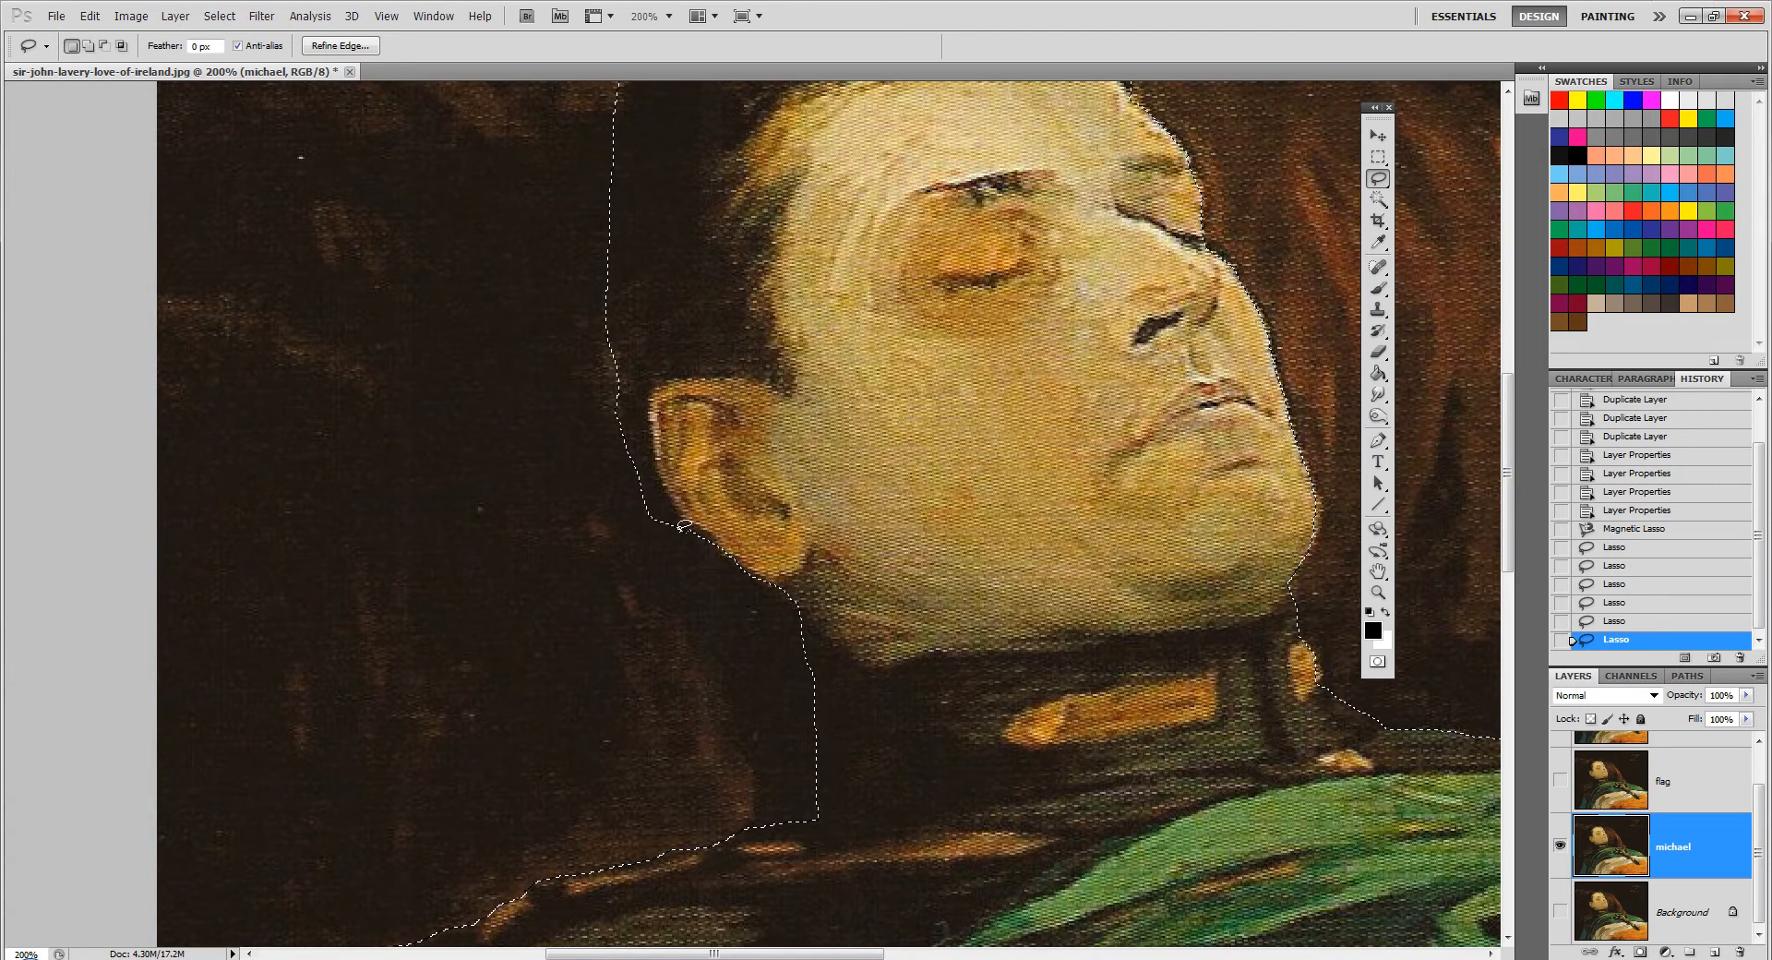
mouse_move(661, 489)
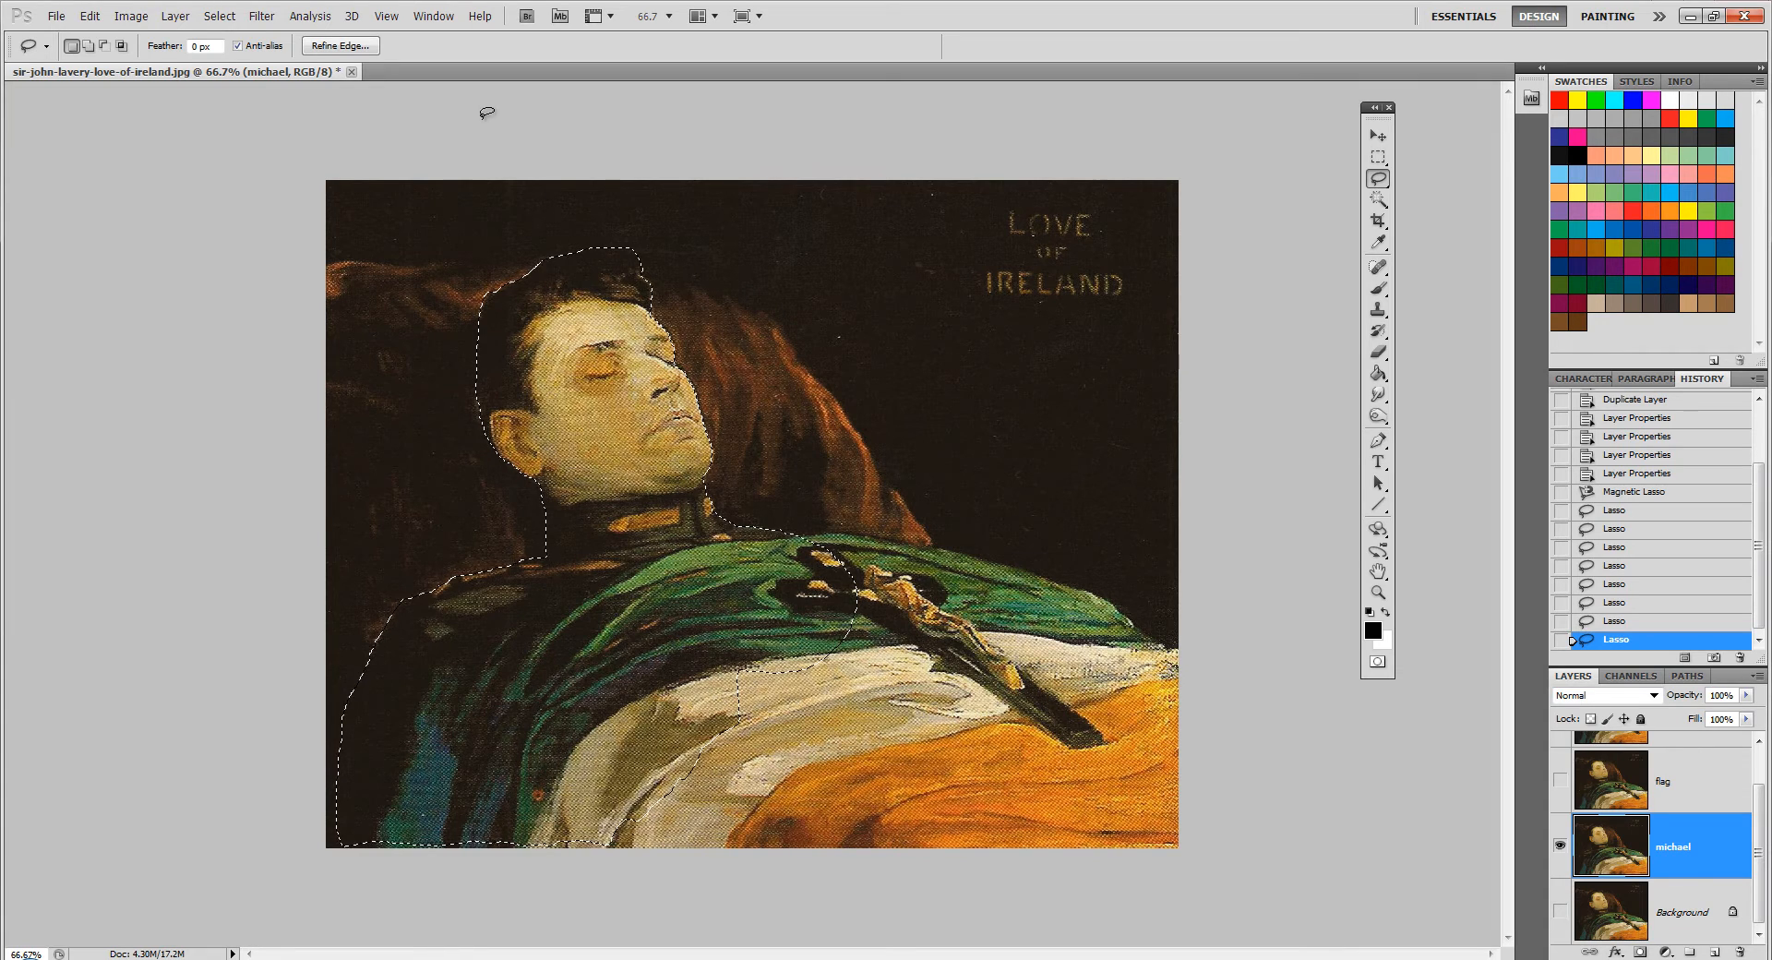
Invert the figure selection and delete the background around Michael on the michael layer.
click(218, 15)
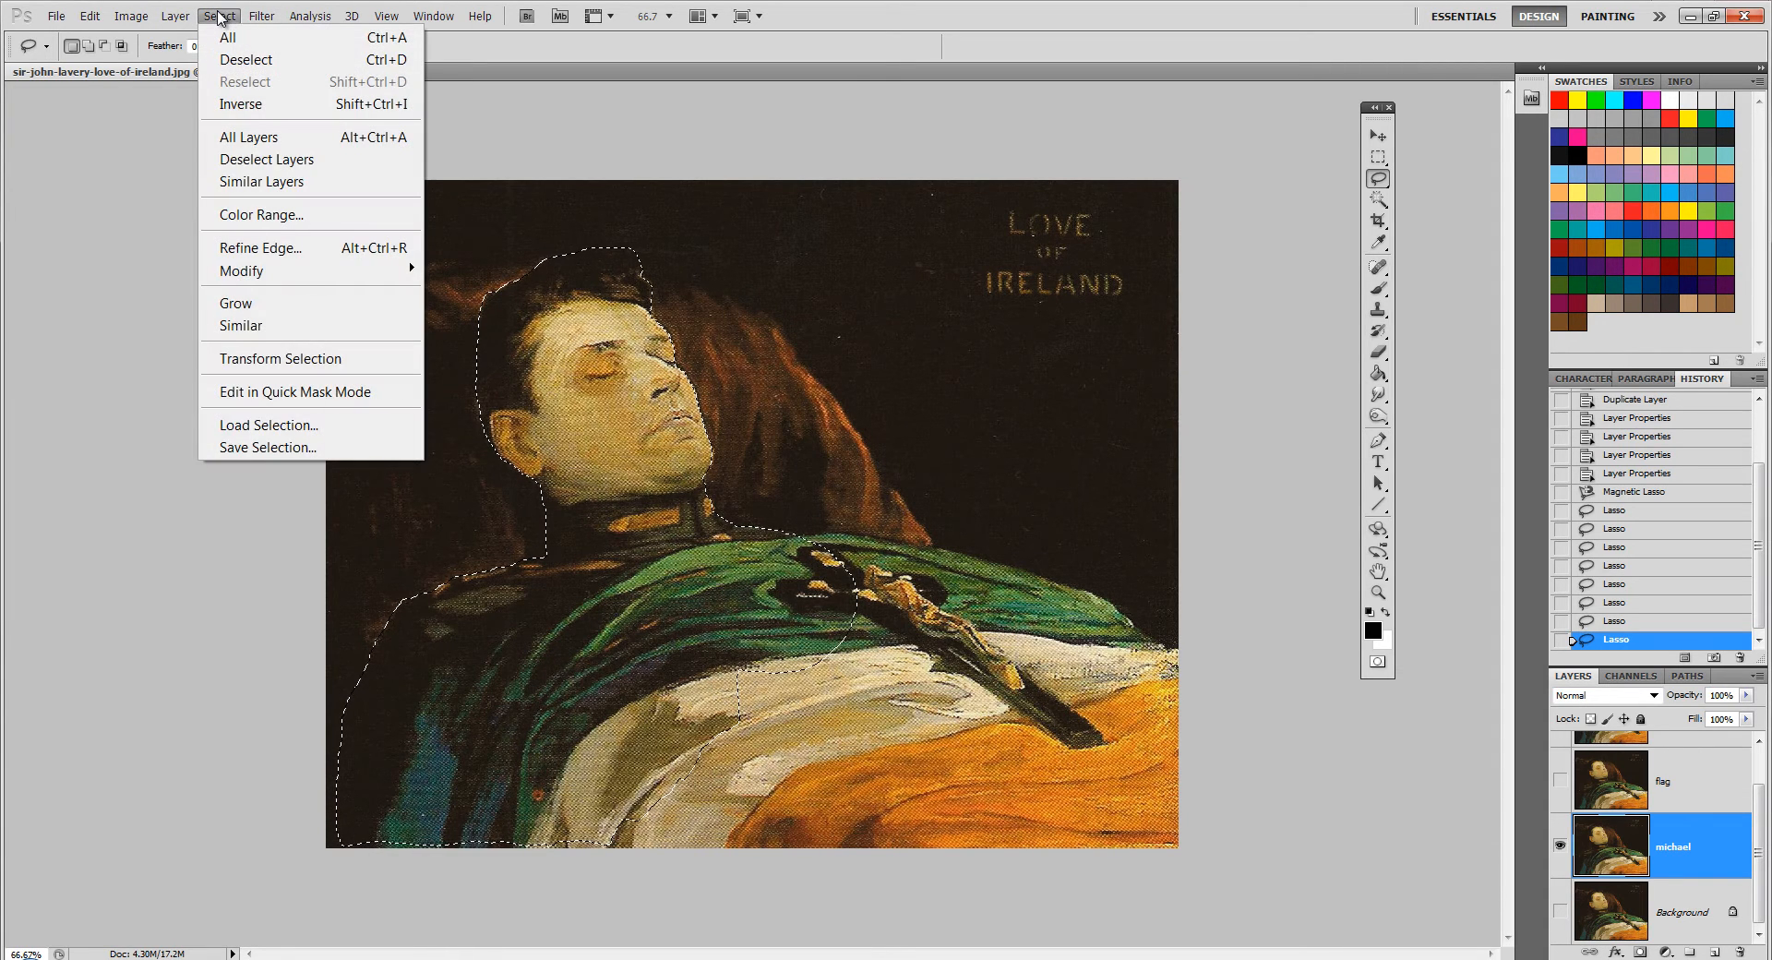
click(240, 103)
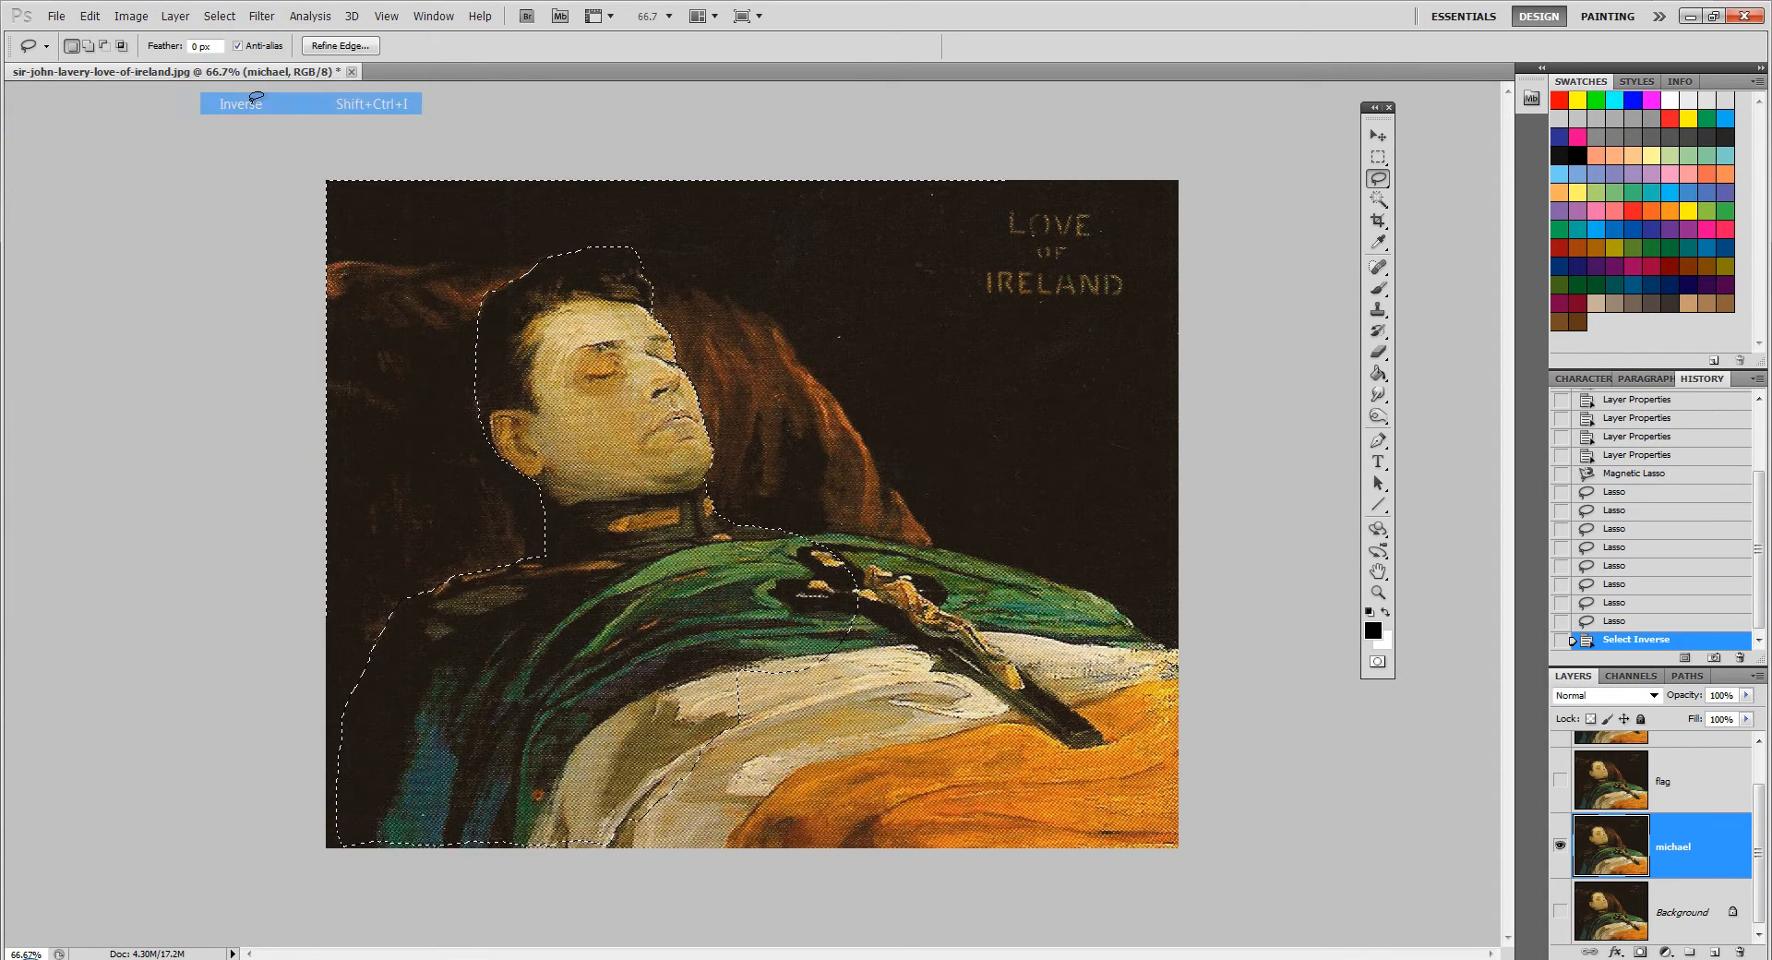
click(238, 103)
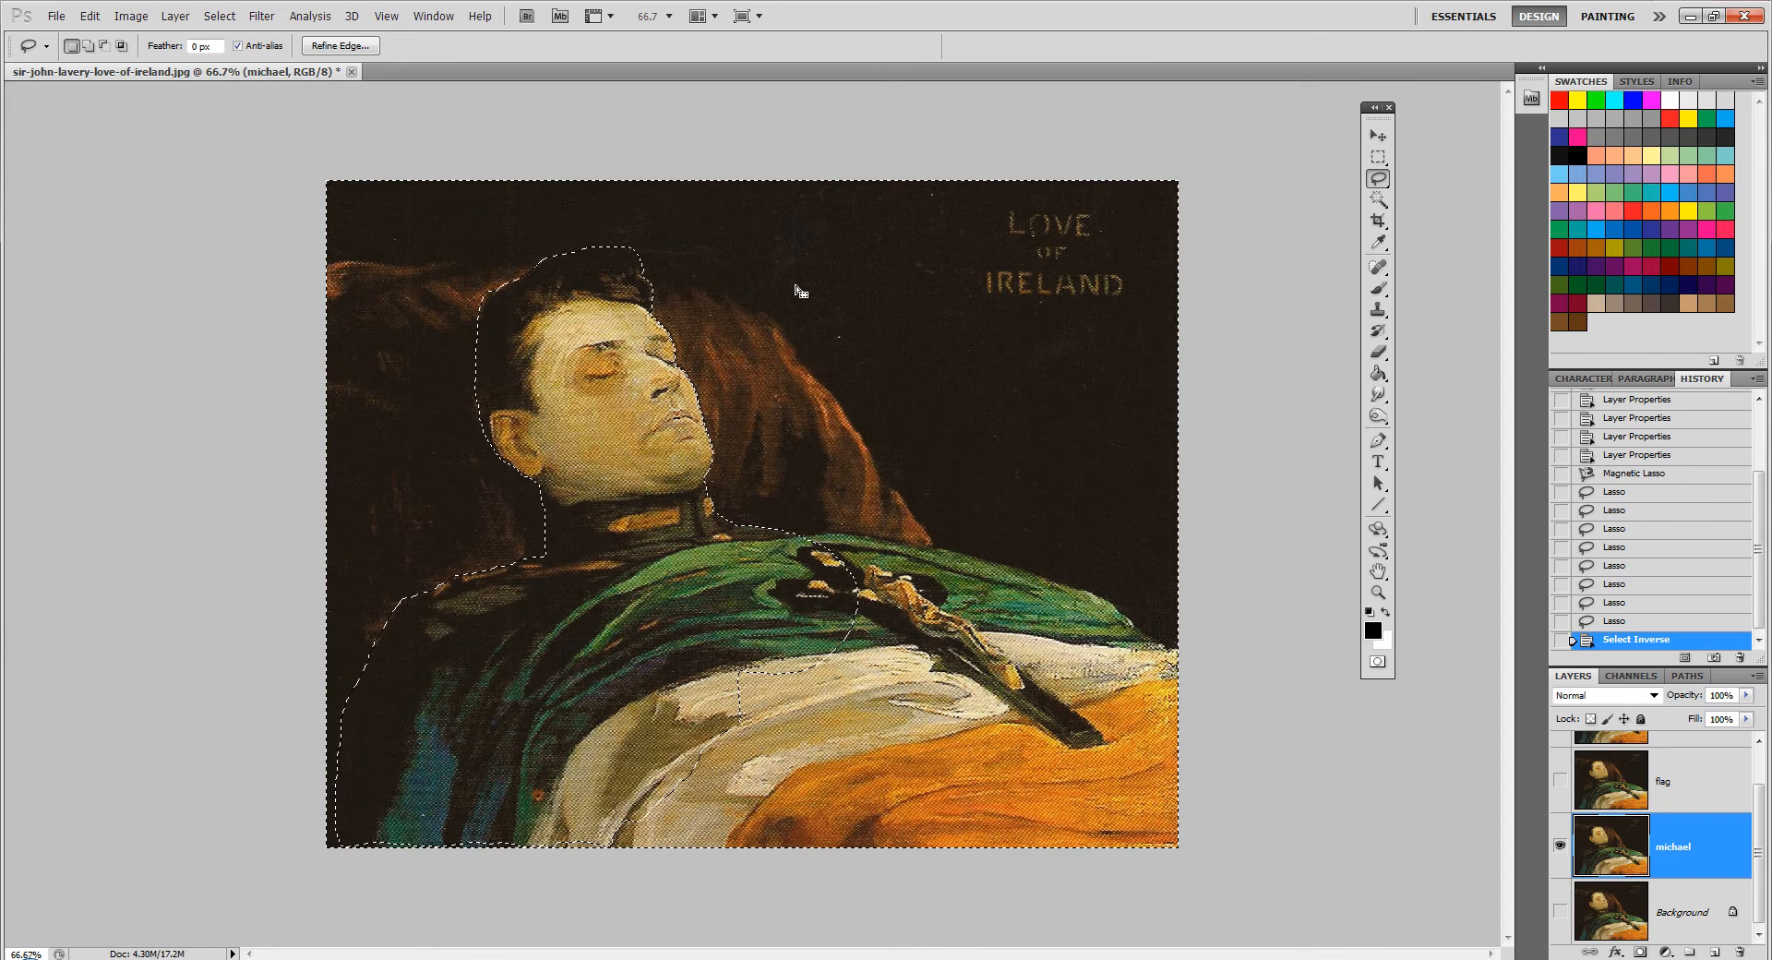
key(Delete)
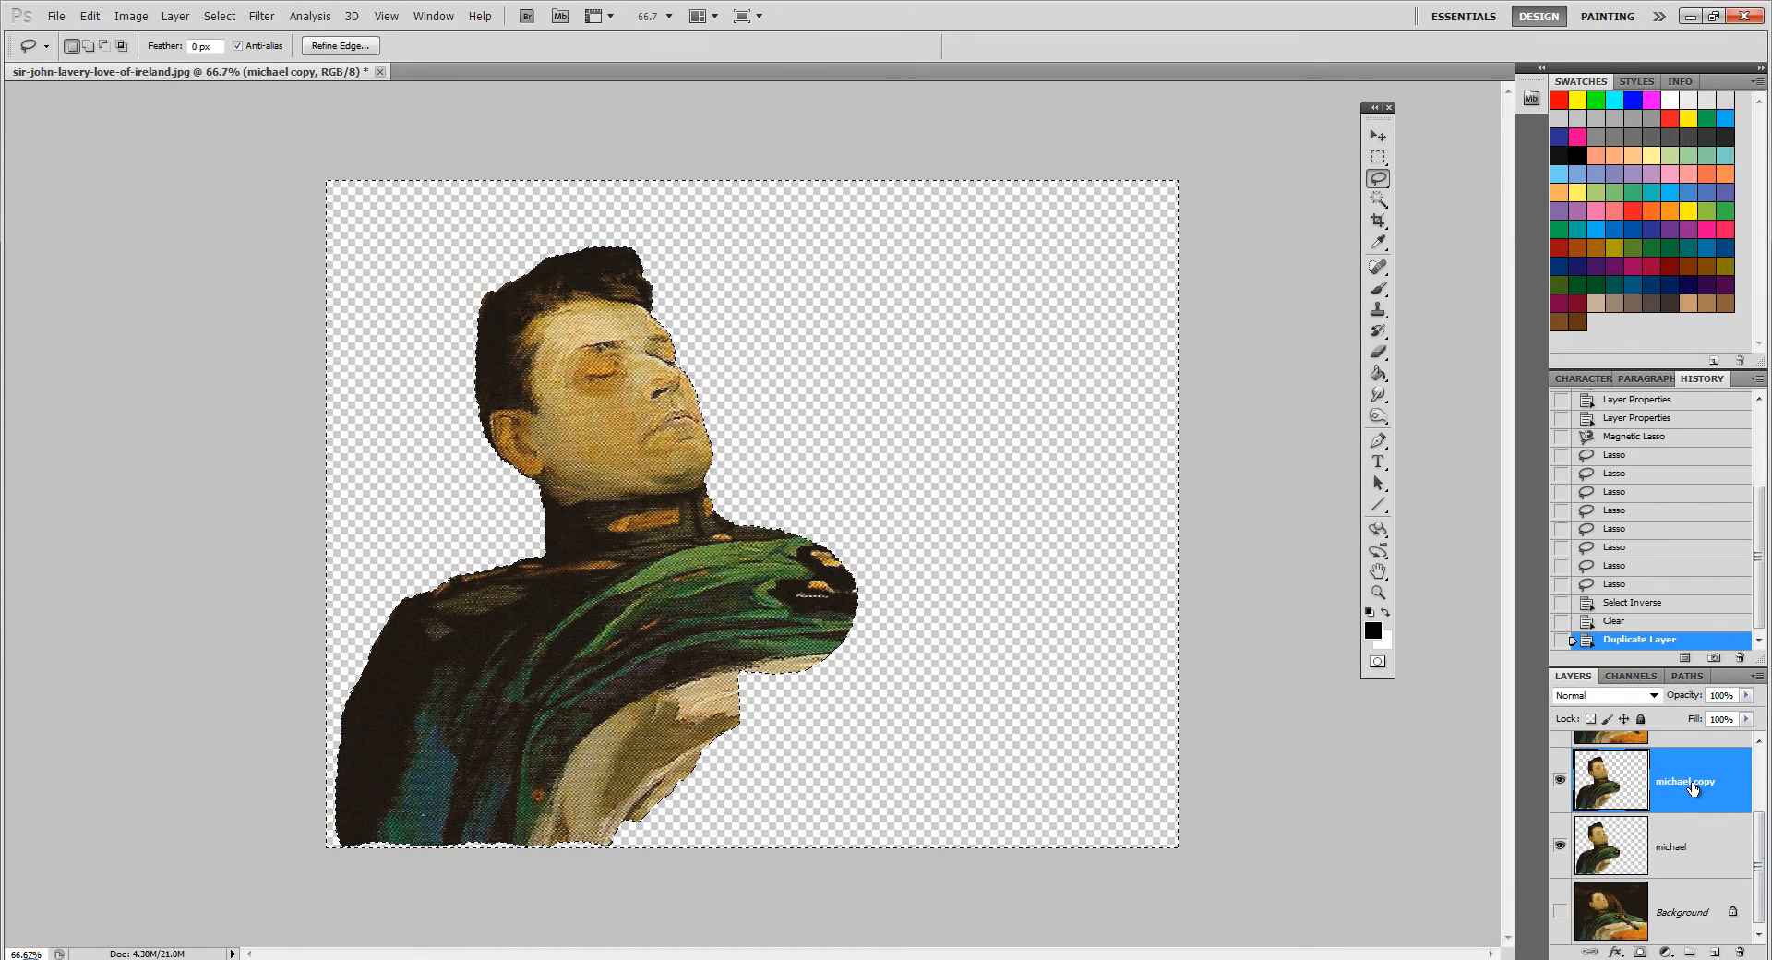
Rename the copied figure layer 'head' and lasso the head along the neck.
double_click(1685, 781)
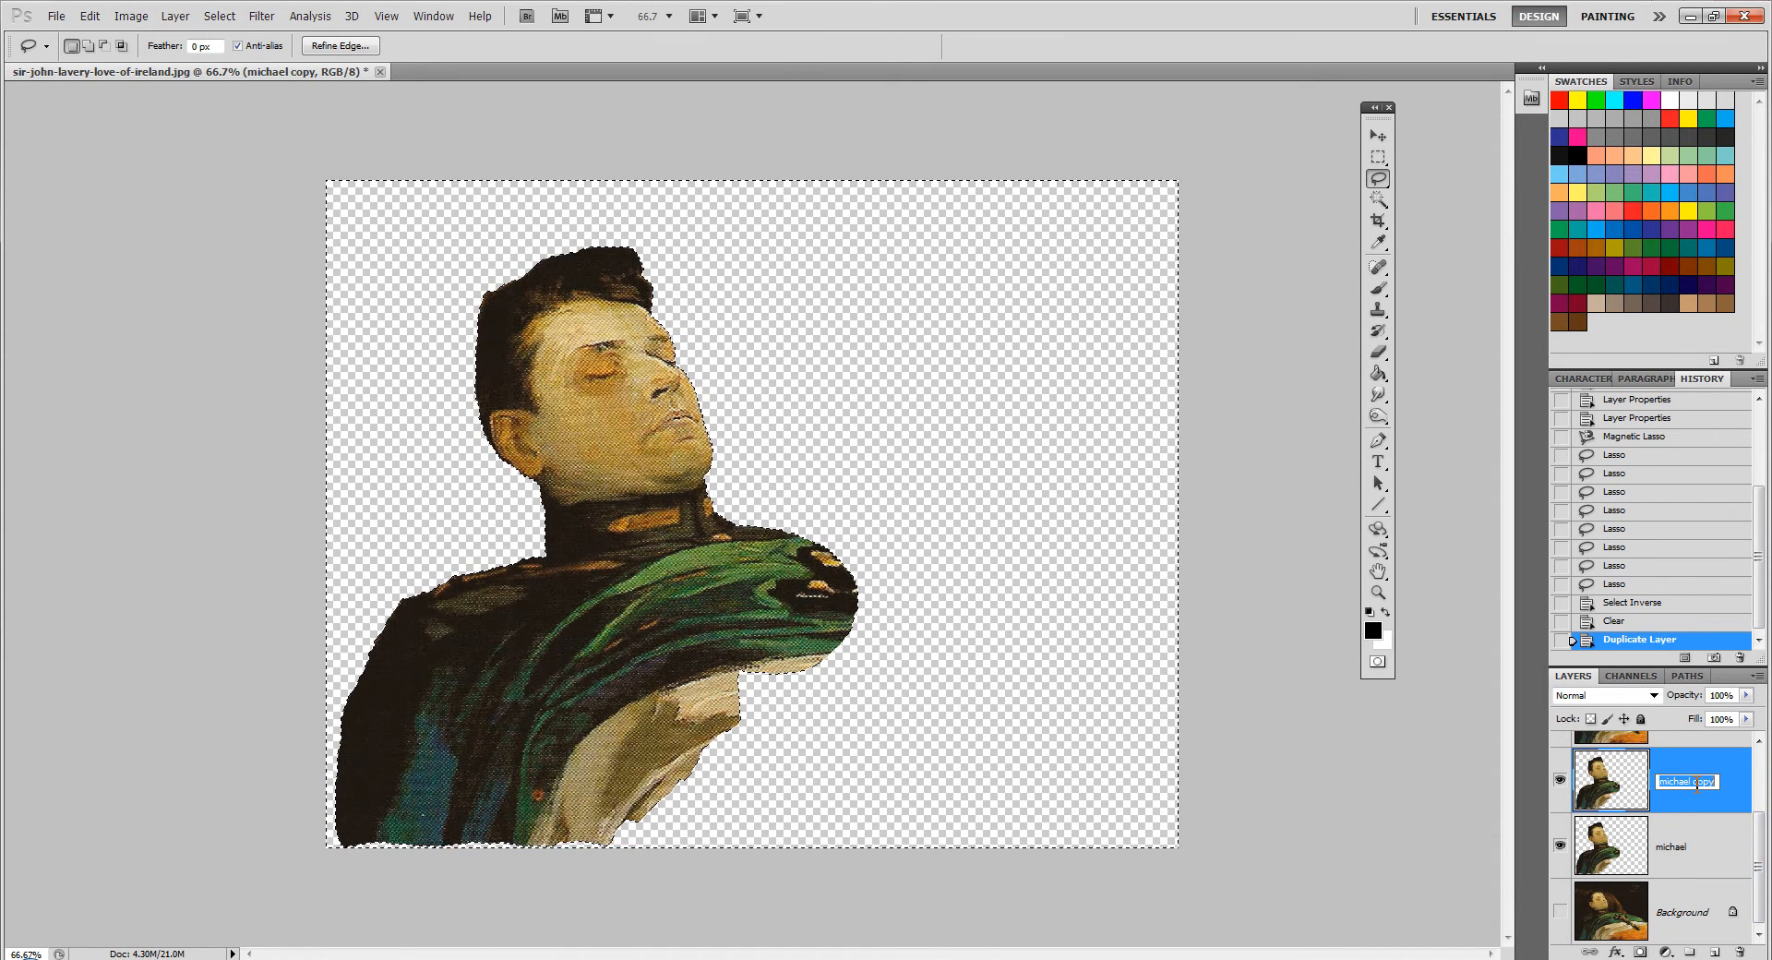
text(head)
click(1702, 846)
text(body)
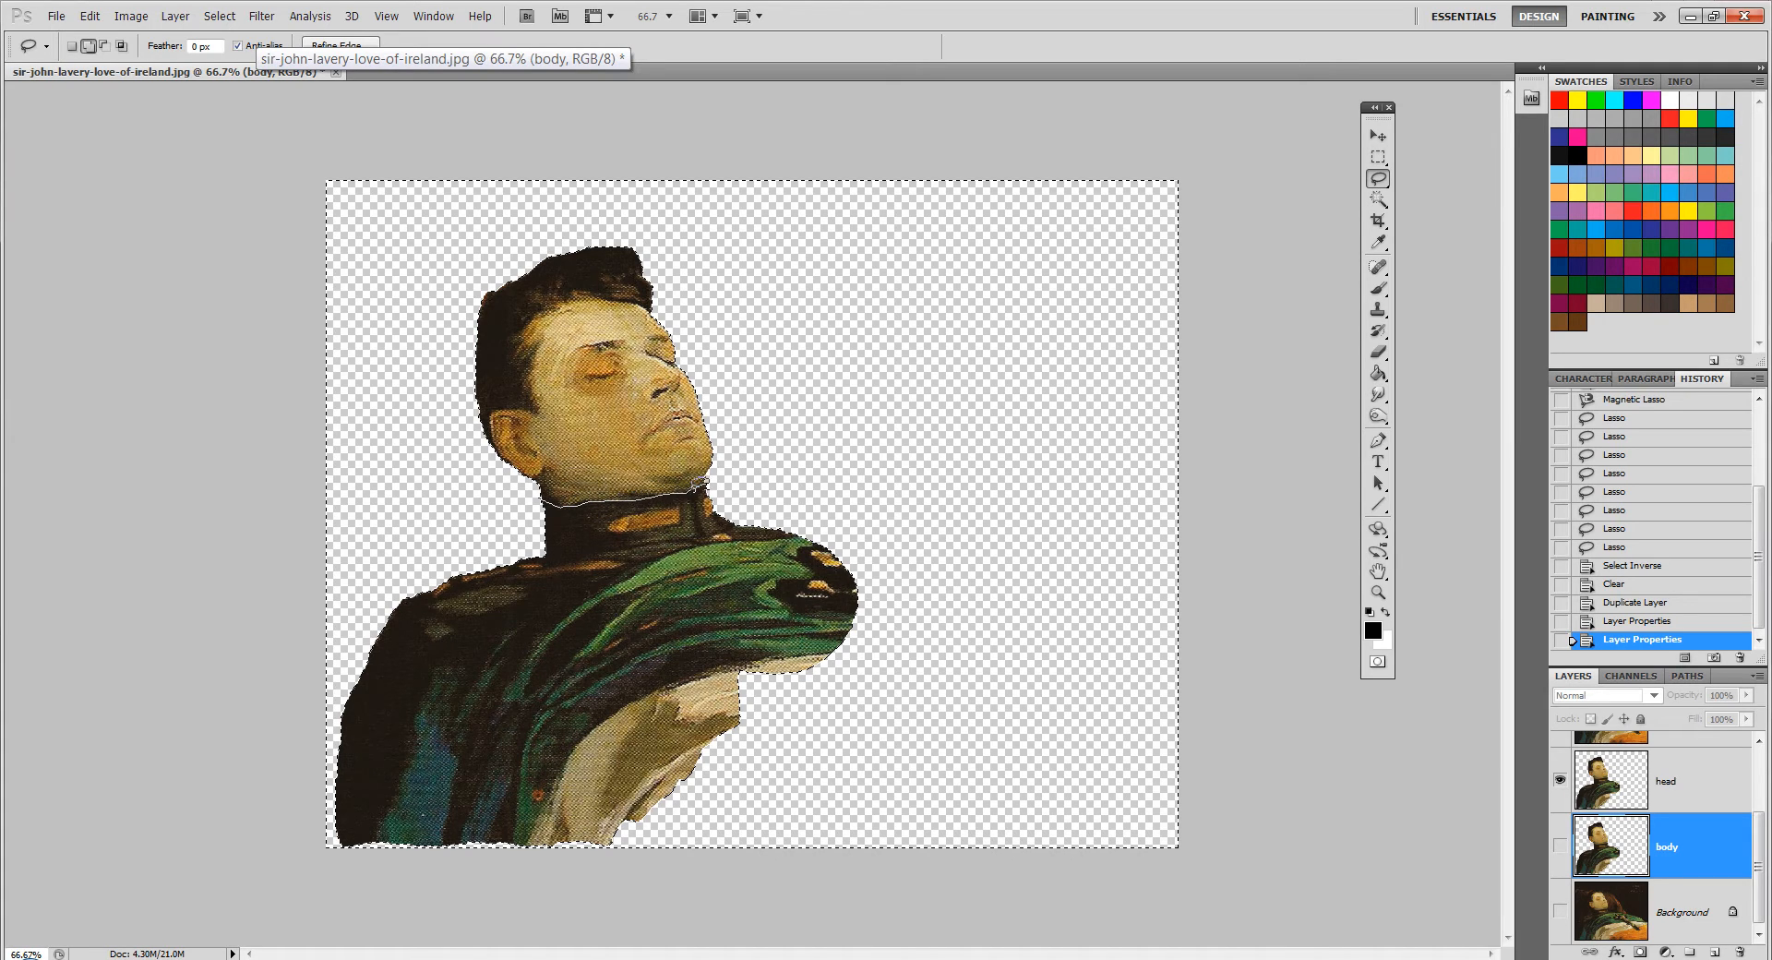
mouse_move(724, 469)
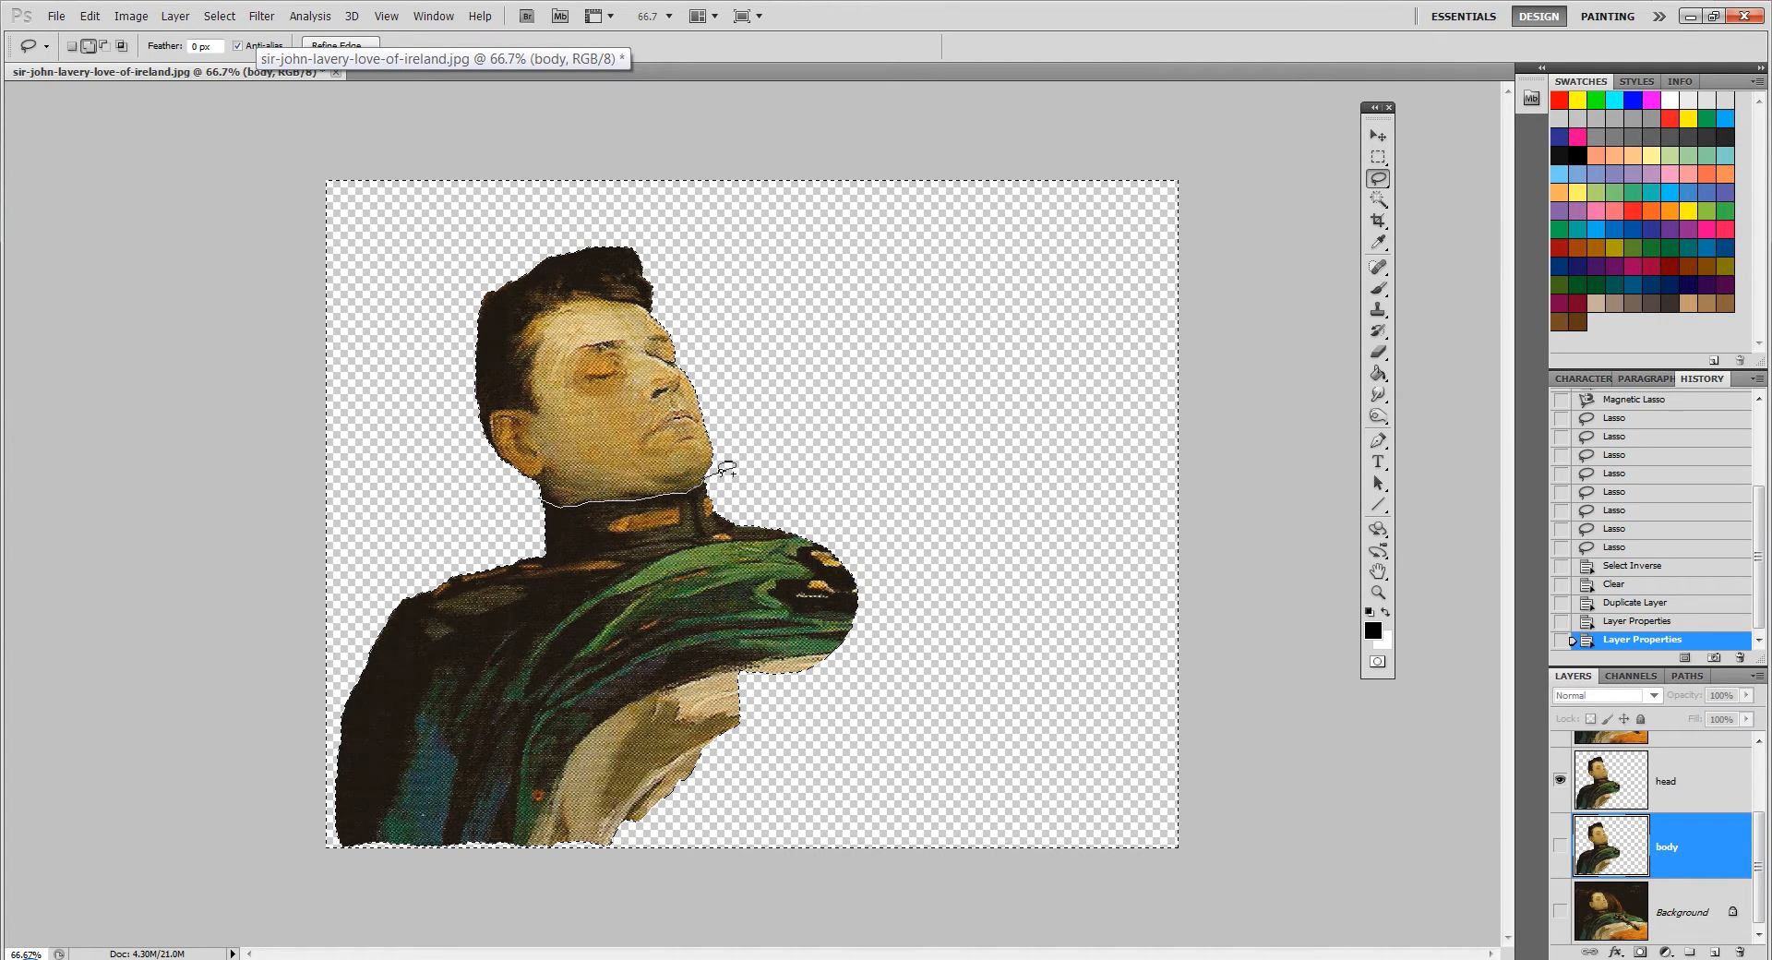
drag(729, 467, 473, 901)
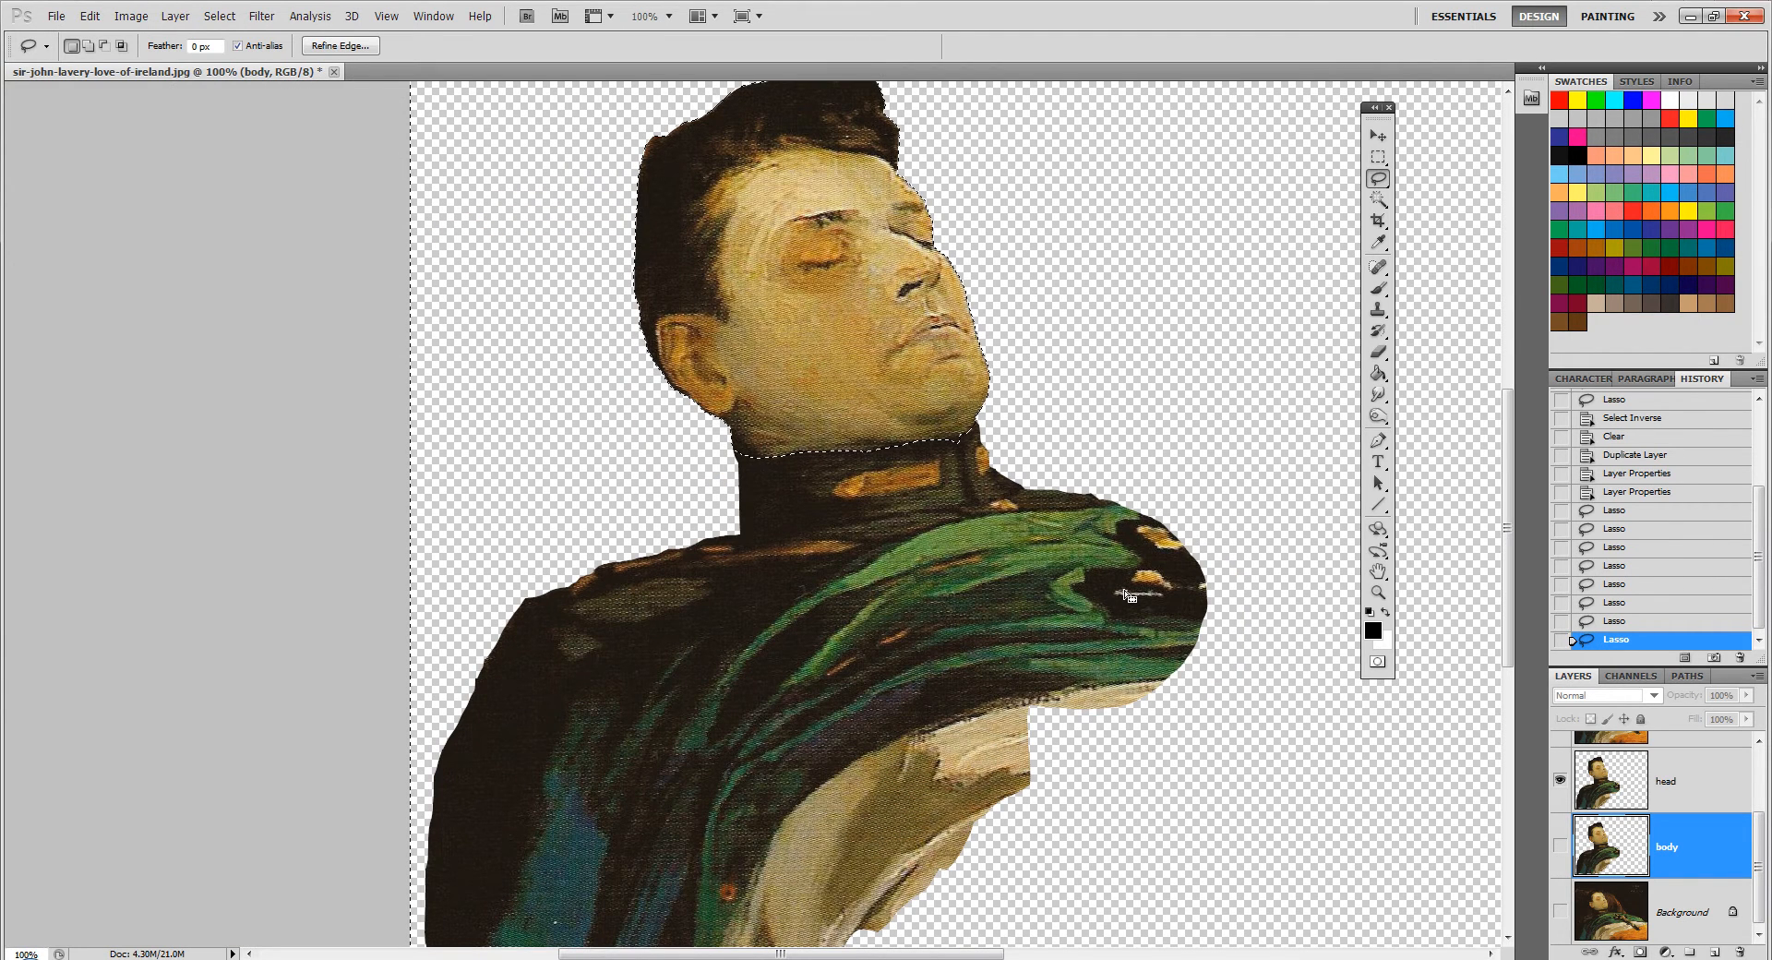
Rename the other cutout layer and move work to the body layer.
click(1664, 781)
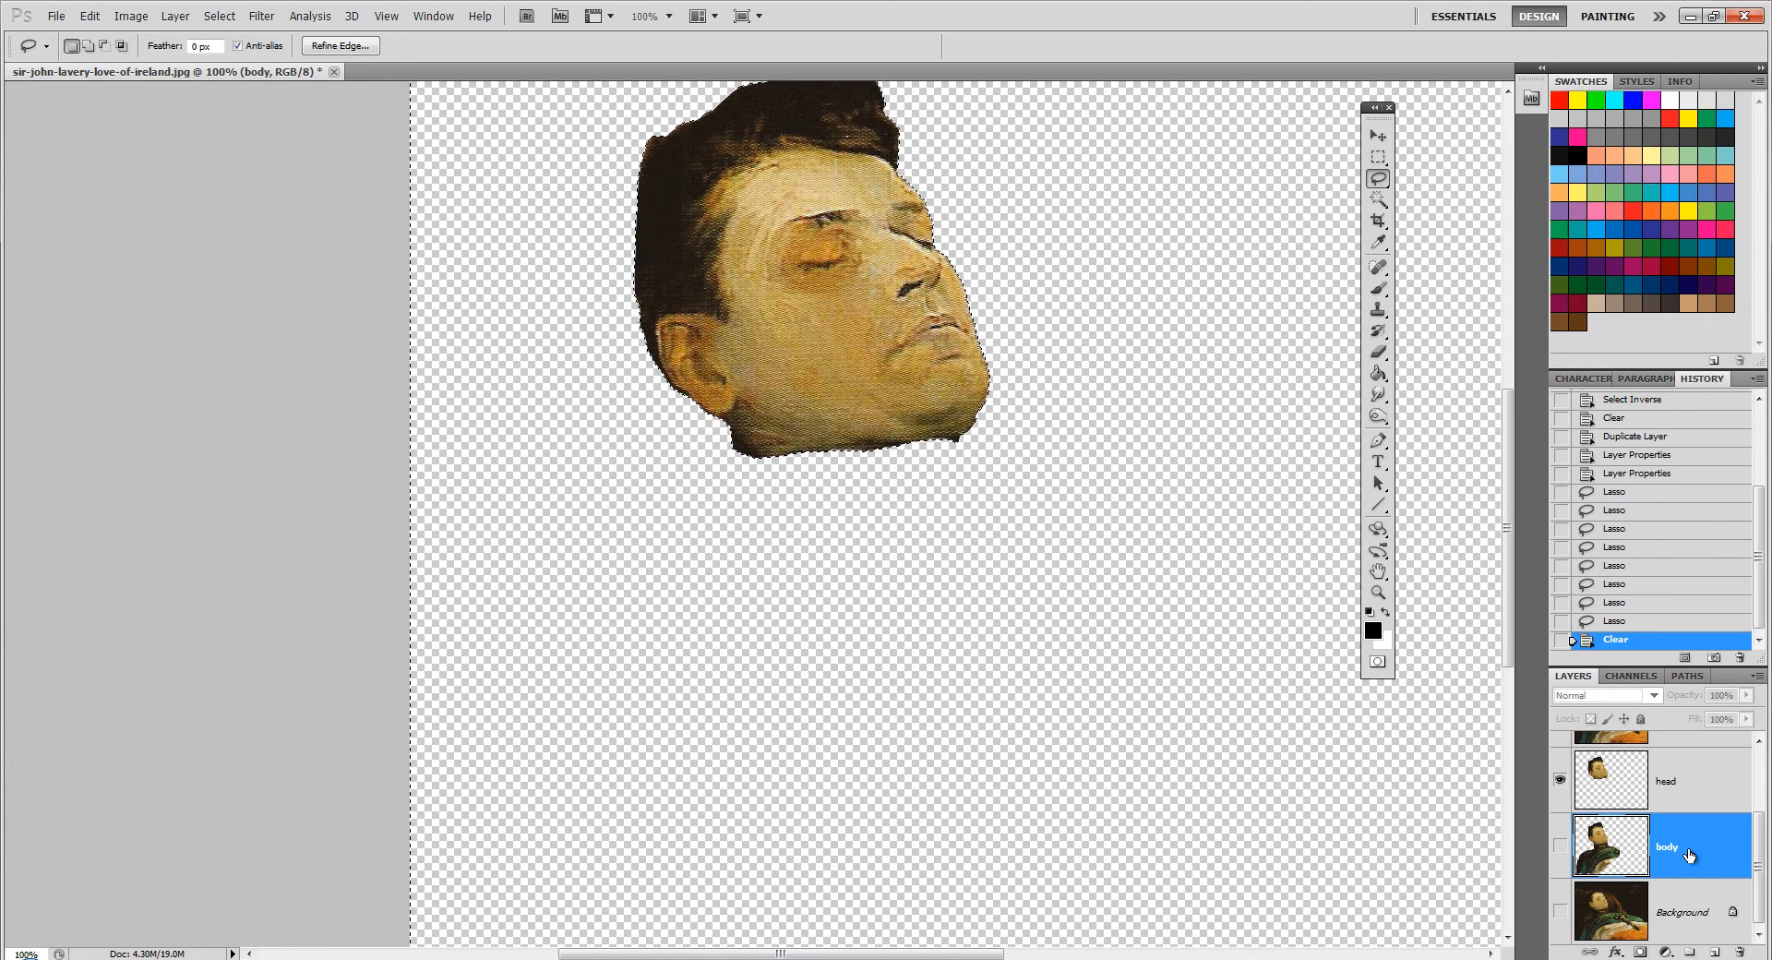
click(1560, 846)
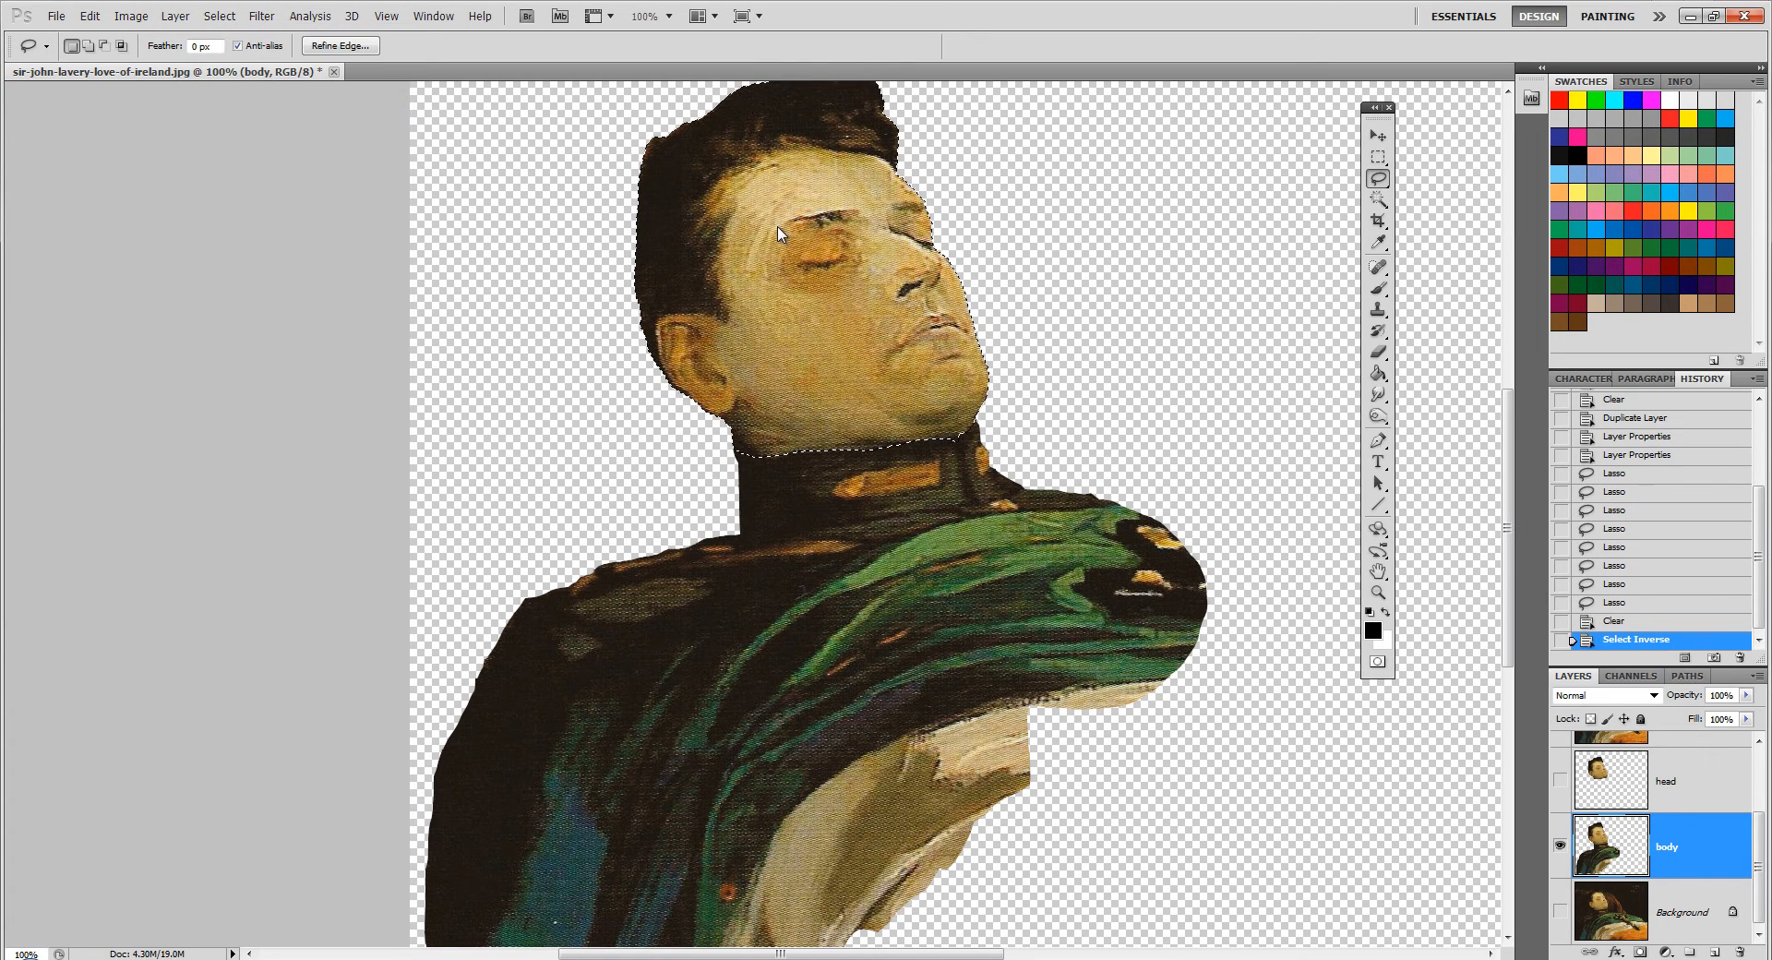
Delete the head area from the body layer and drop the selection.
key(Delete)
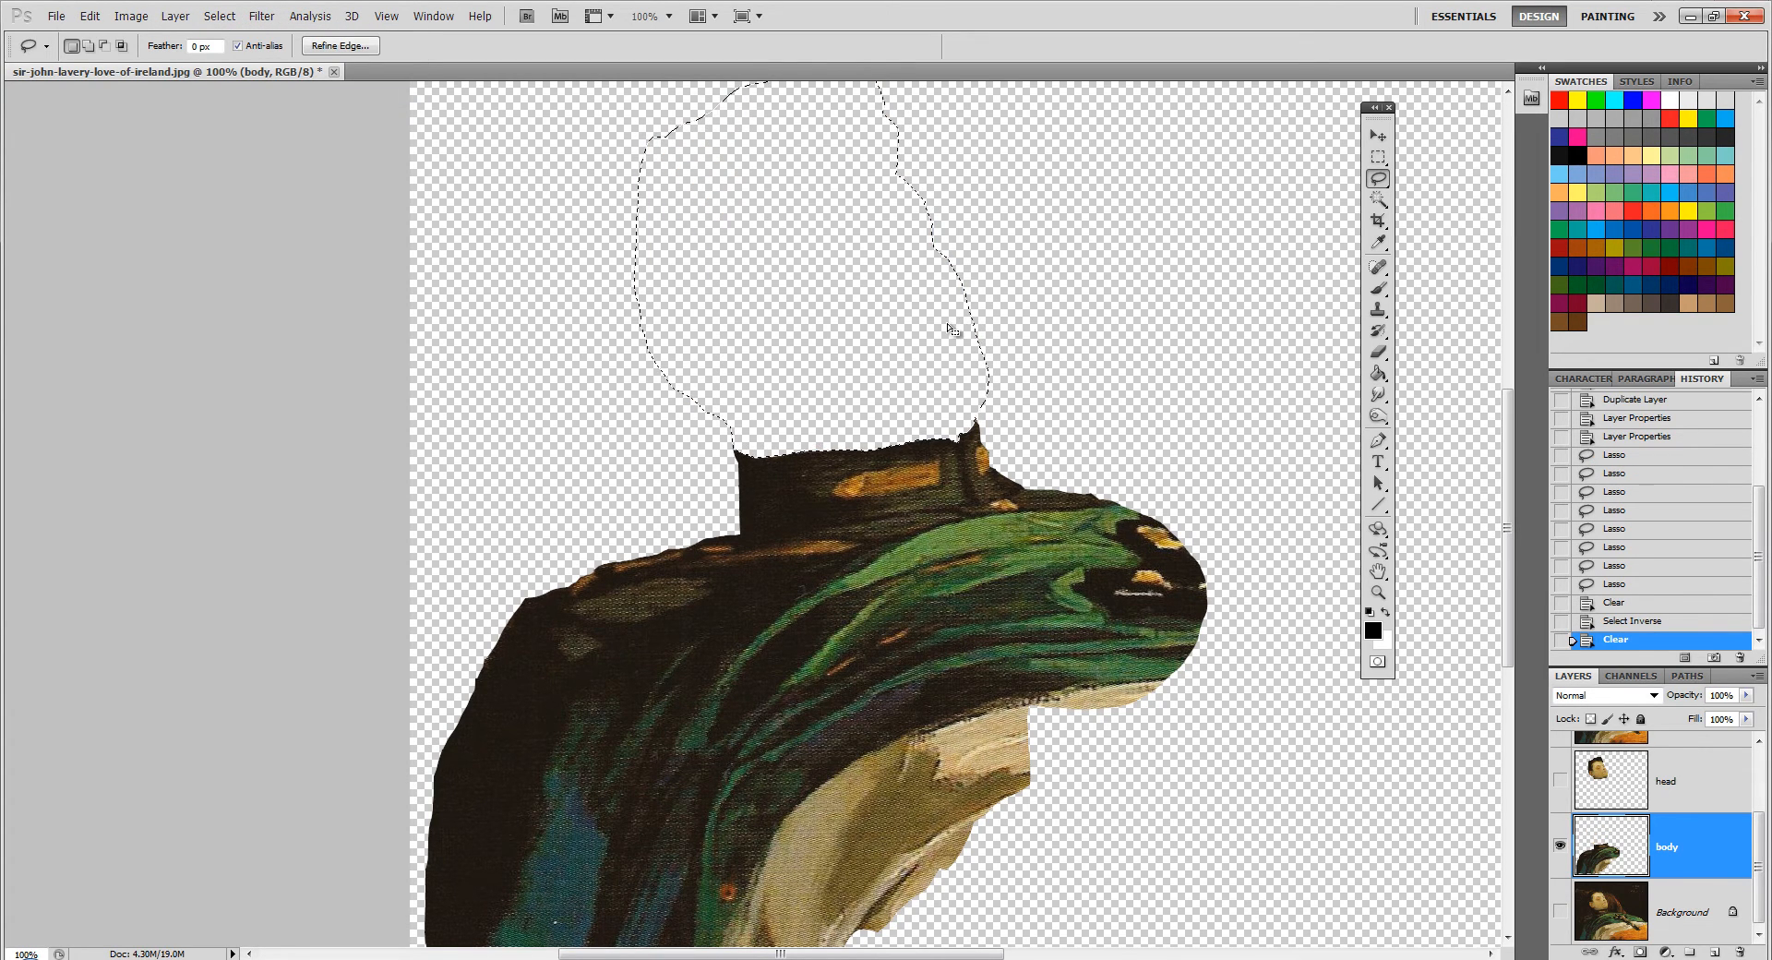
key(ctrl+d)
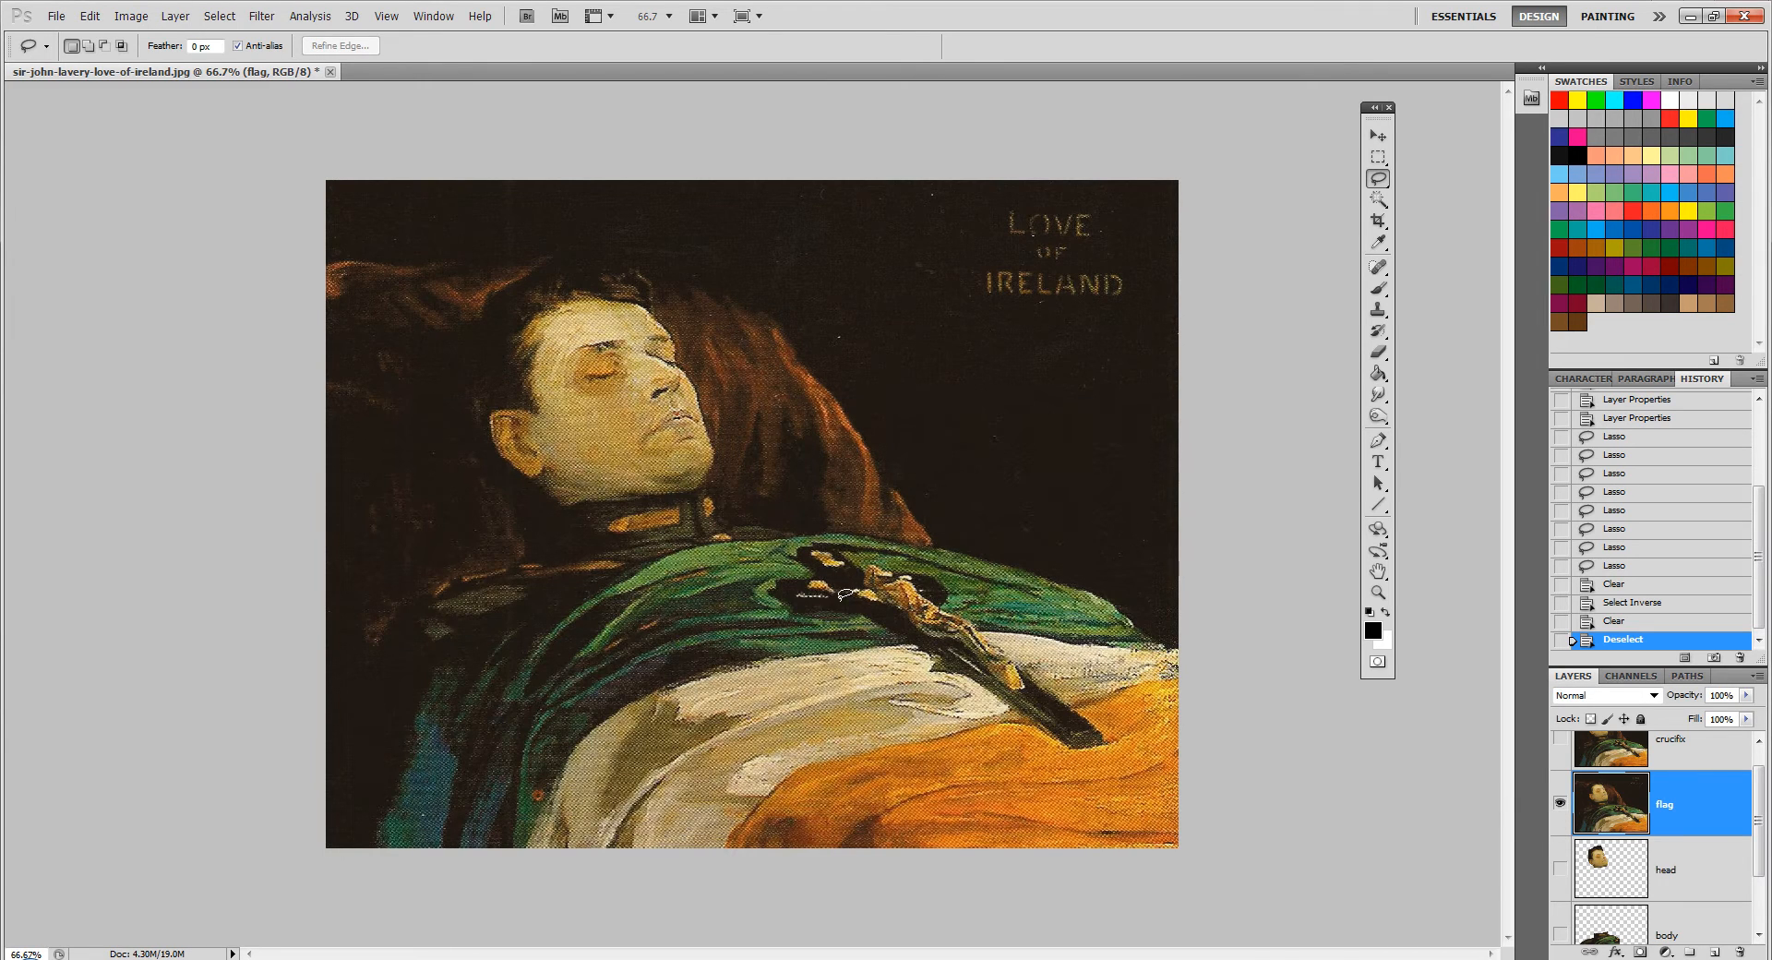
mouse_move(1252, 205)
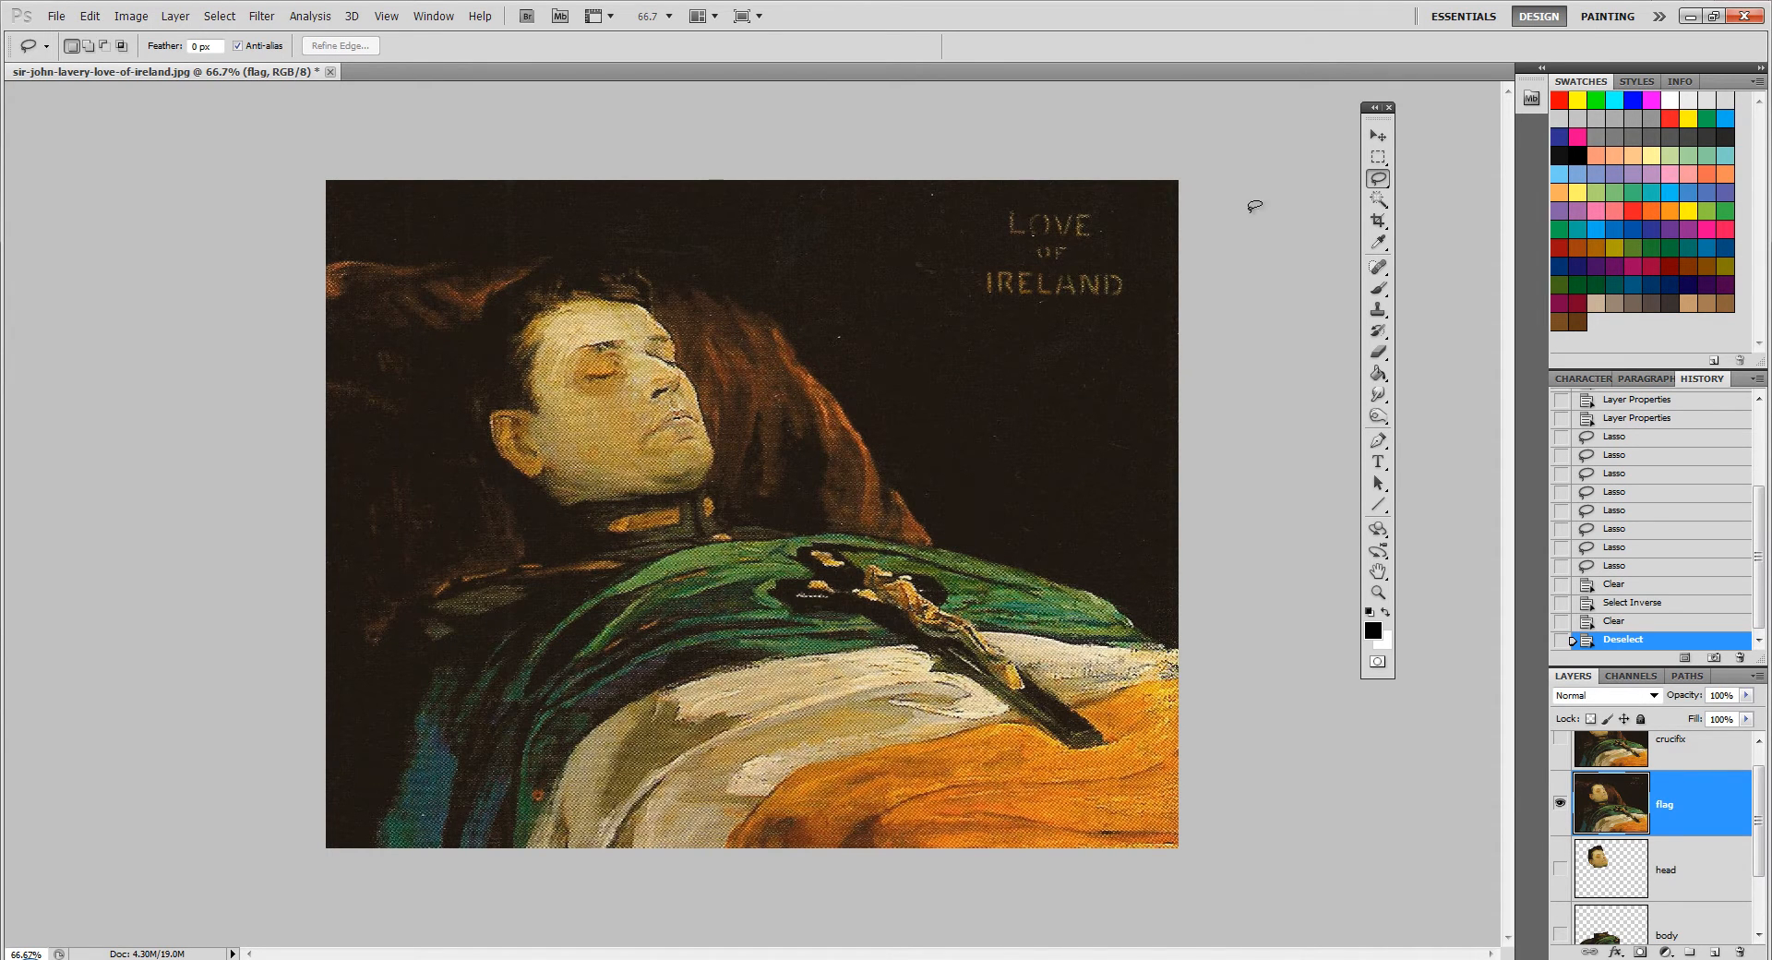
Outline the flag with the Magnetic Lasso, invert and delete everything outside it.
click(1377, 179)
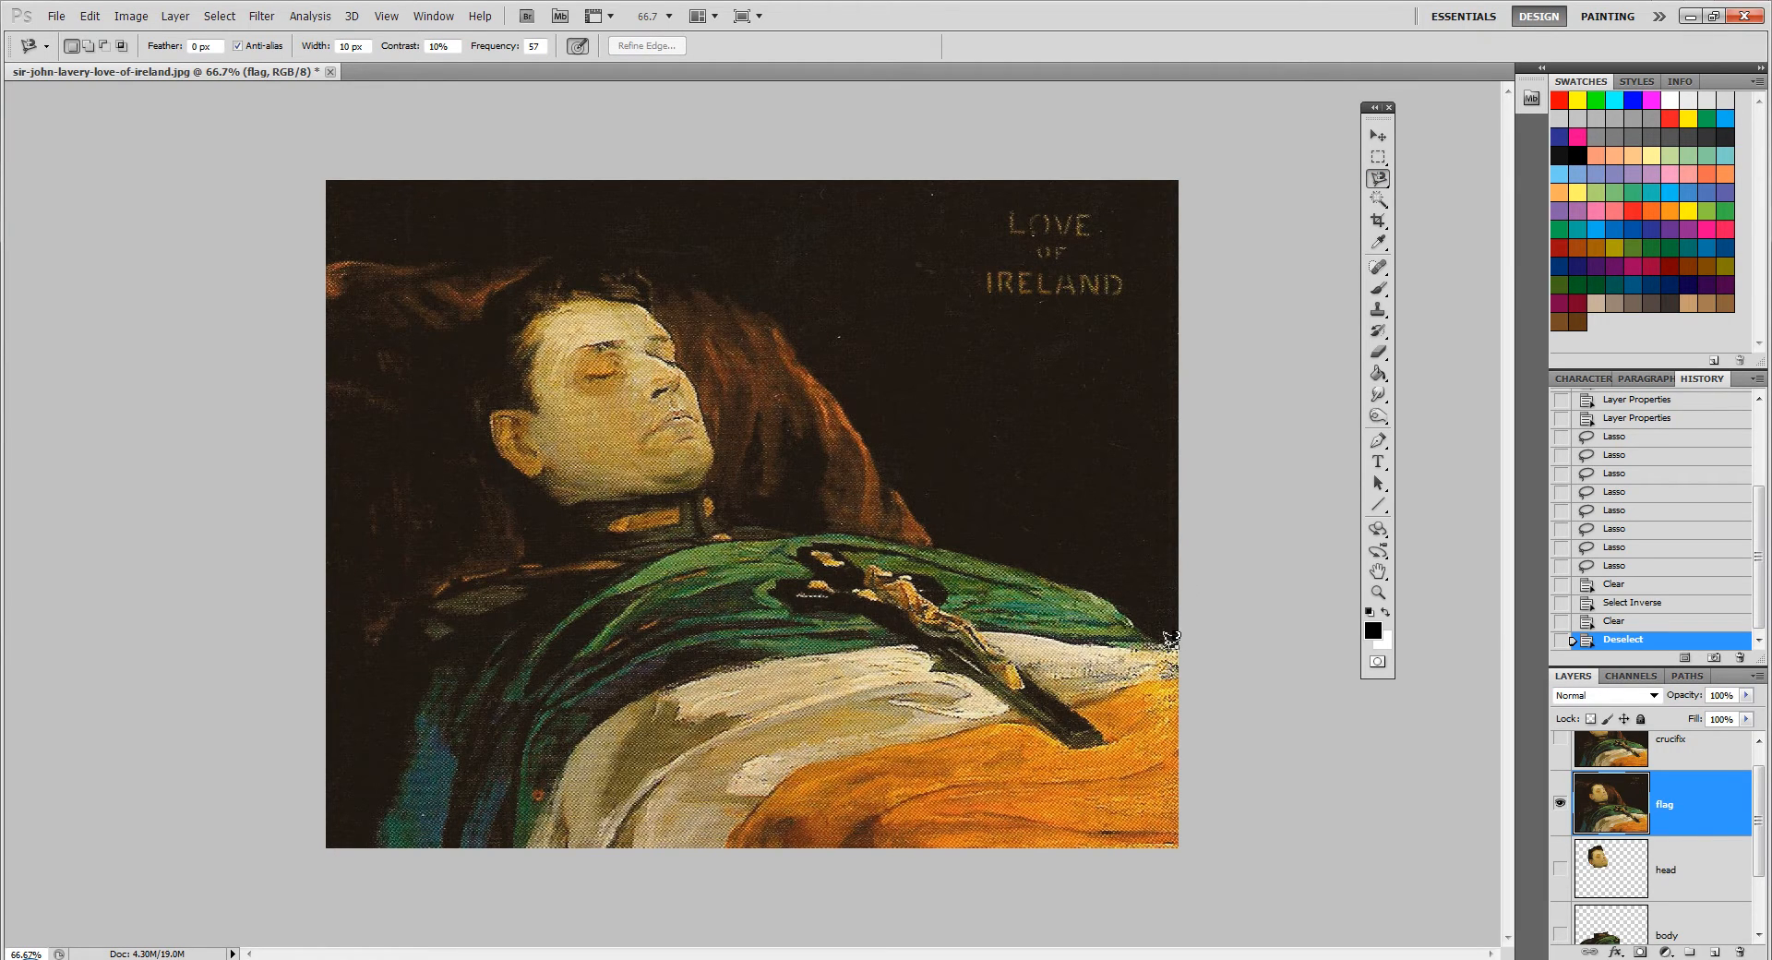
mouse_move(1030, 560)
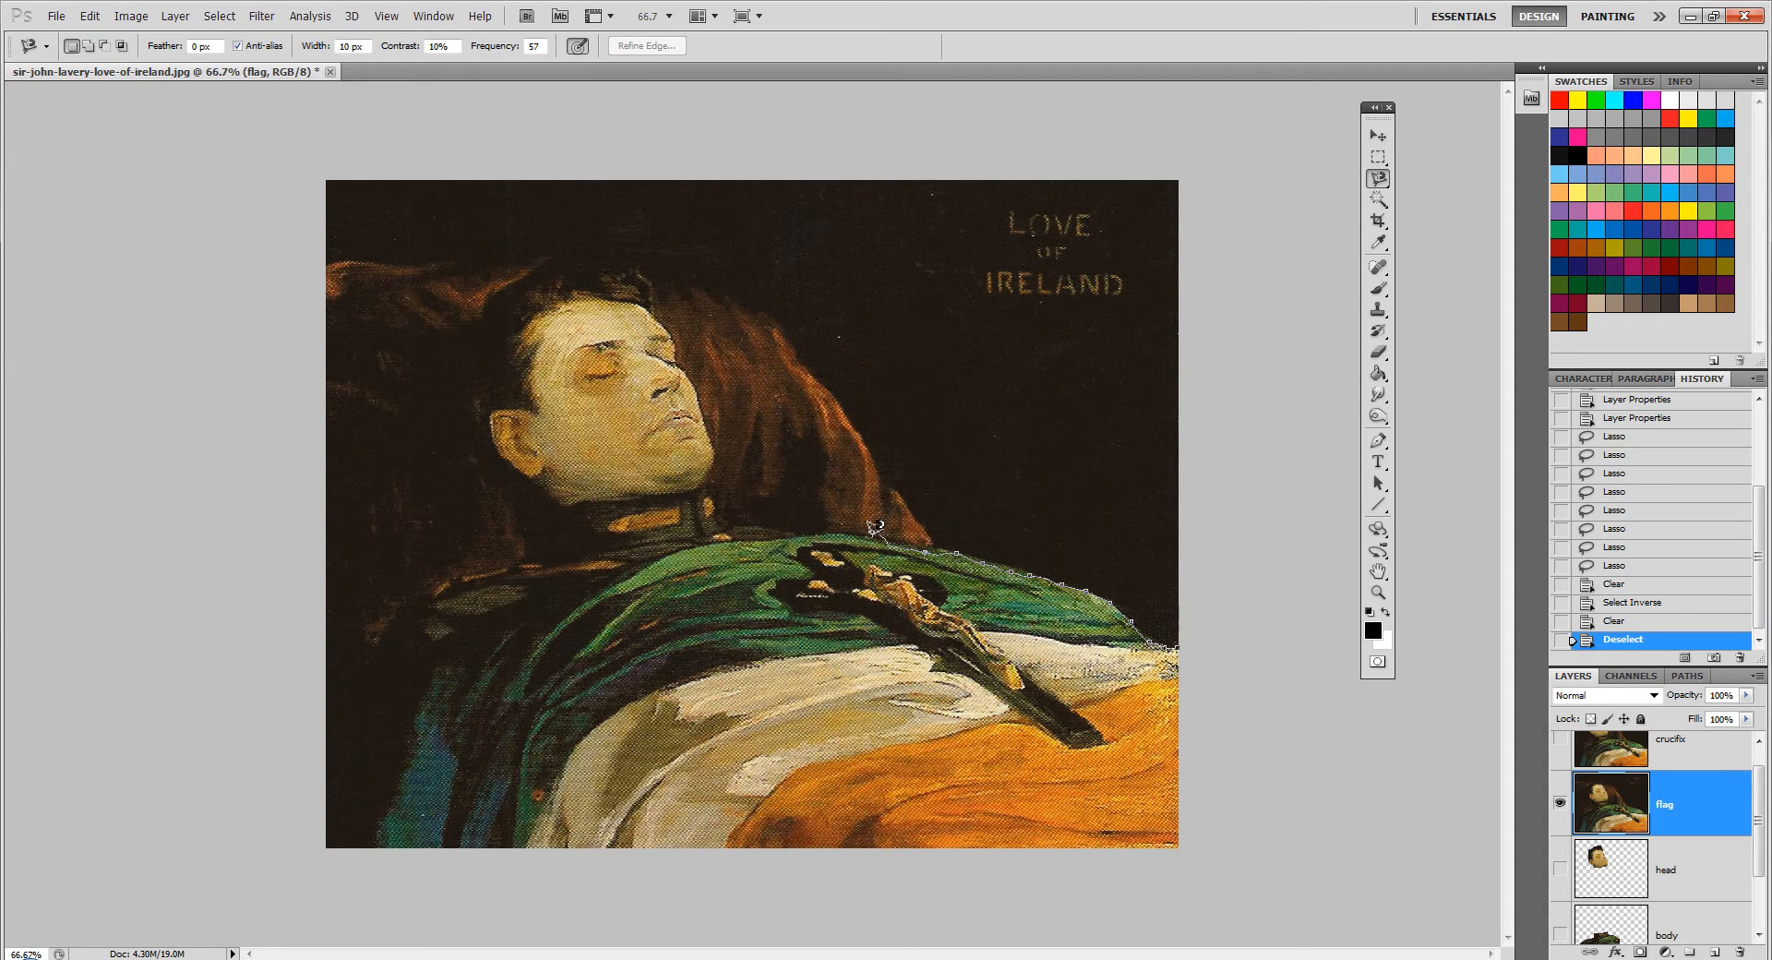
click(1377, 179)
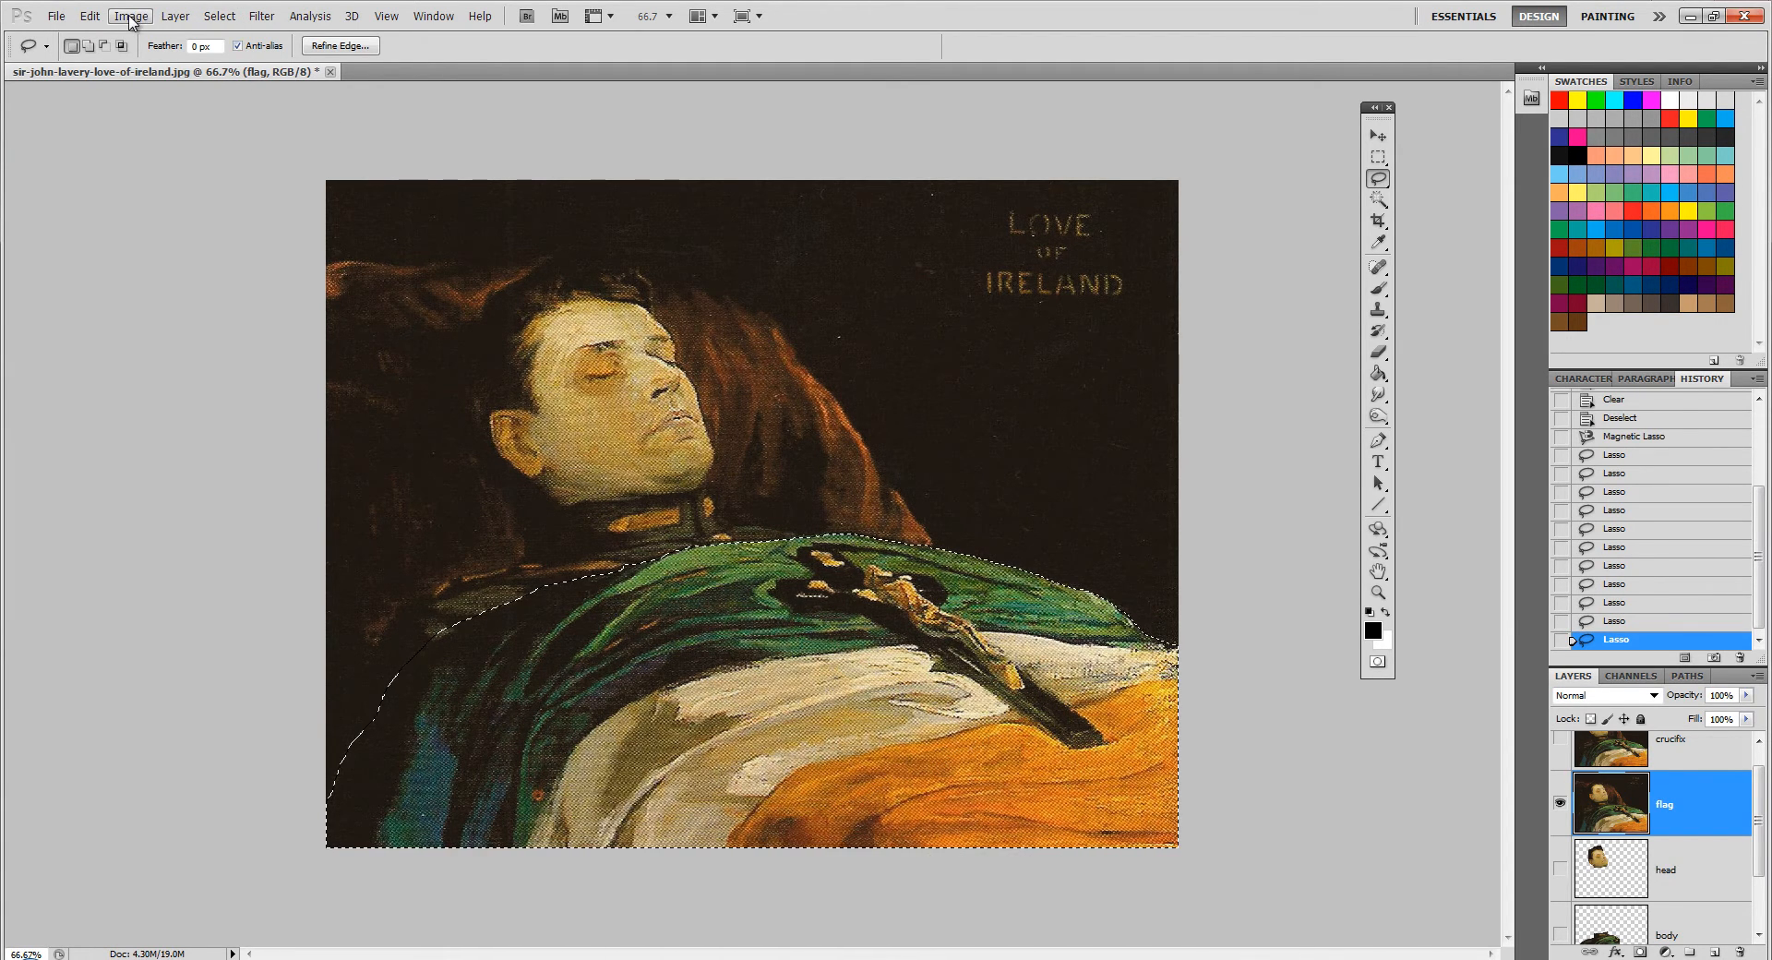
click(260, 17)
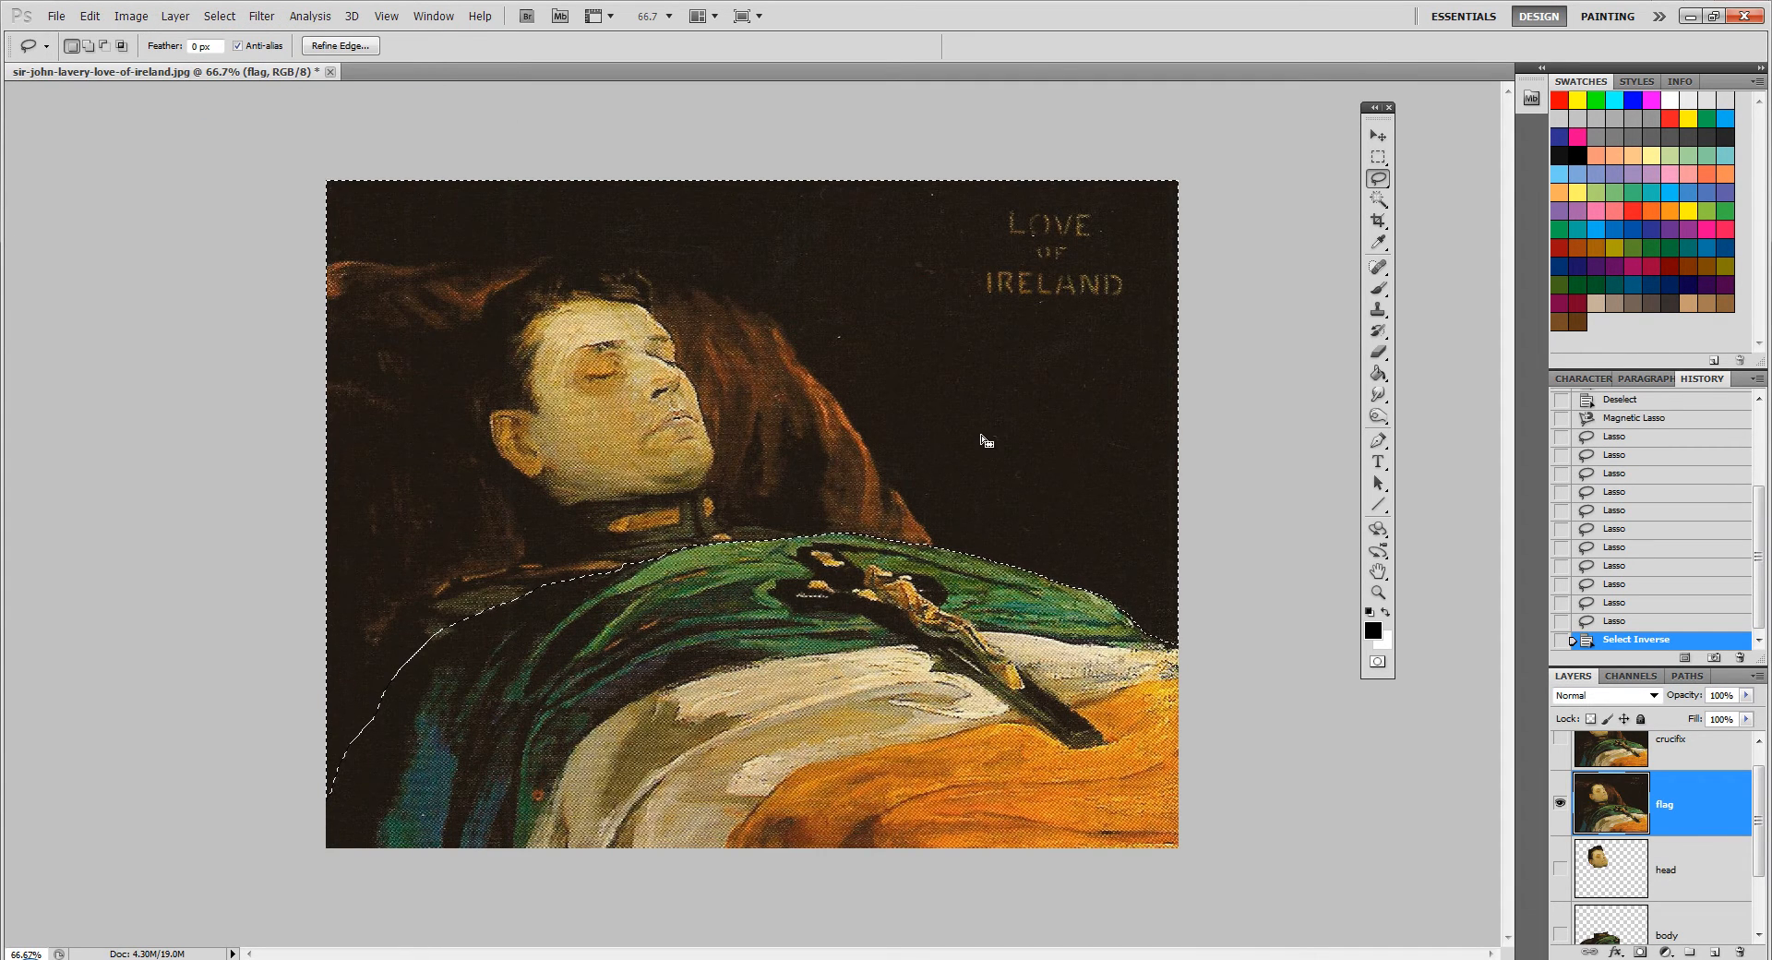
key(Delete)
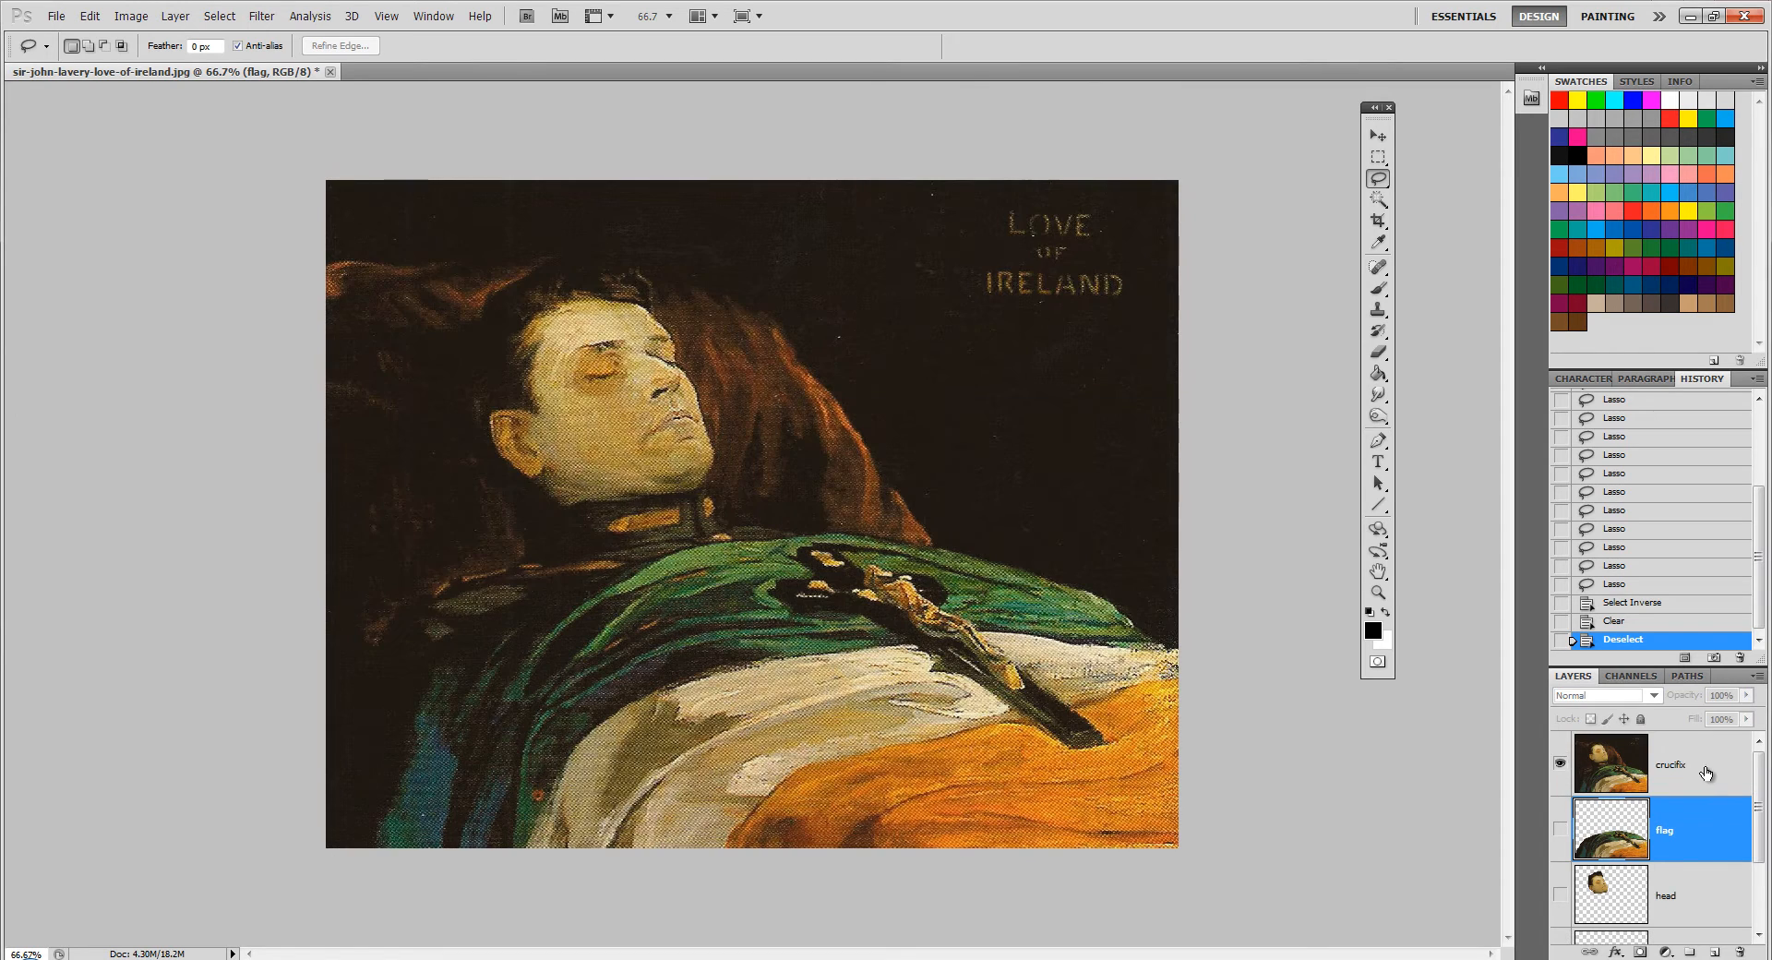
Trace the crucifix outline on the crucifix layer with the Magnetic Lasso and bring up Select.
click(1671, 762)
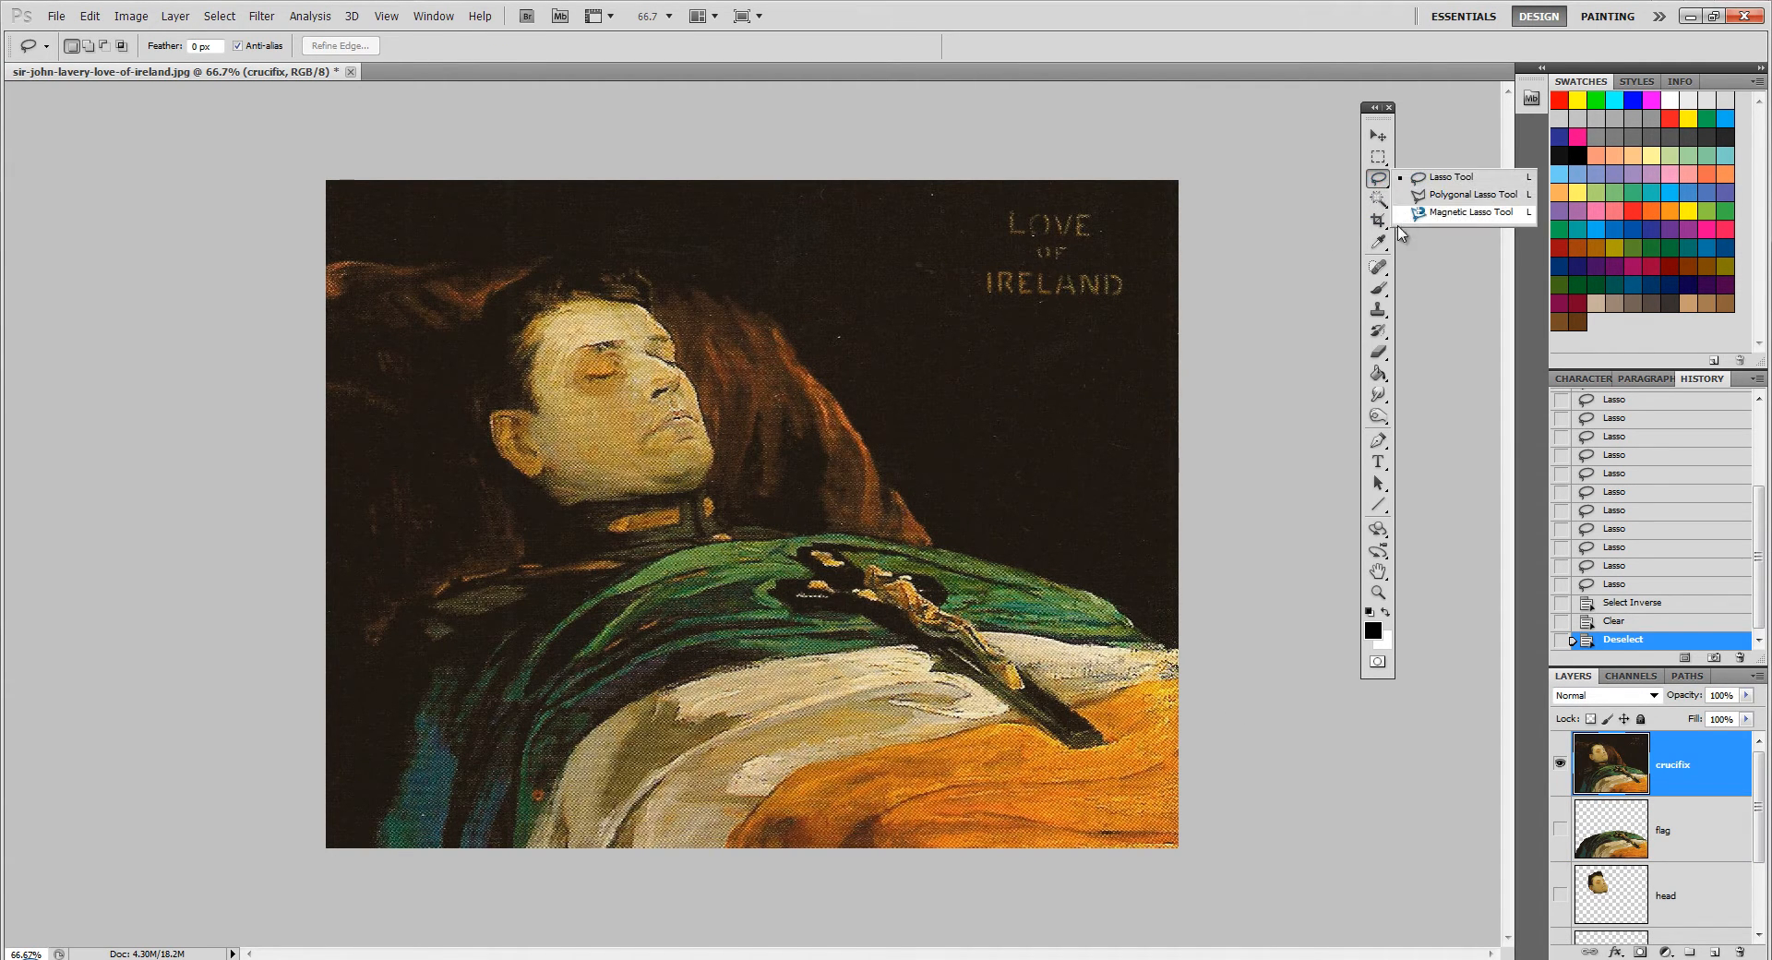
click(1472, 213)
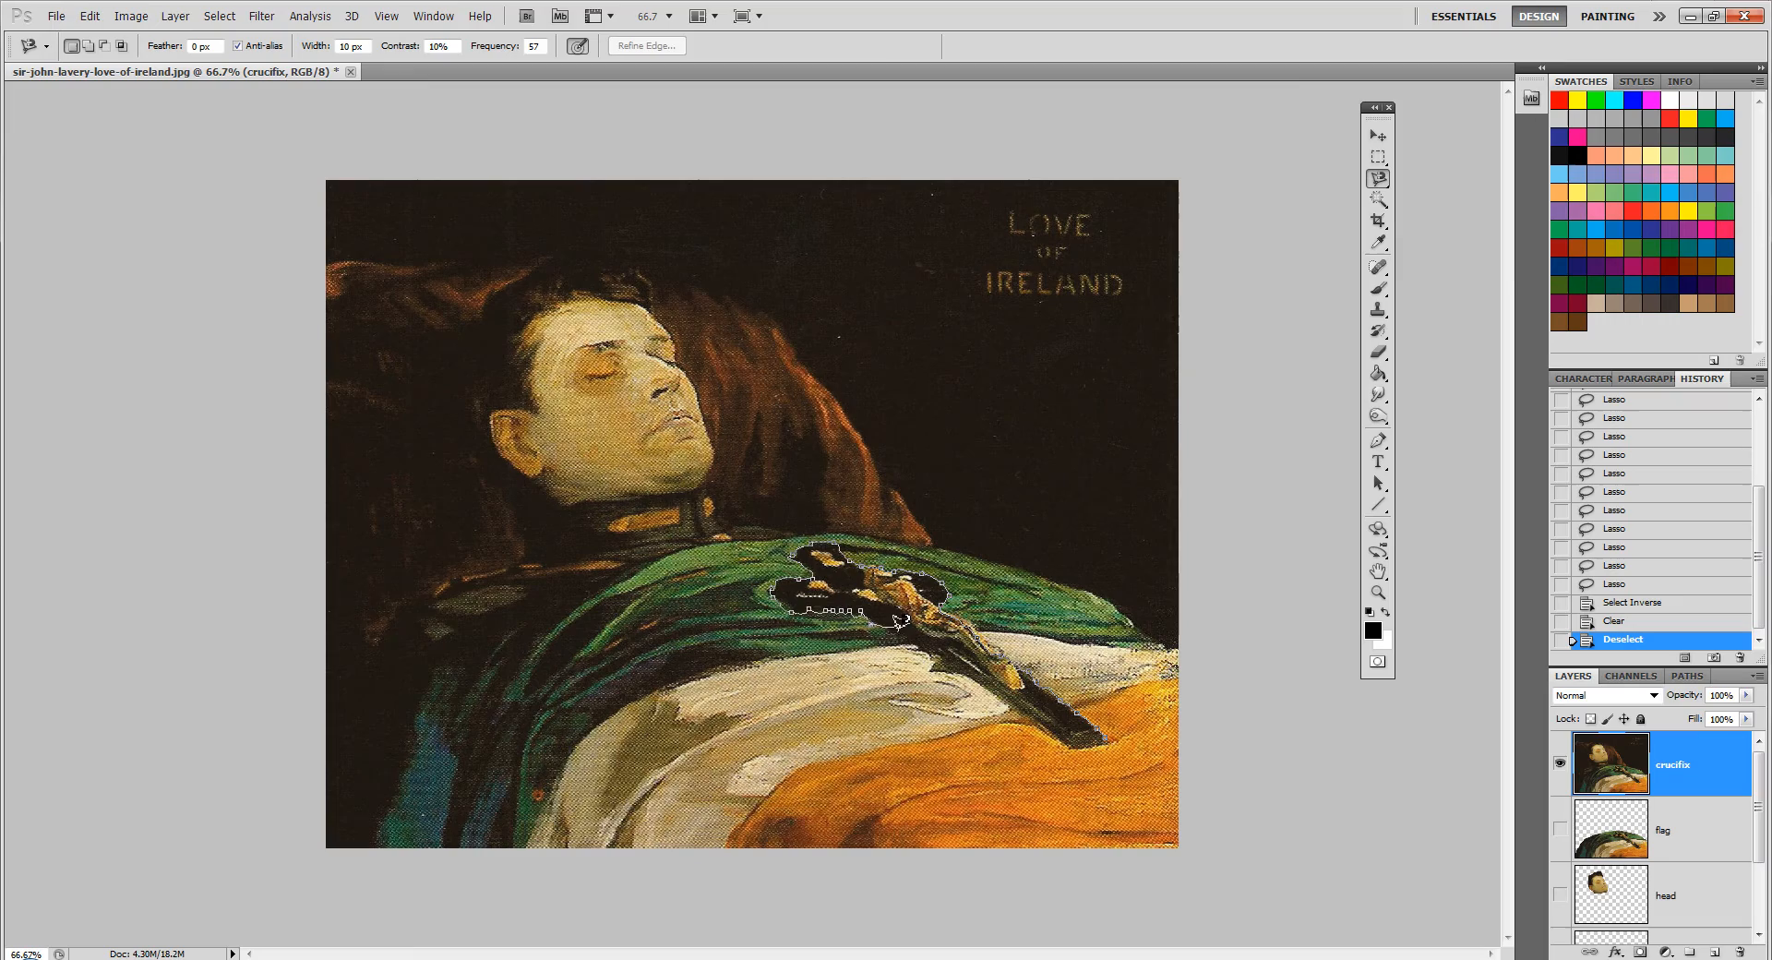
click(1113, 729)
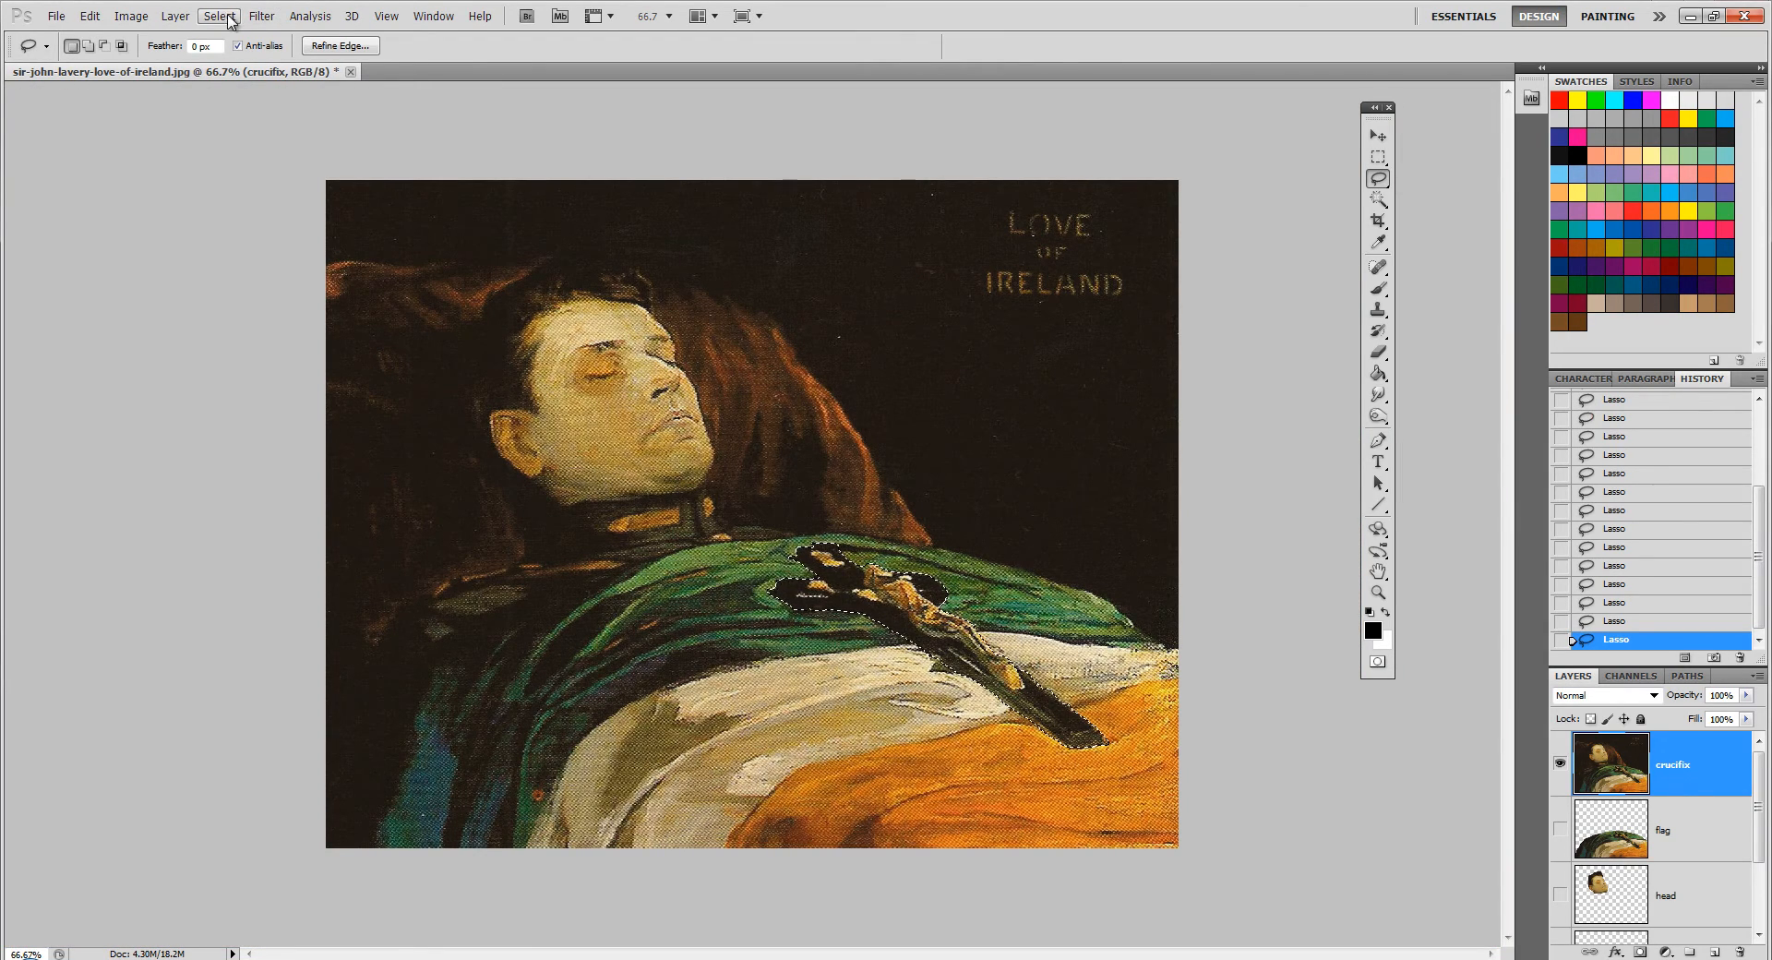
click(218, 17)
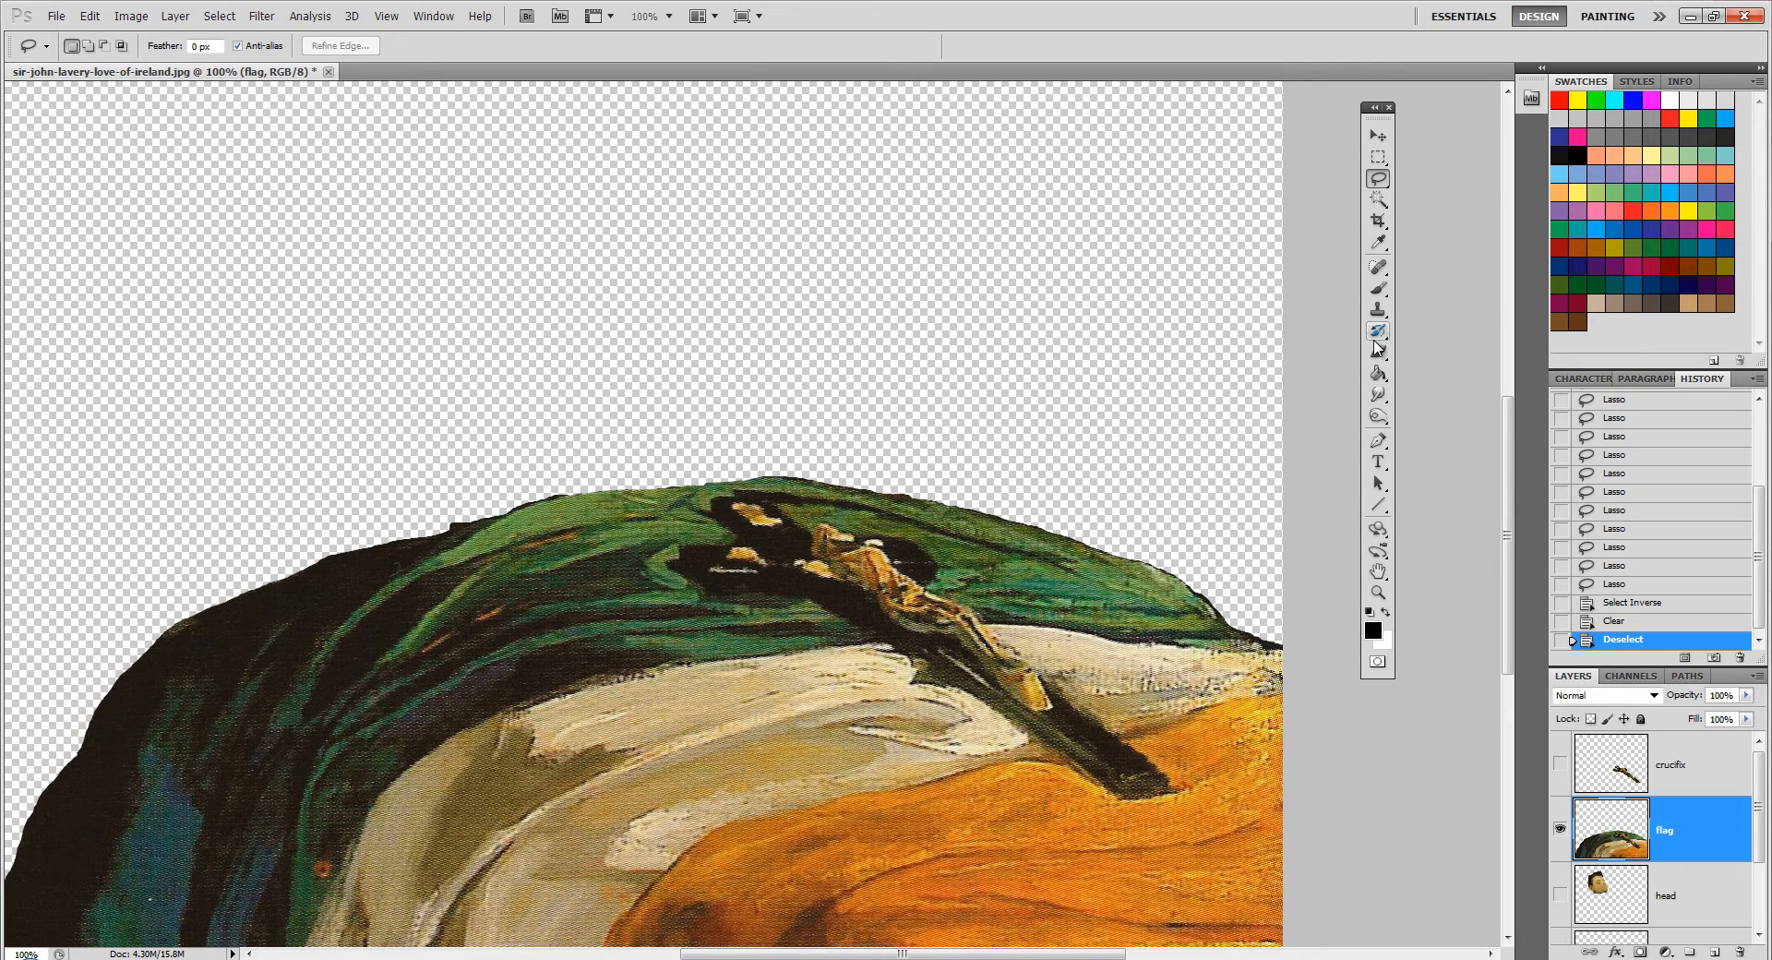
mouse_move(1378, 373)
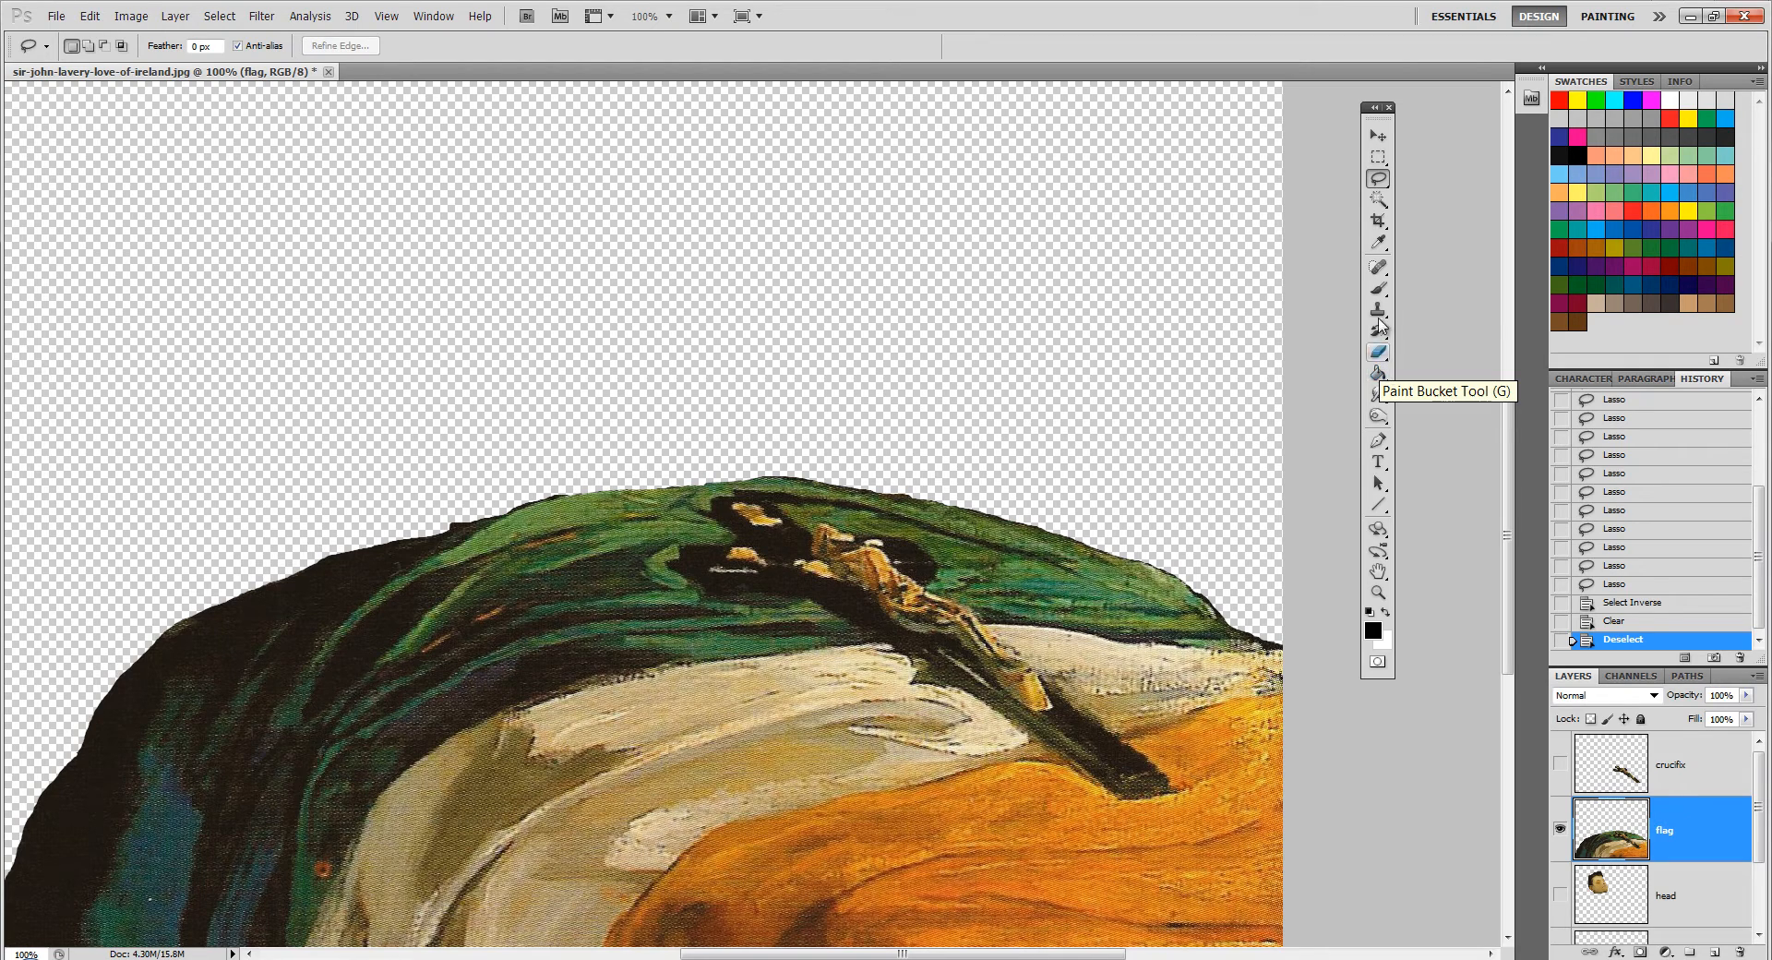
mouse_move(1377, 308)
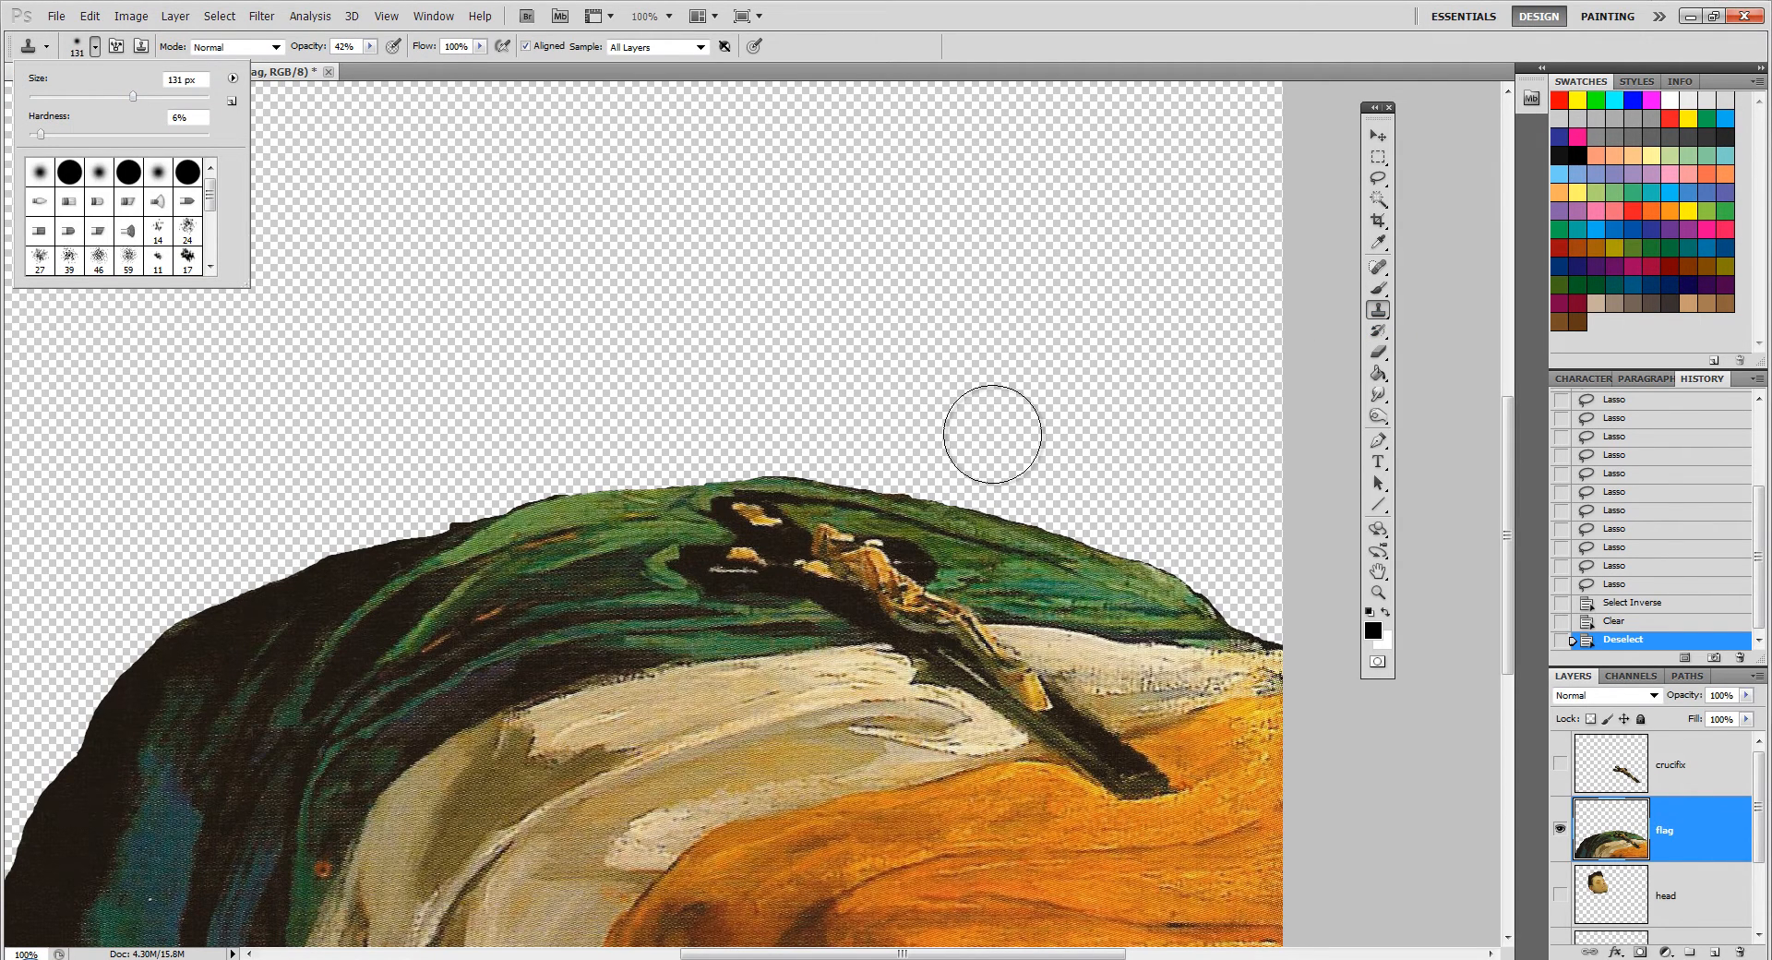
mouse_move(1104, 474)
text(90)
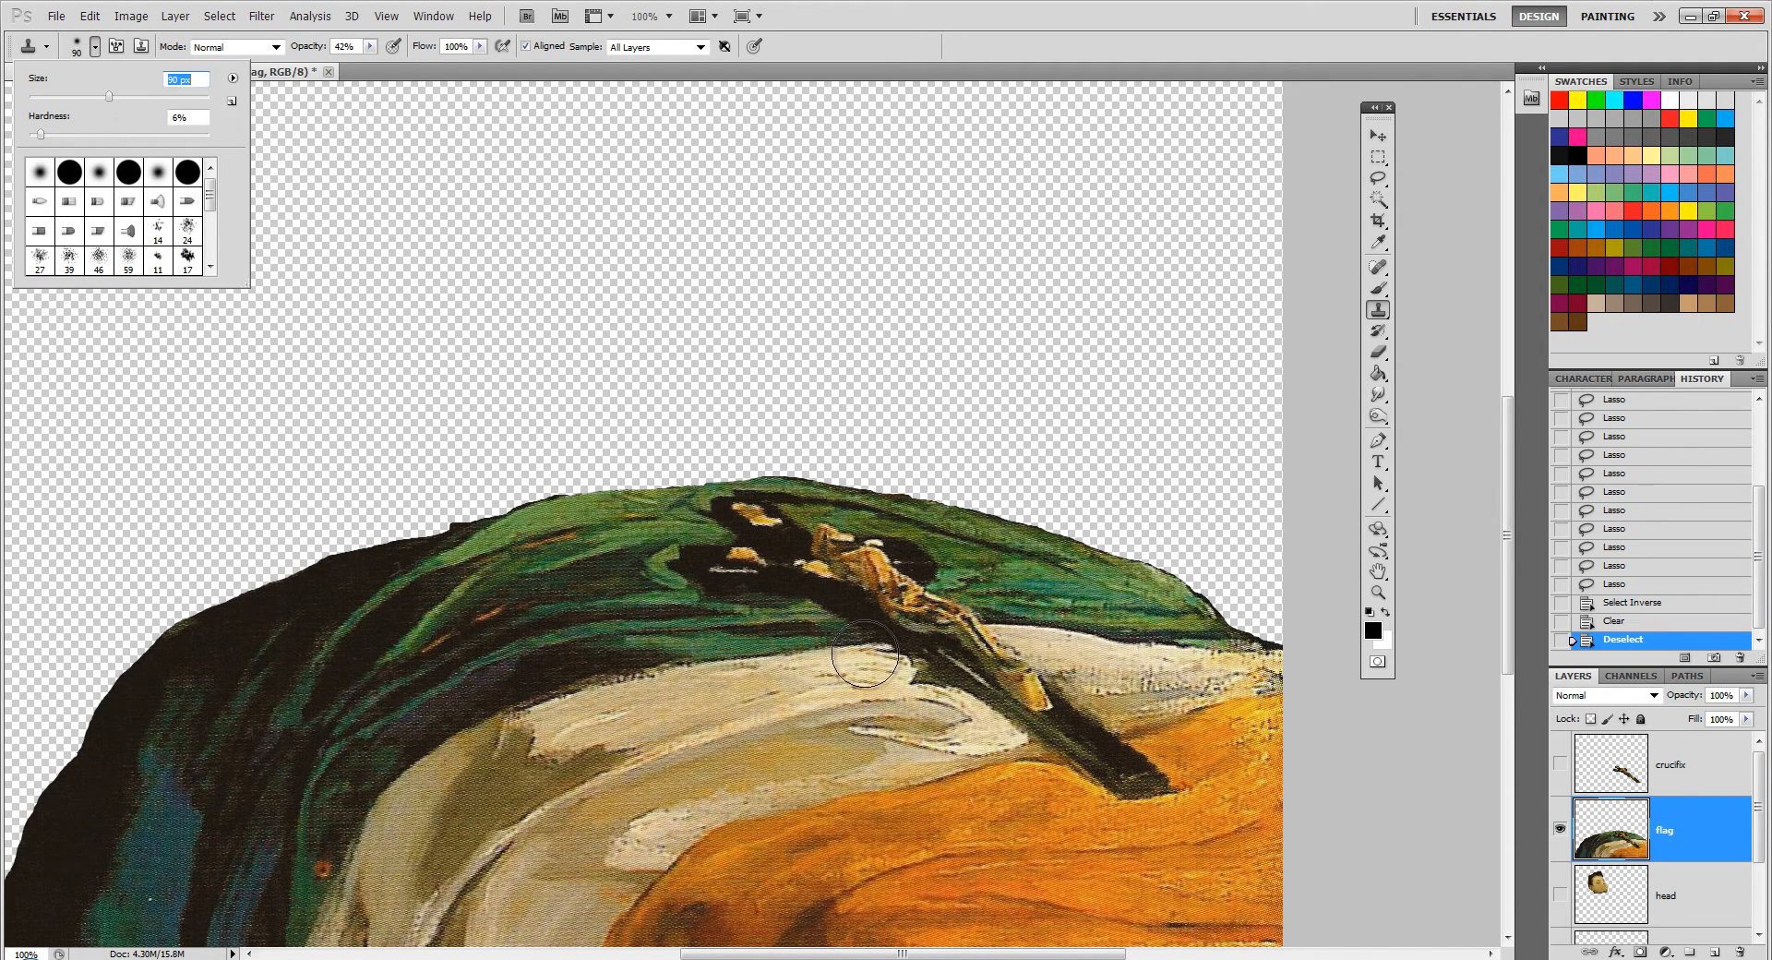
mouse_move(1005, 807)
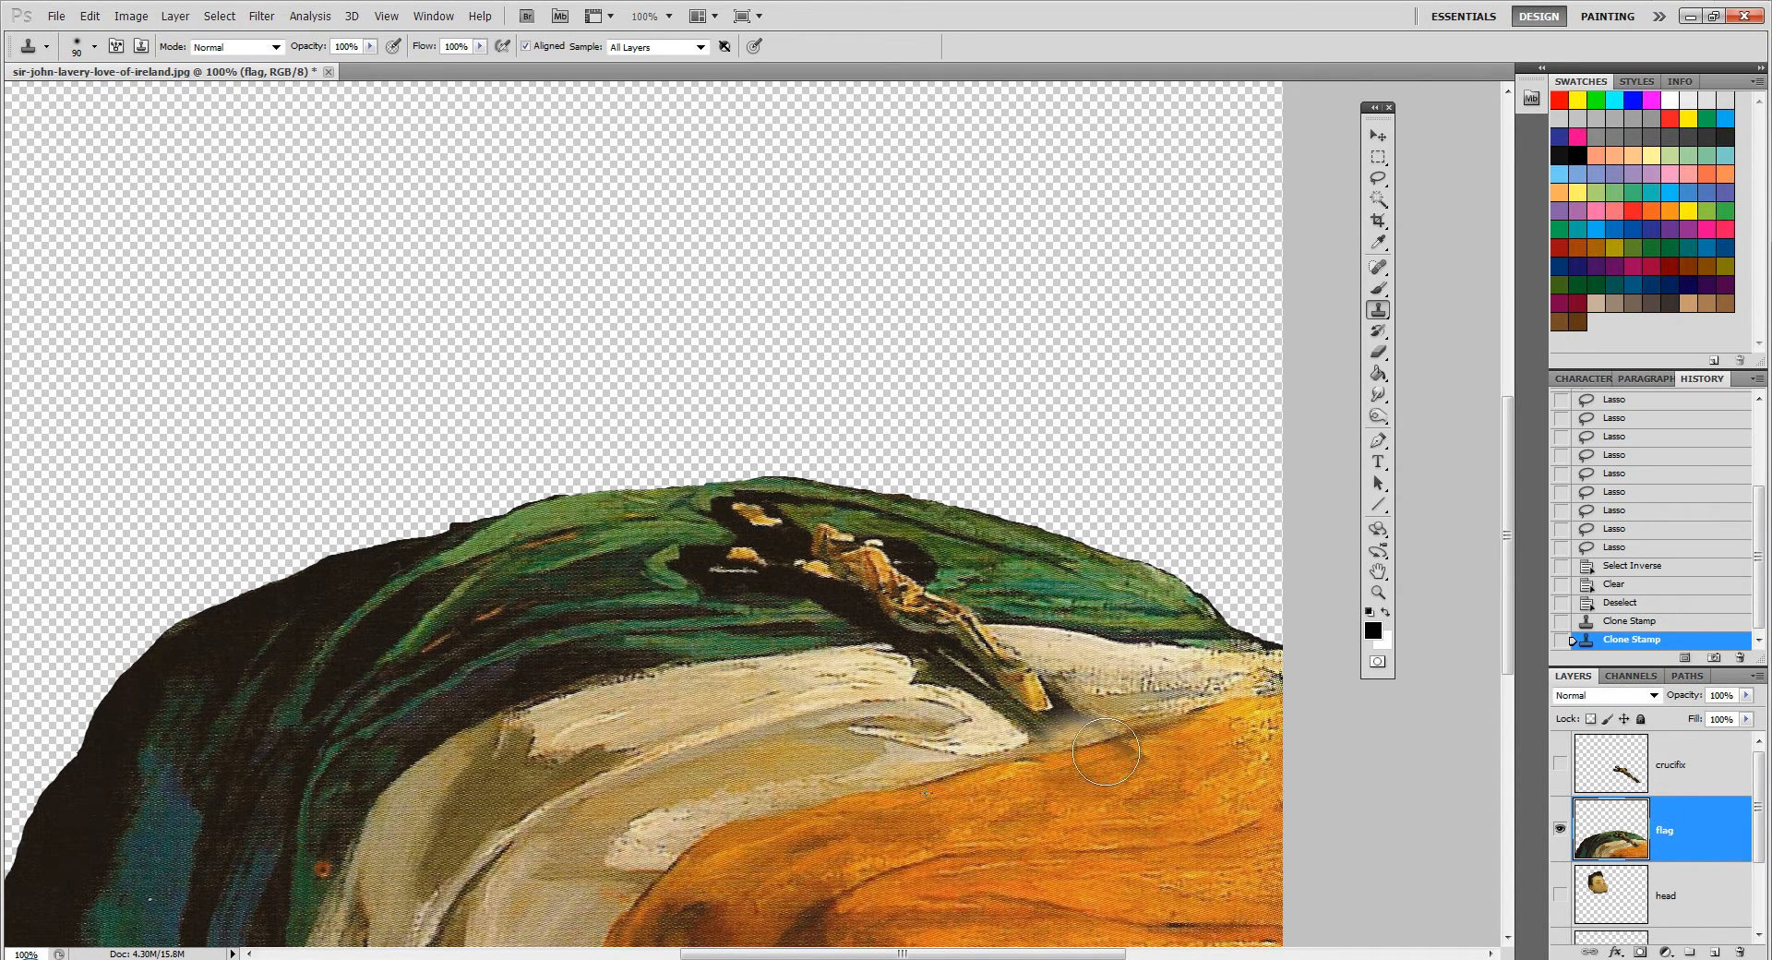
Clone-stamp green and white cloth over the crucifix stem and remnants on the flag layer.
drag(1108, 751, 1051, 775)
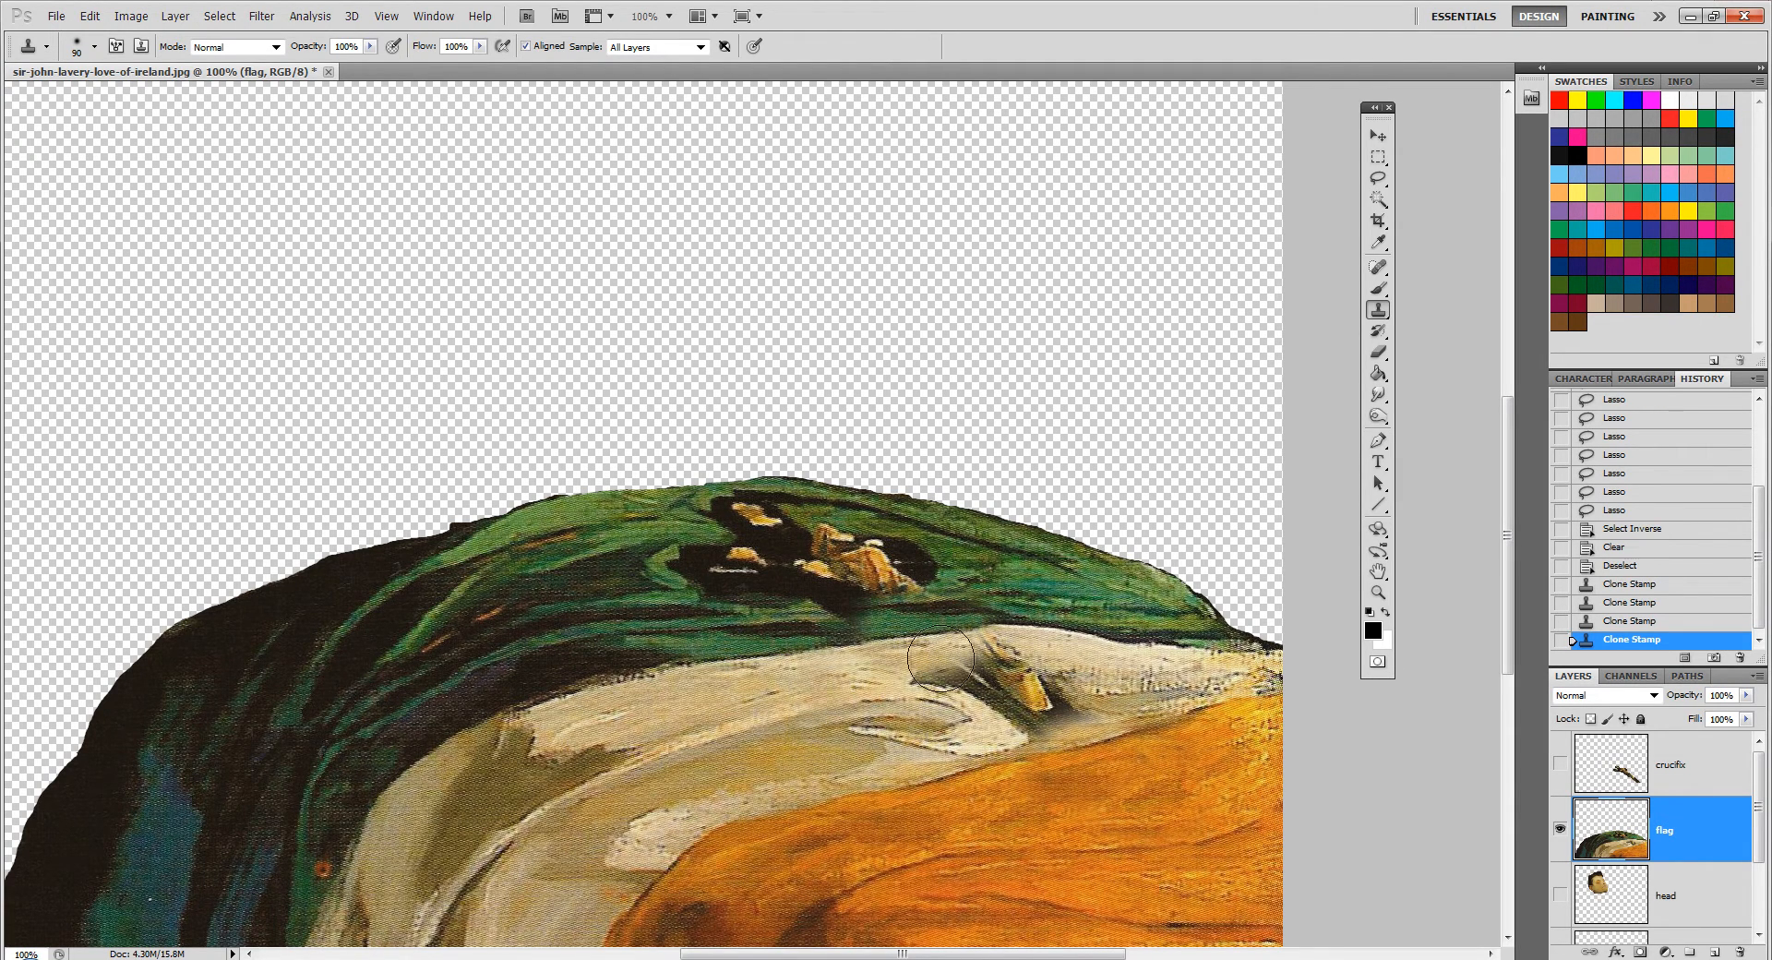
drag(943, 661, 655, 740)
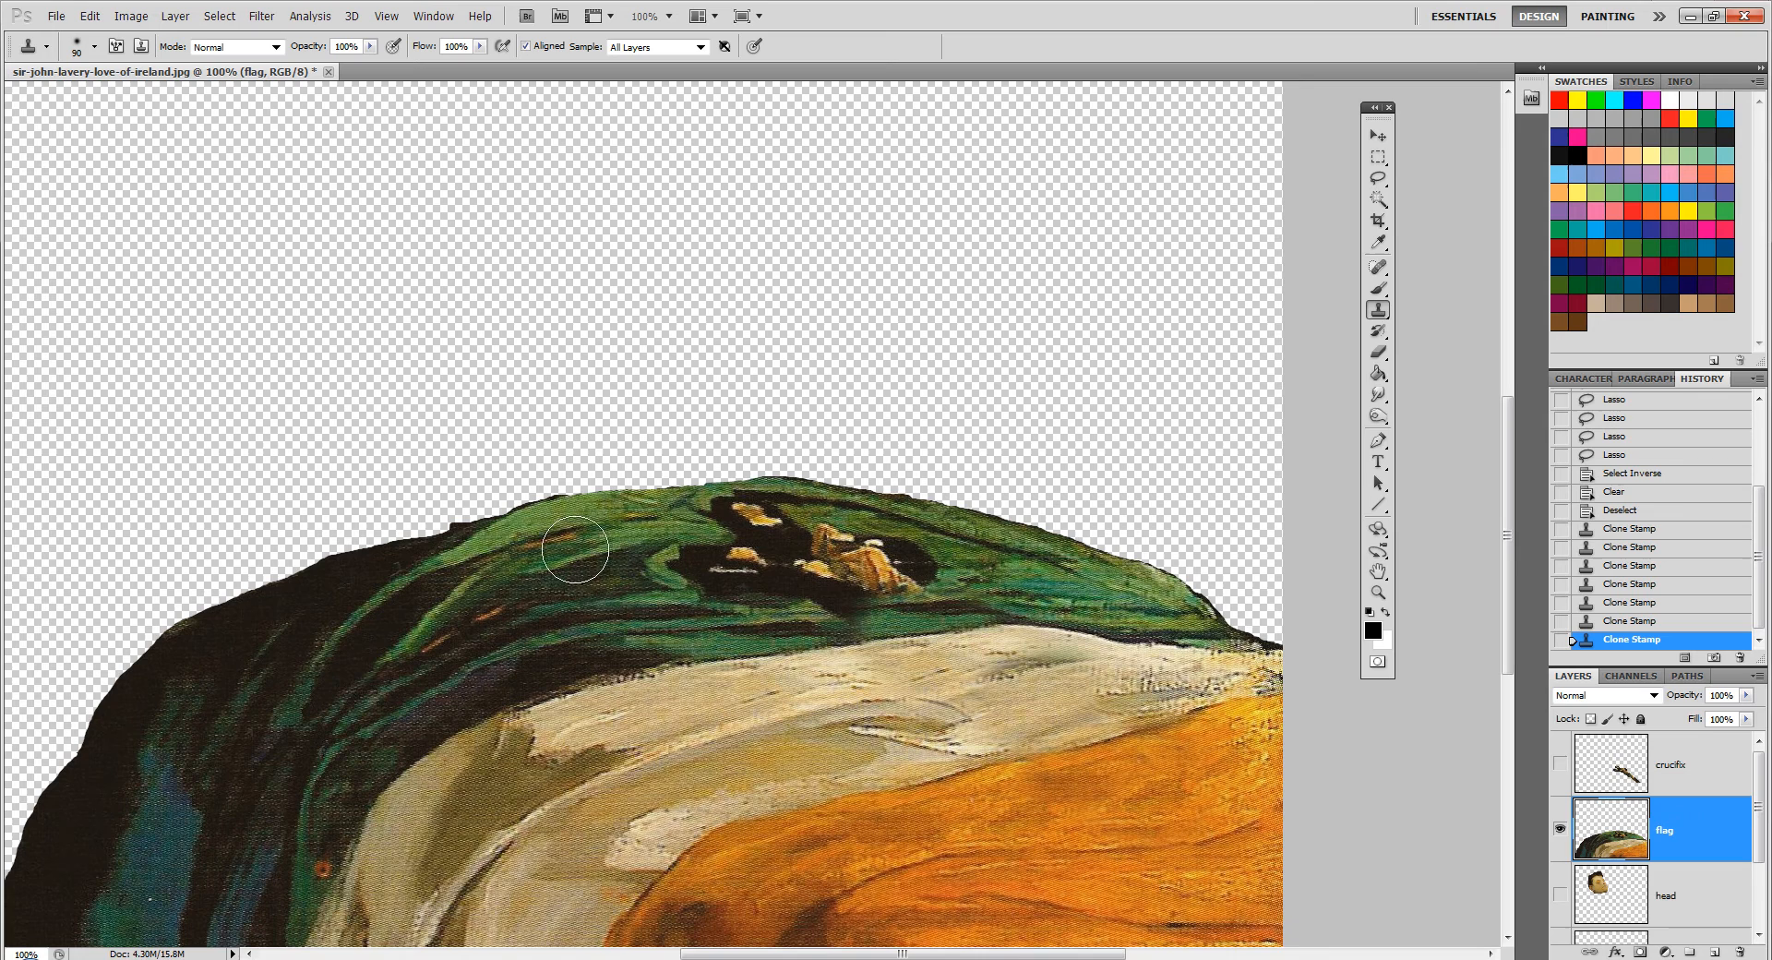
drag(572, 550, 859, 575)
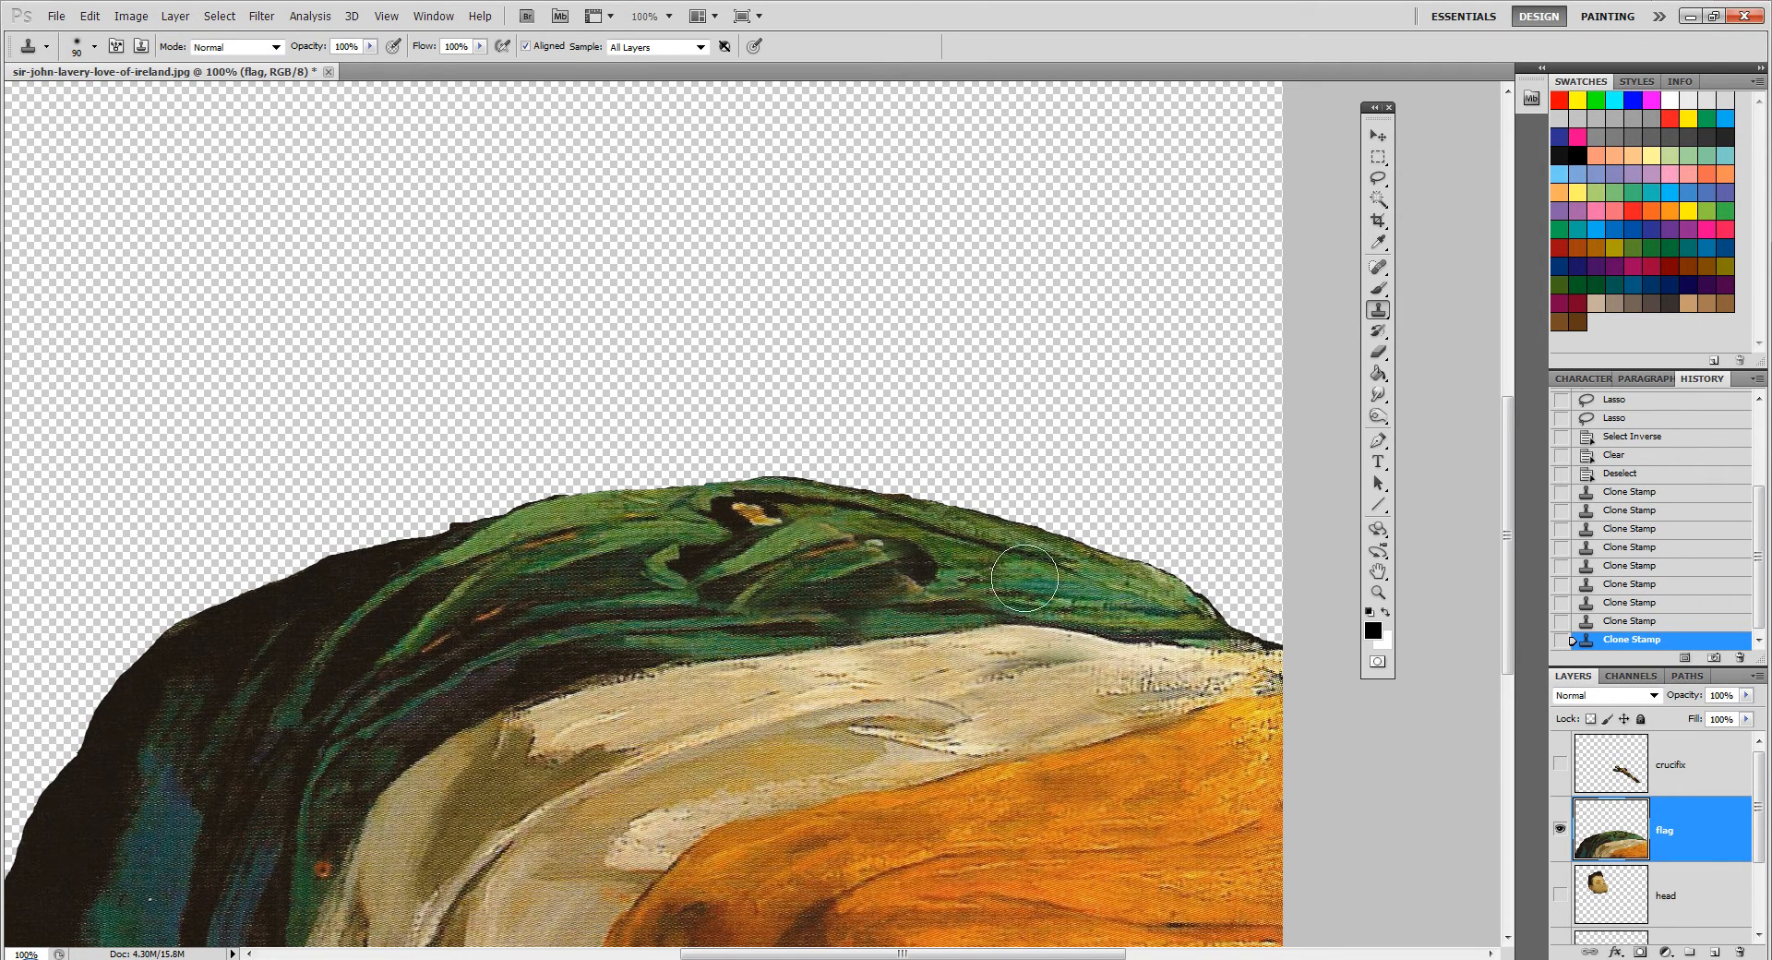
drag(1023, 579, 838, 556)
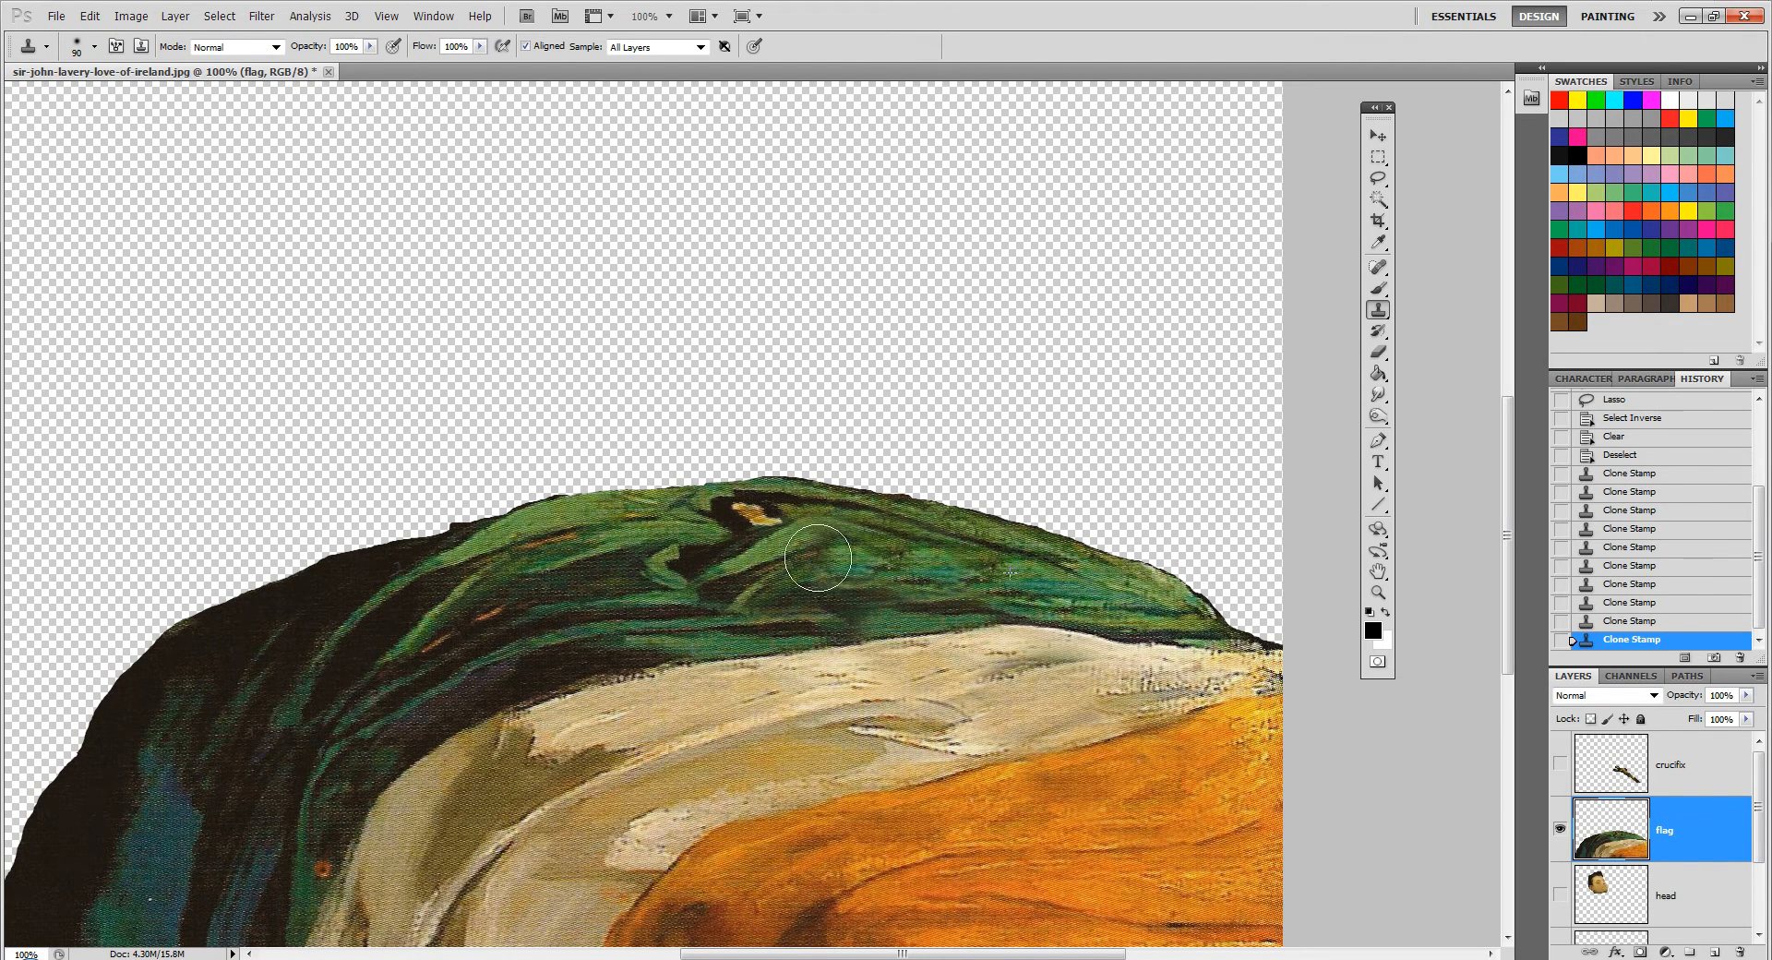
drag(820, 560, 1001, 548)
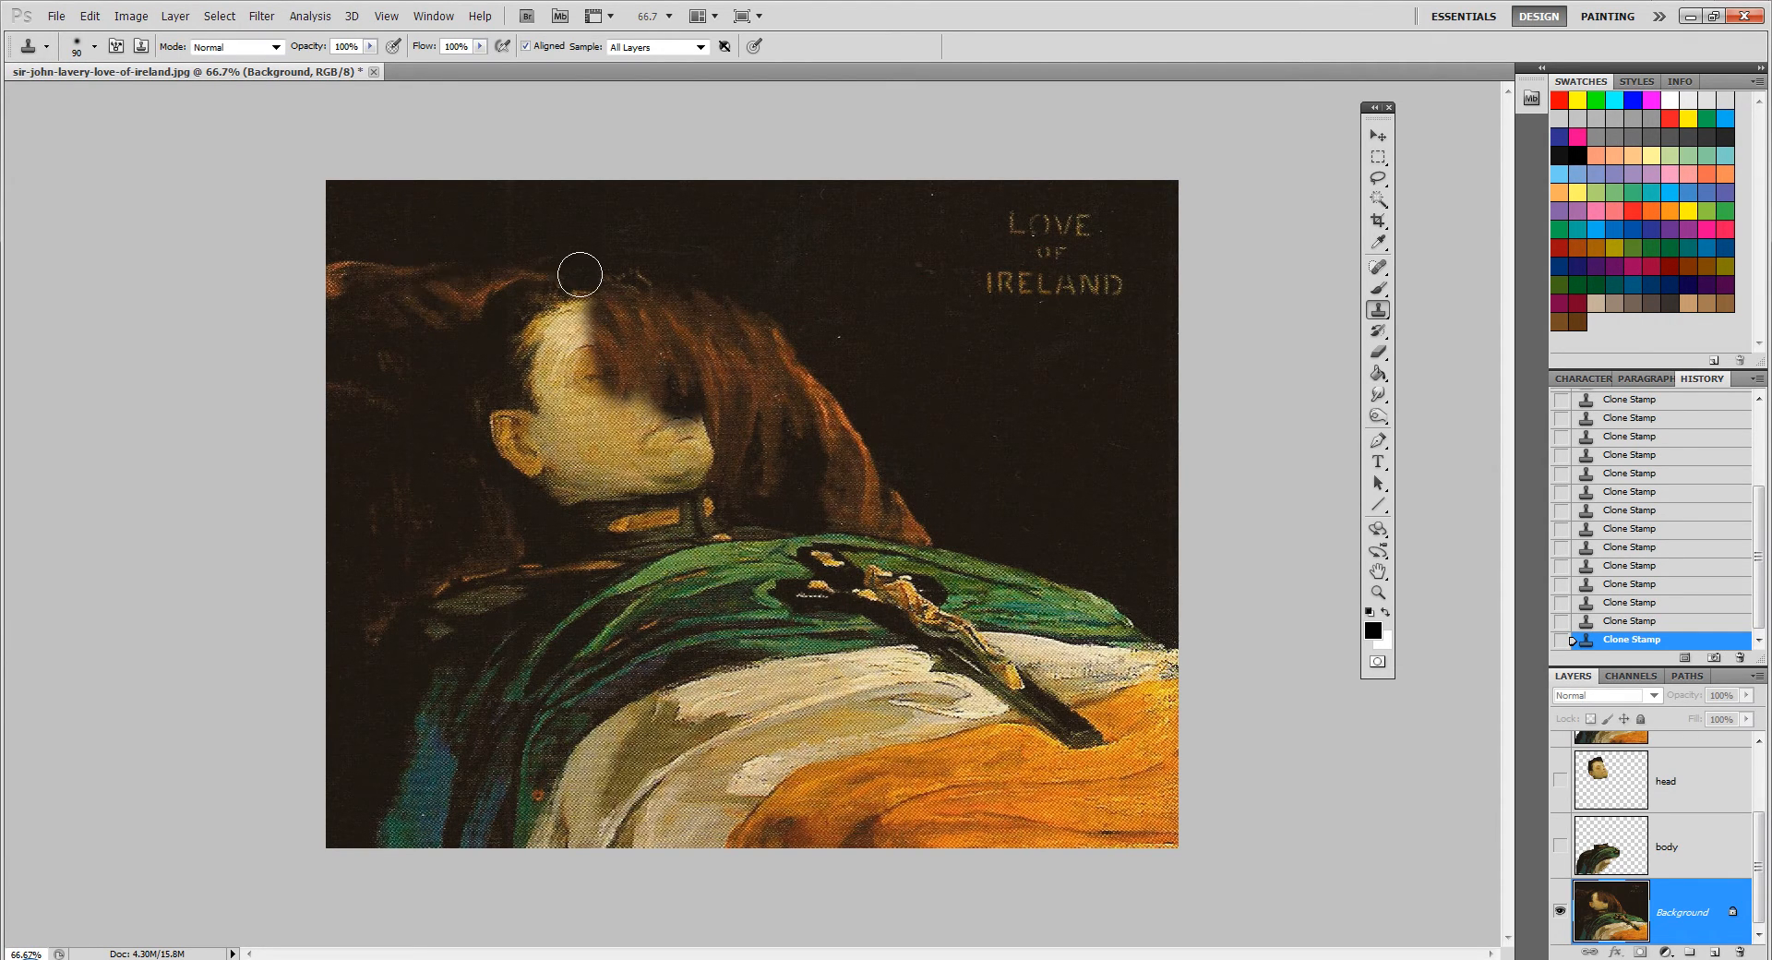
Clone-stamp pillow and dark backdrop over Michael's head, face, neck and the gap above the crucifix.
drag(580, 274, 719, 369)
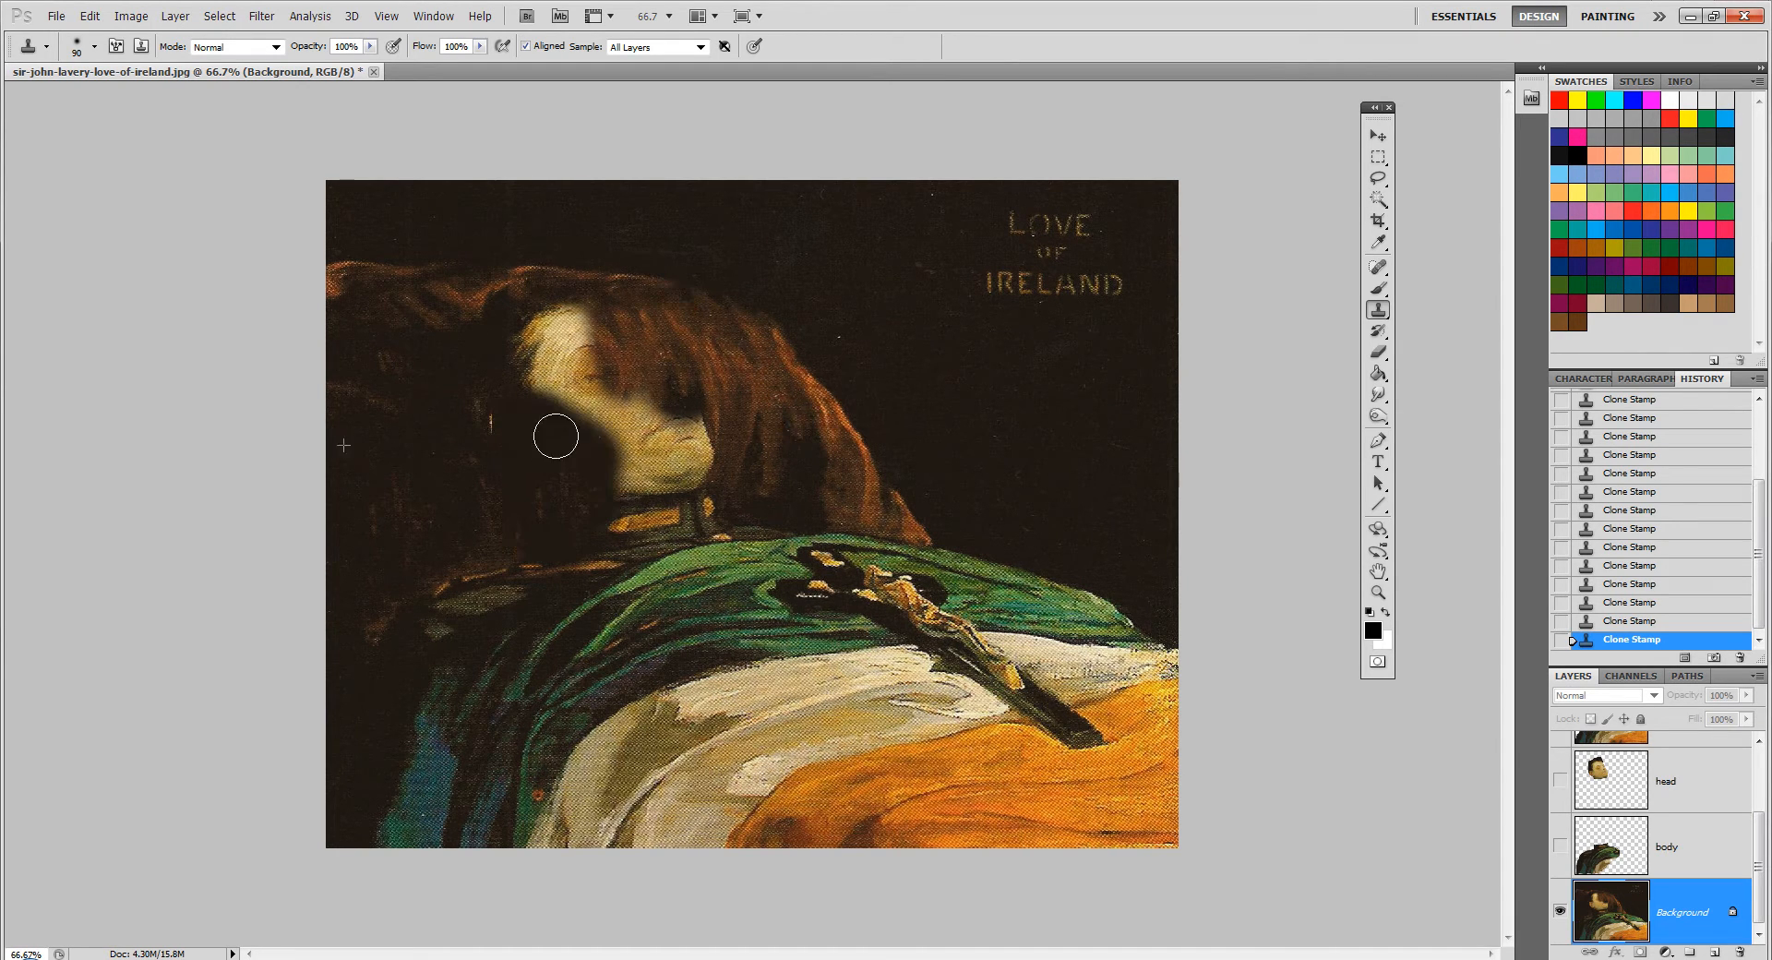
drag(554, 439, 612, 473)
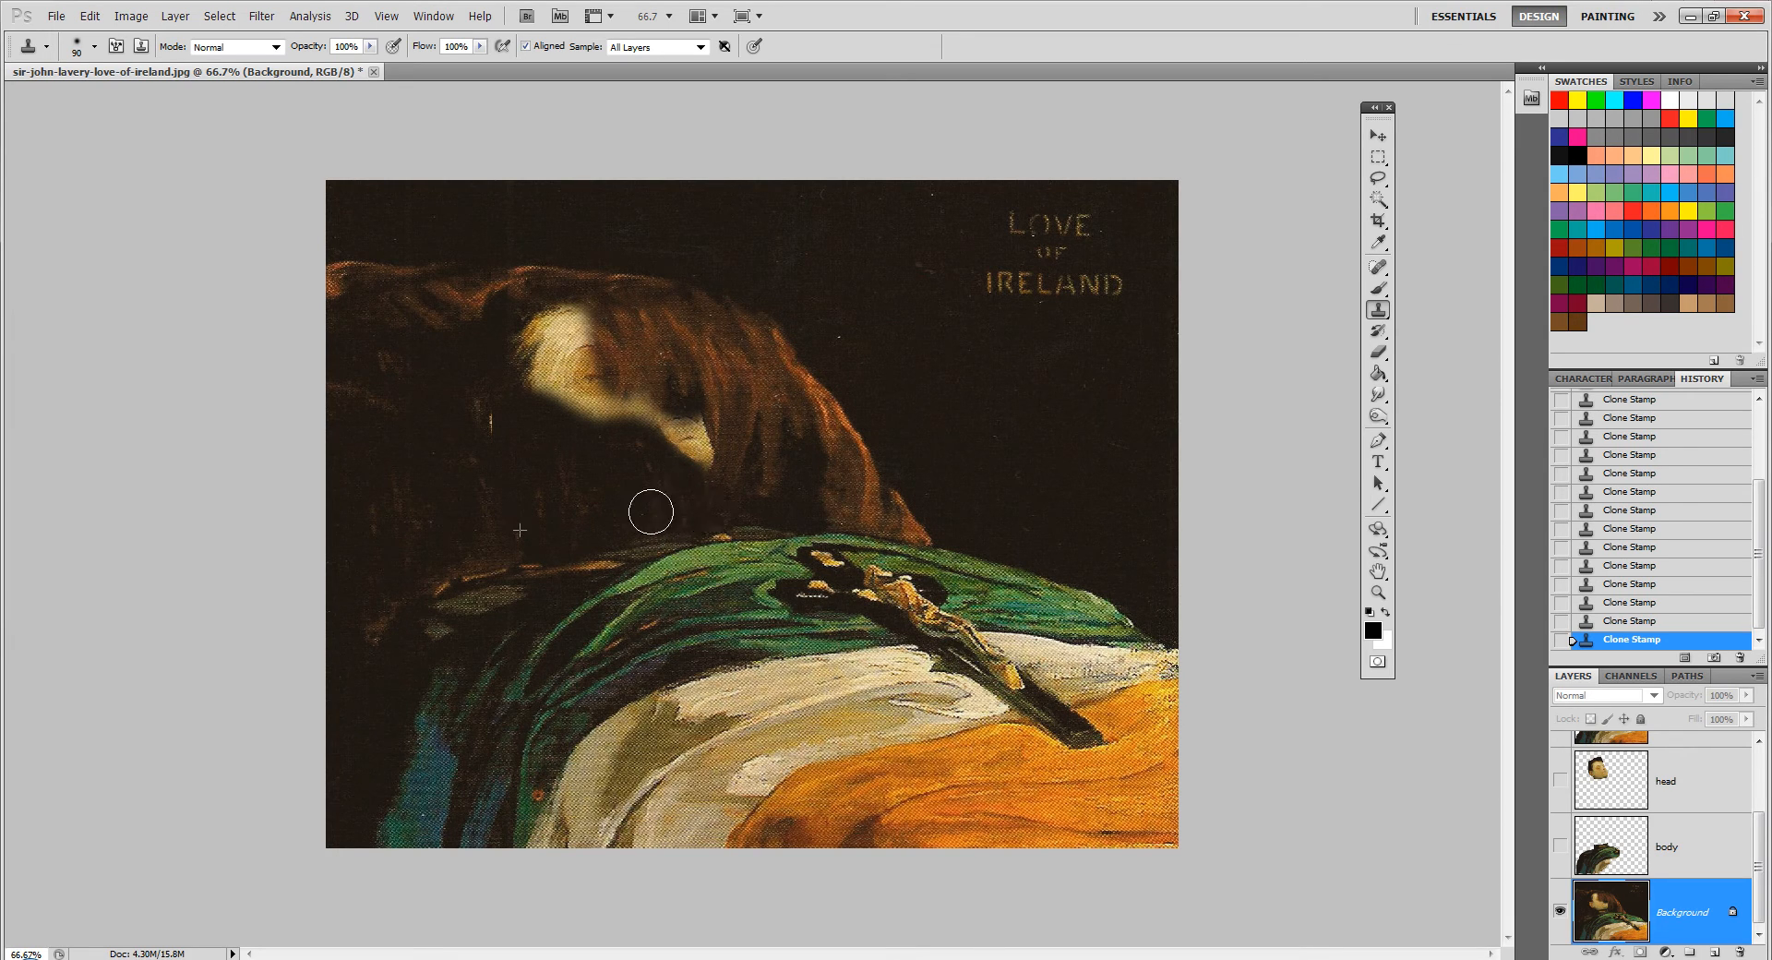
drag(650, 511, 744, 489)
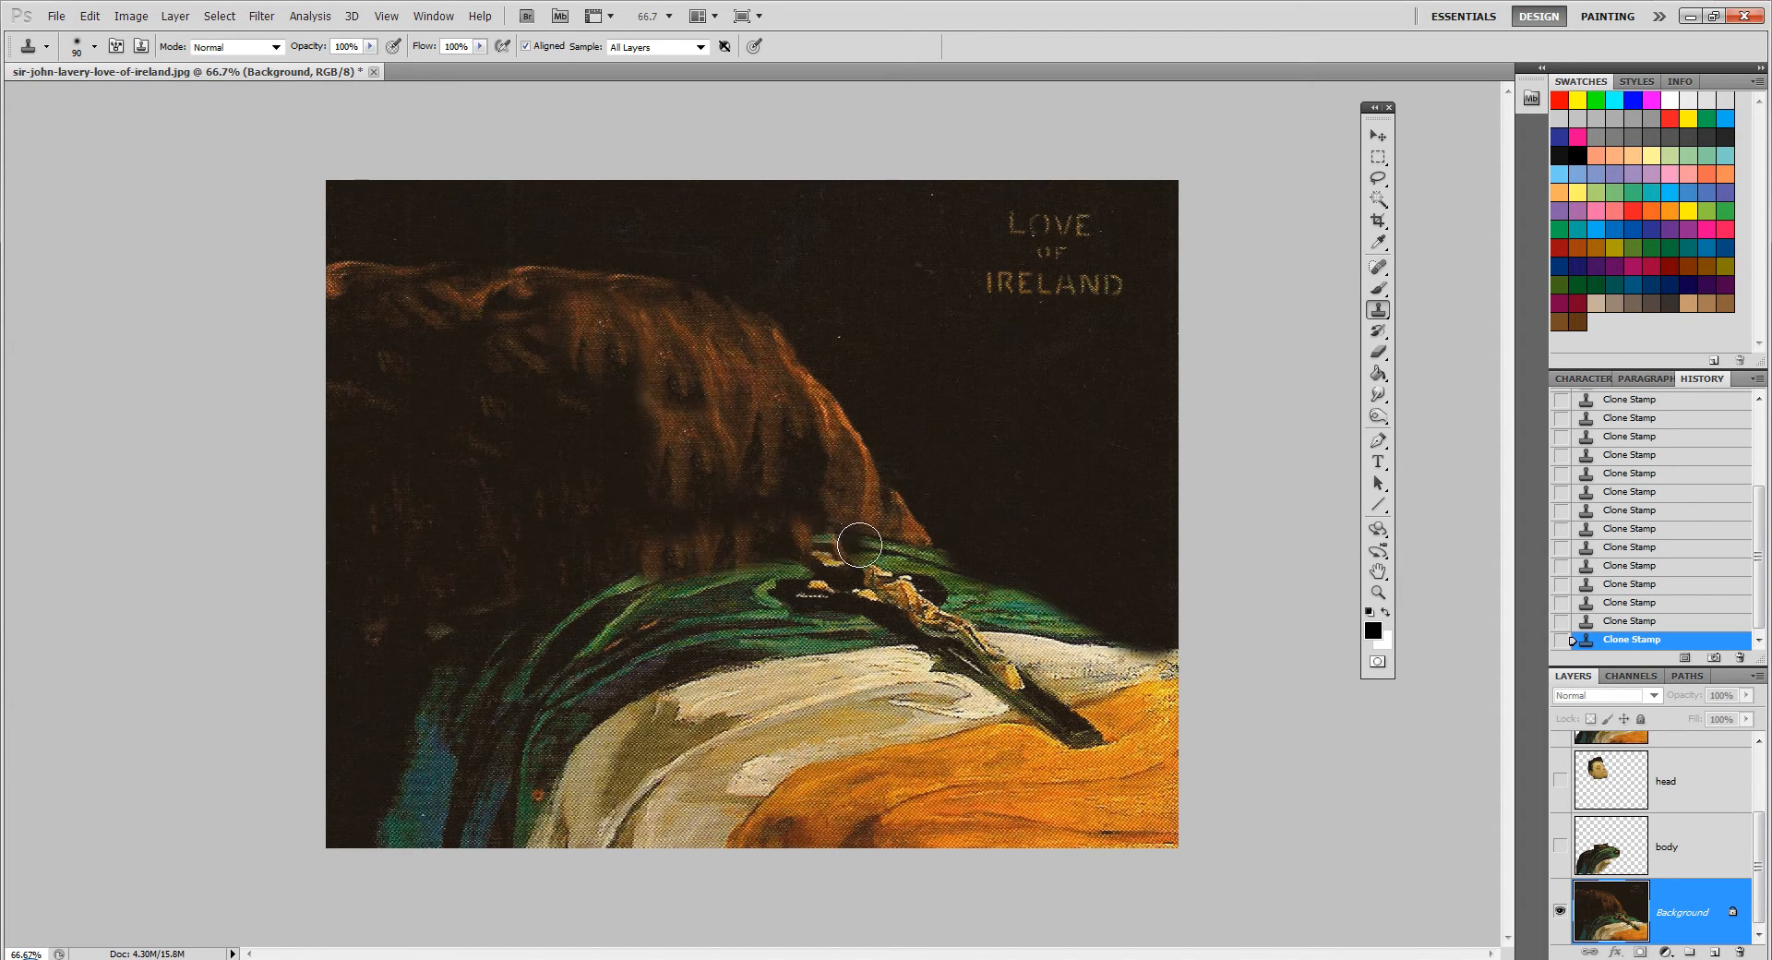
drag(859, 543, 915, 554)
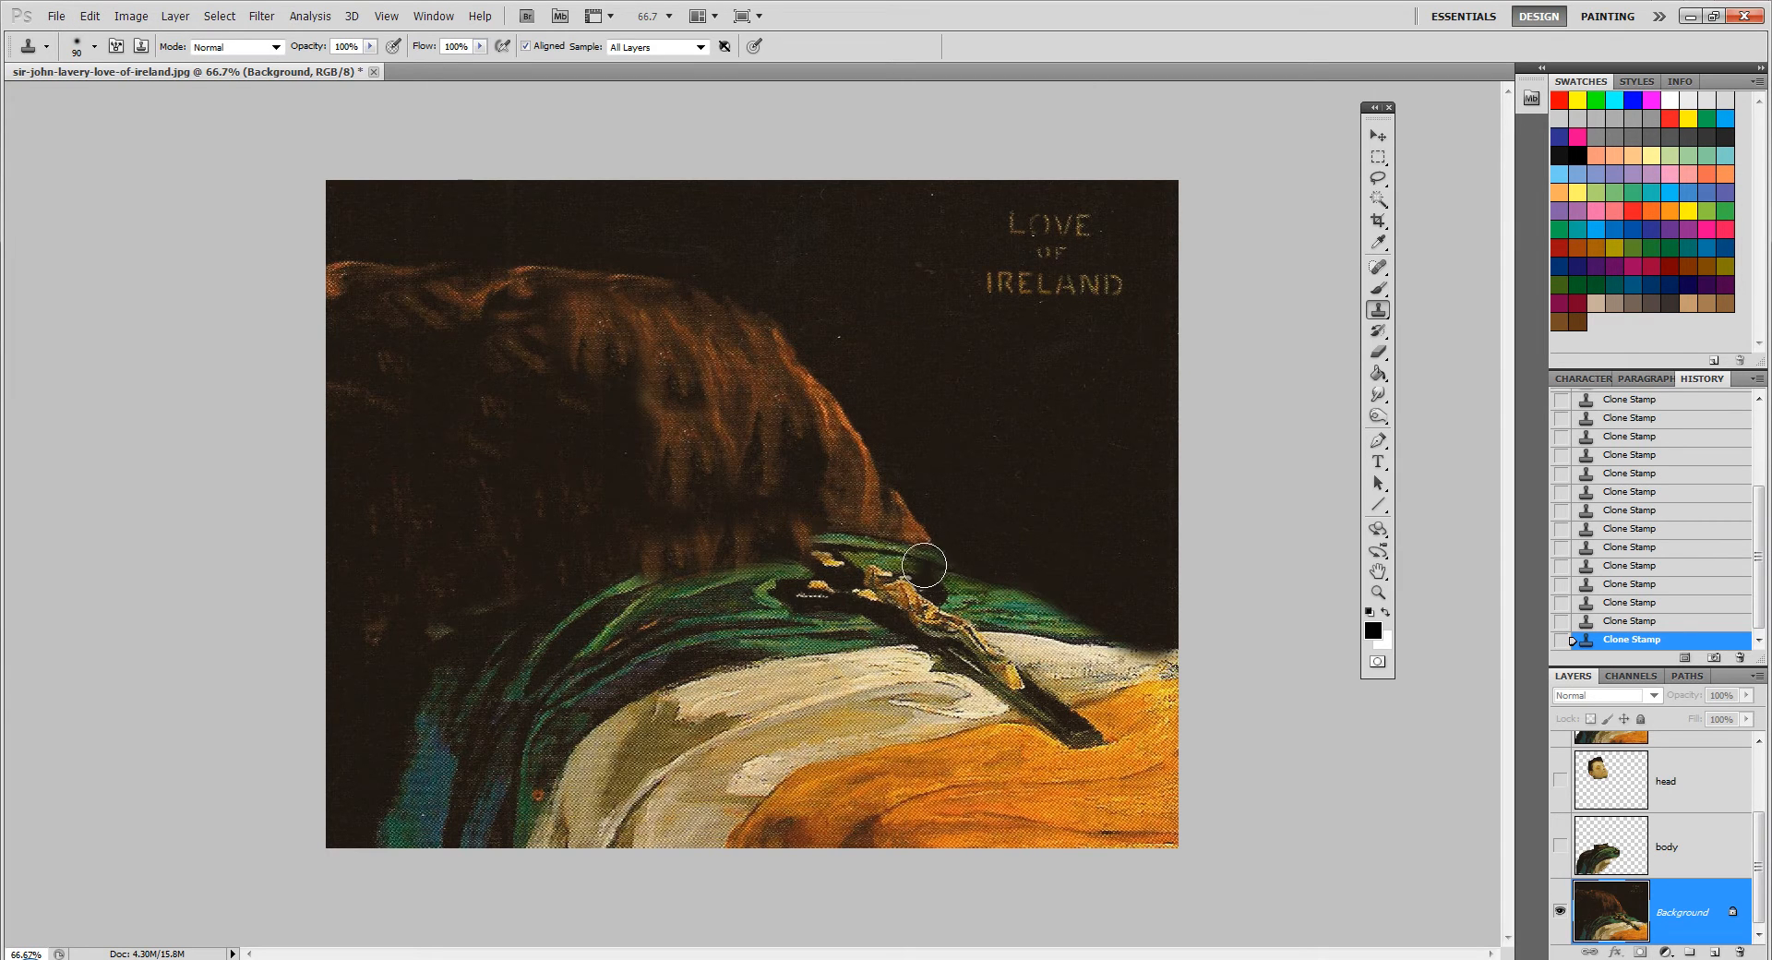
drag(925, 565, 888, 552)
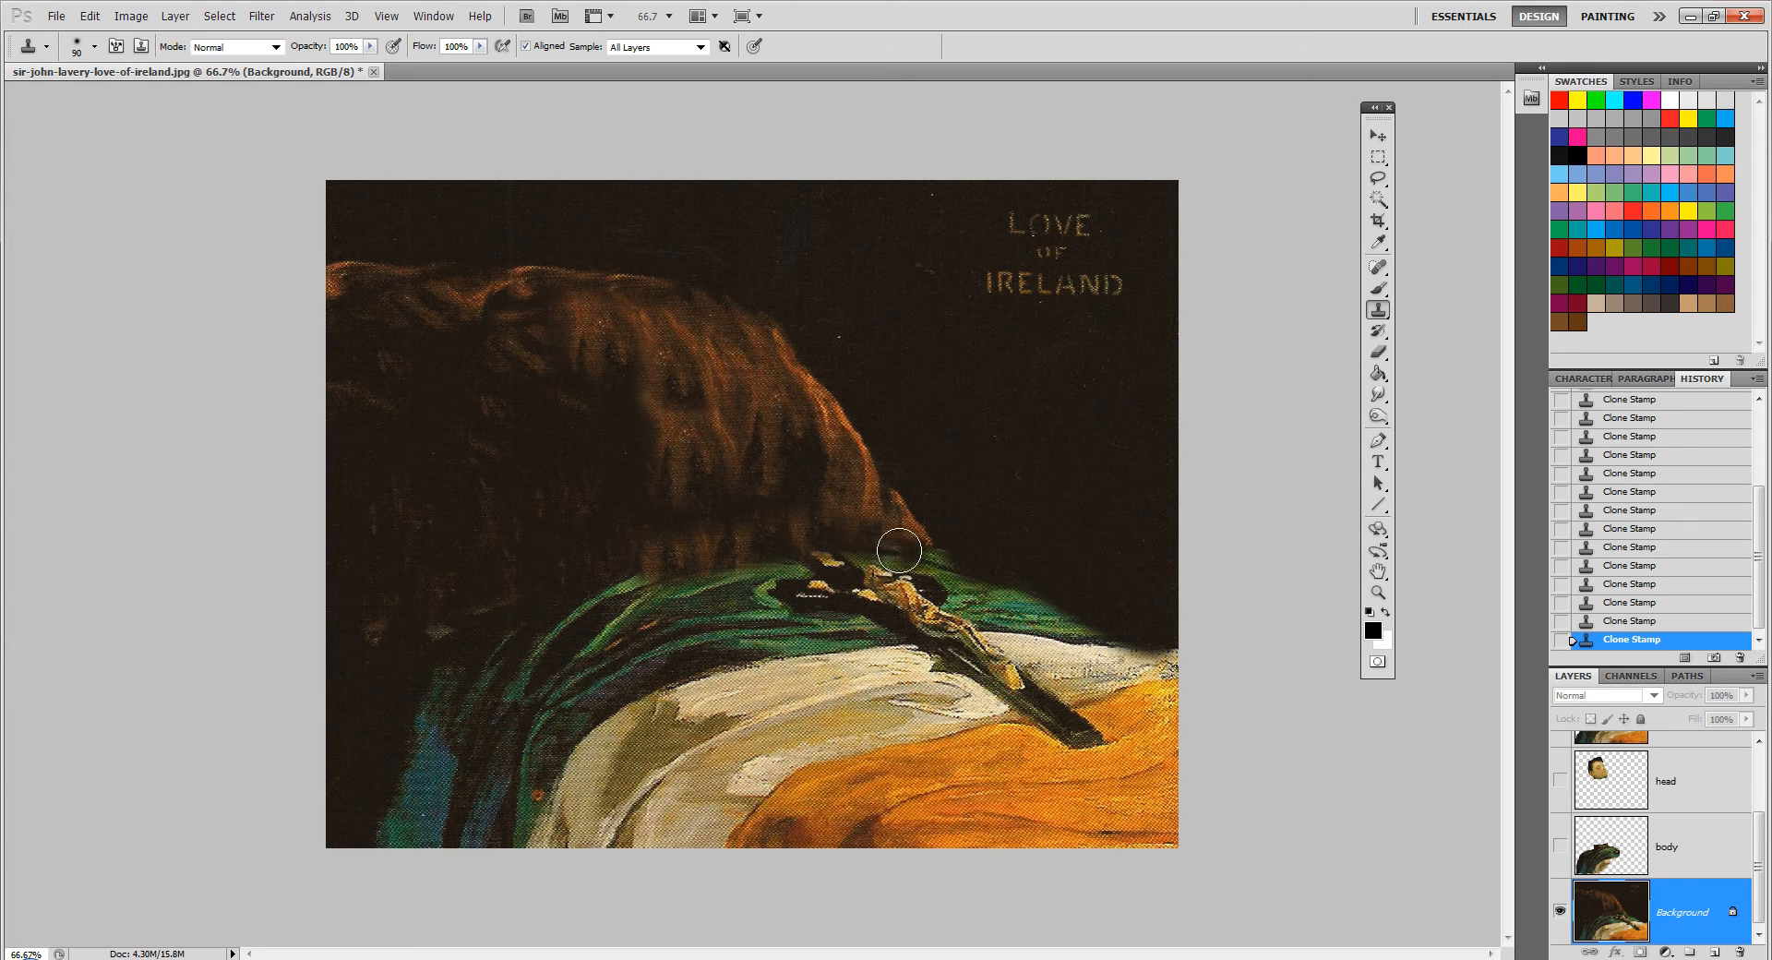
click(54, 15)
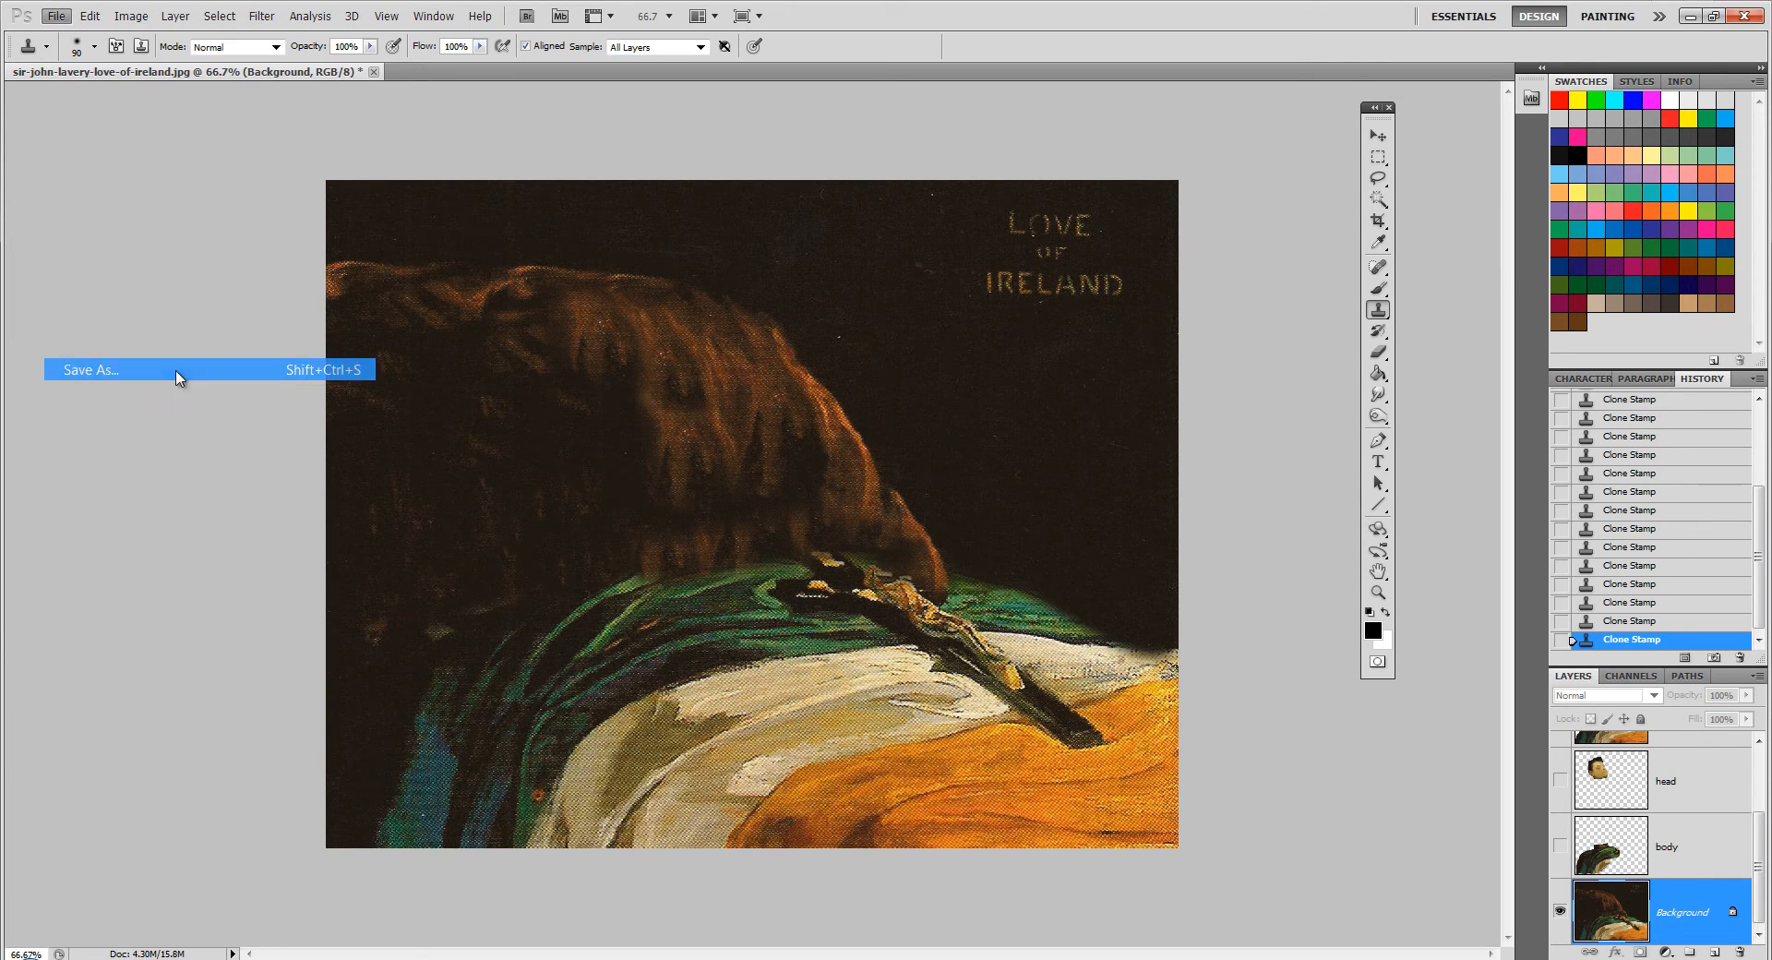
Save As a layered Photoshop PSD, accept Maximize Compatibility, and return to the flag layer.
click(87, 369)
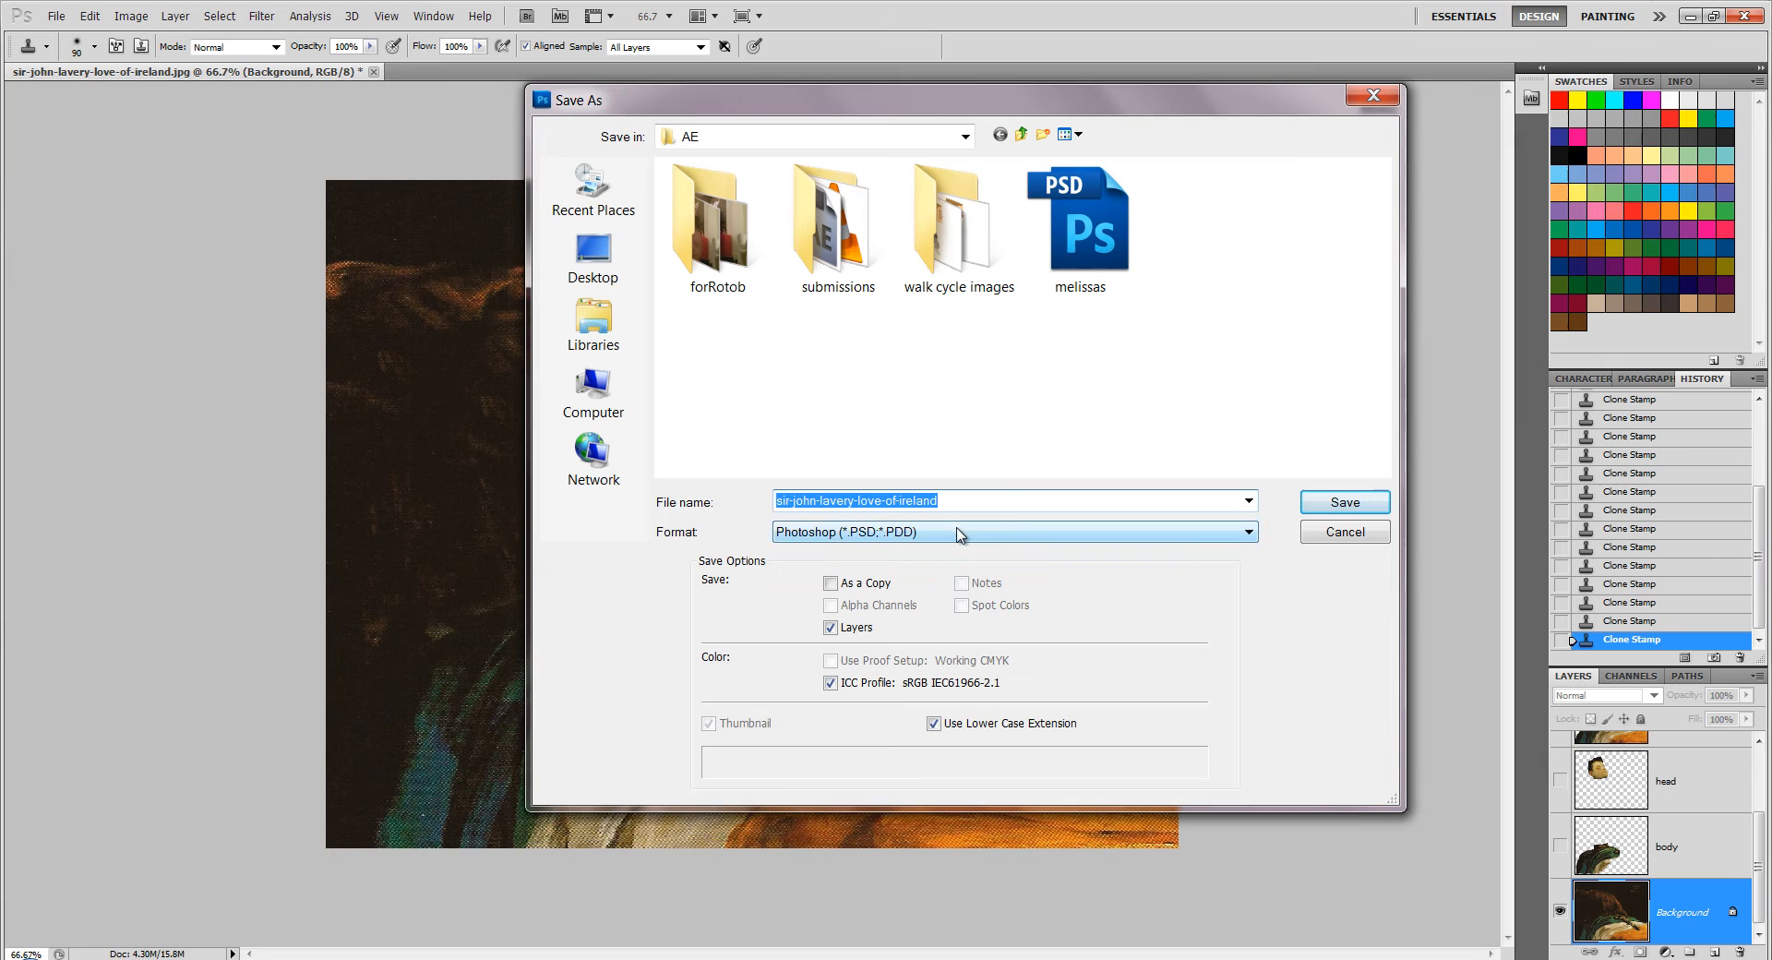
click(1342, 502)
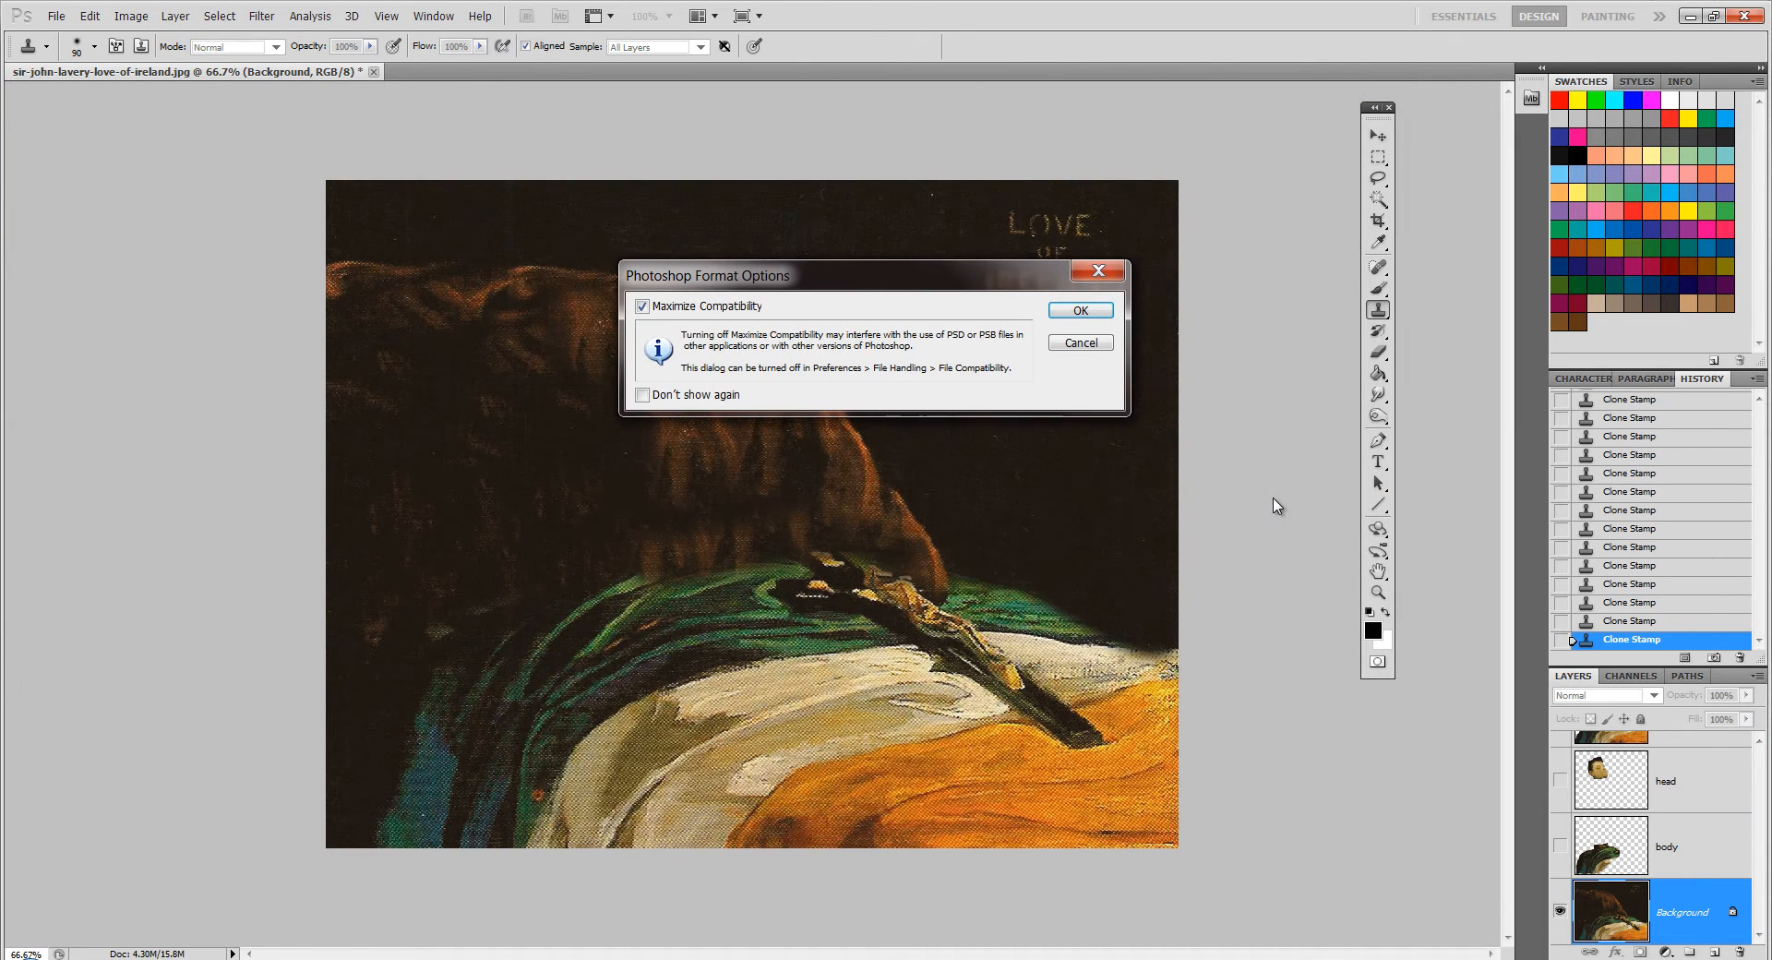
click(1078, 310)
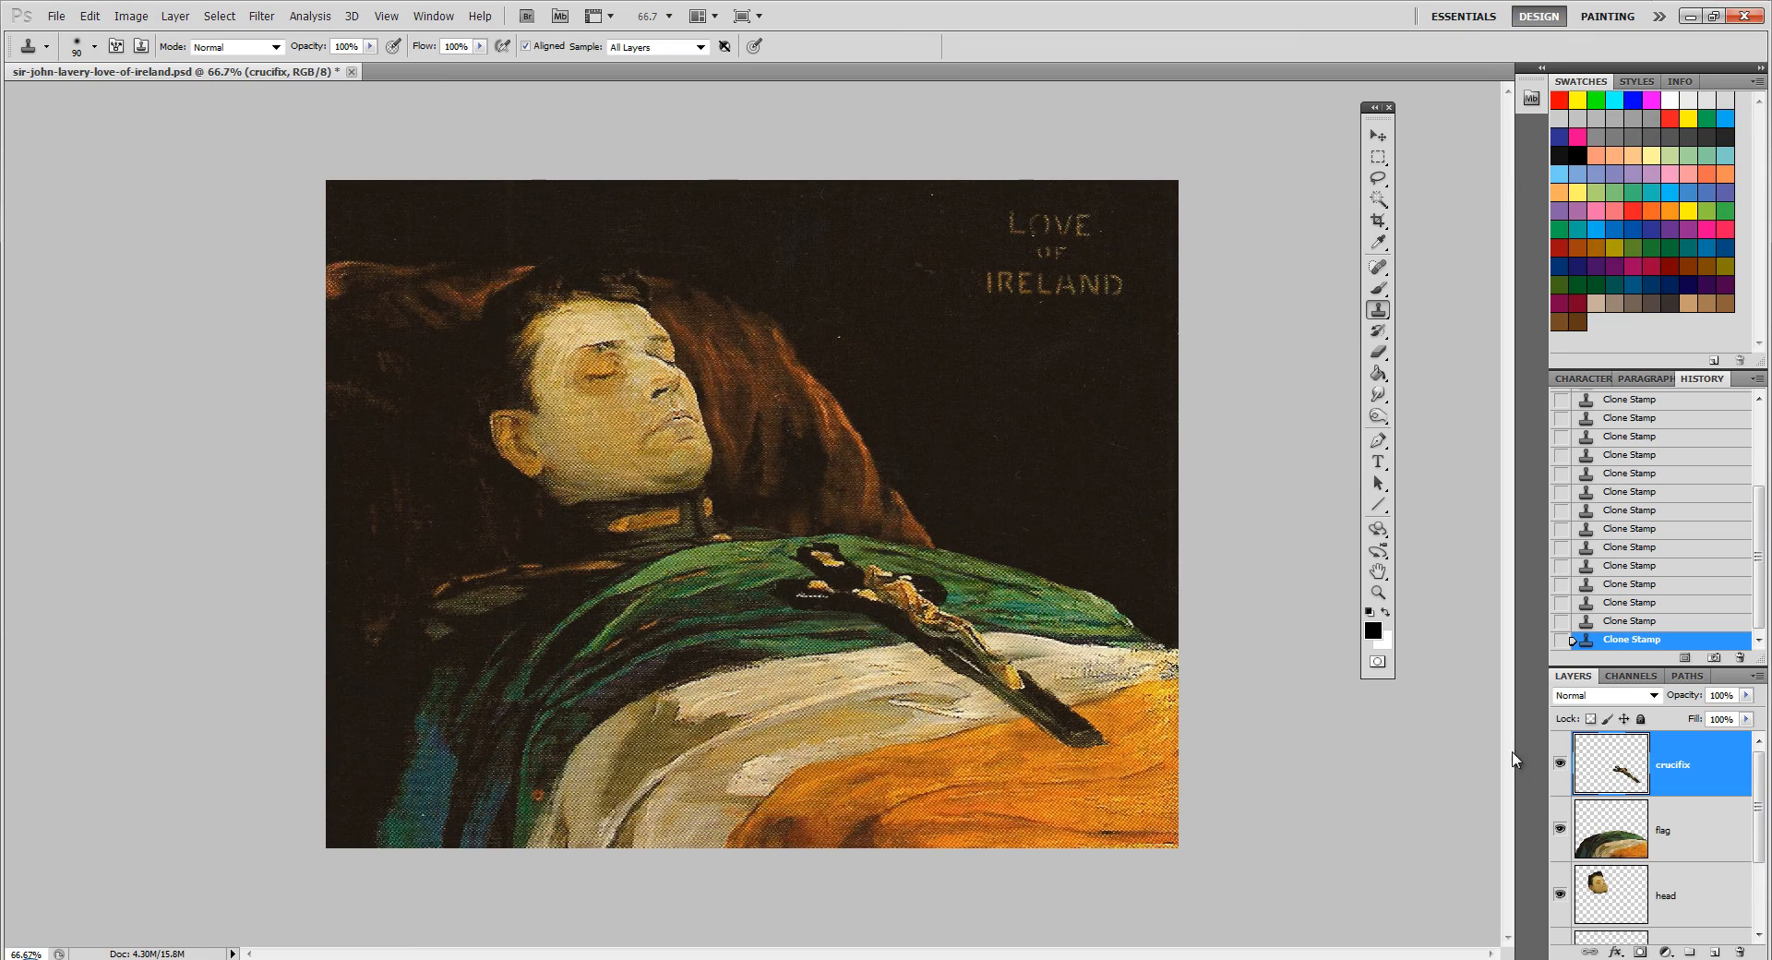
click(1664, 829)
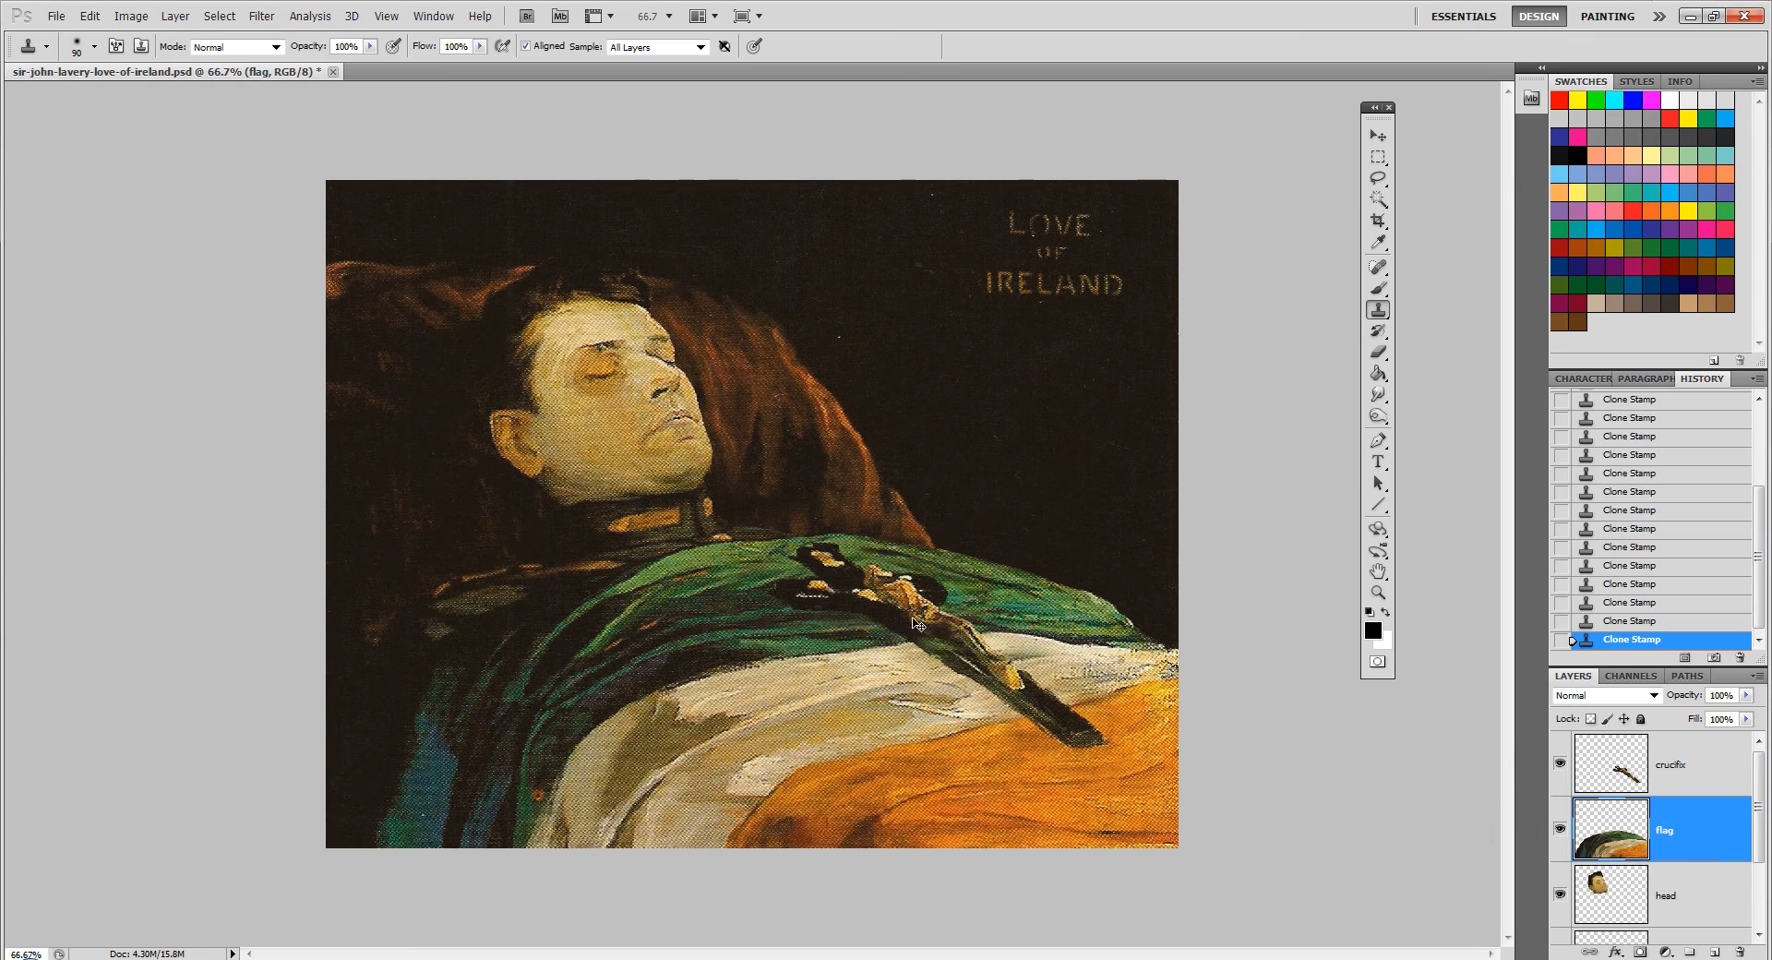